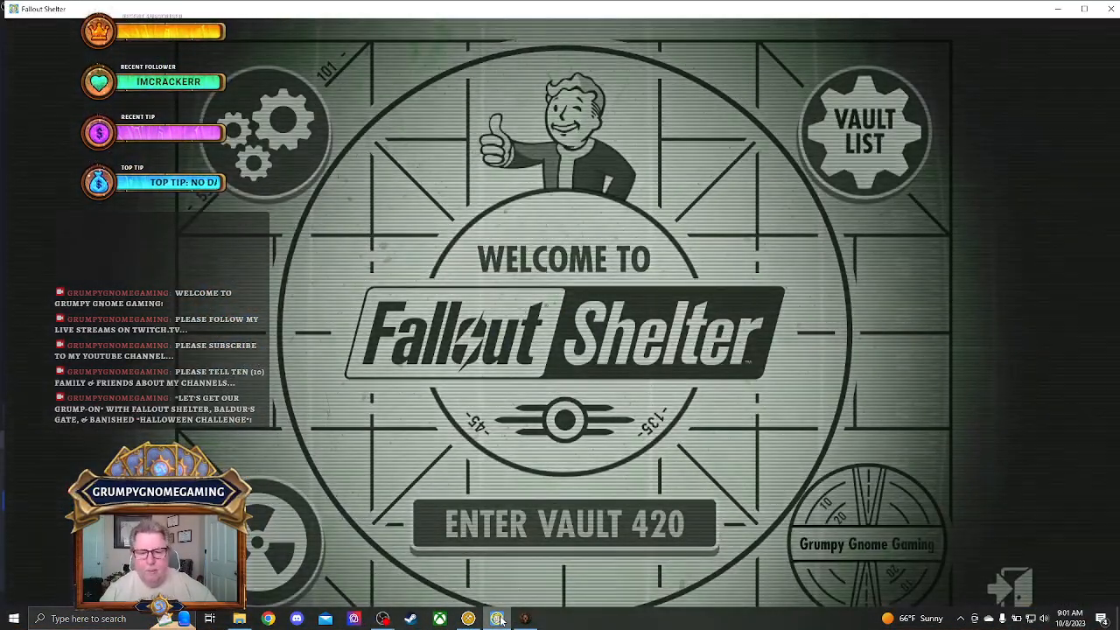
Enter Vault 420 from the title screen to see its 90% A- daily report.
{"action": "left_click", "coordinate": [559, 523]}
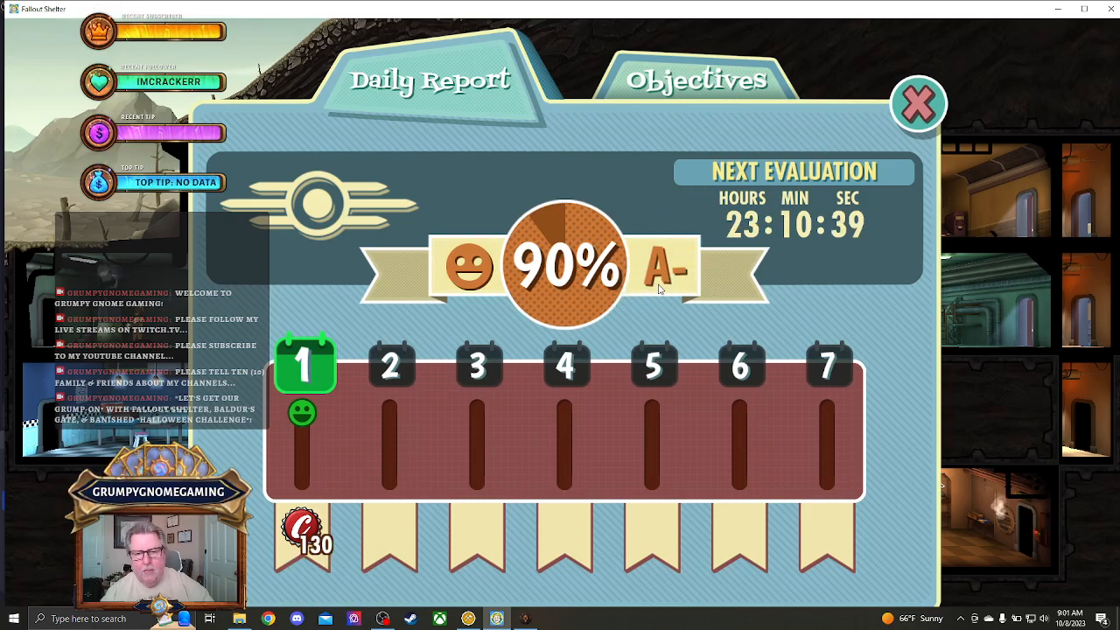
Dismiss the daily report to reveal the Broadsides quest screen with three dwellers and a dog.
{"action": "left_click", "coordinate": [918, 104]}
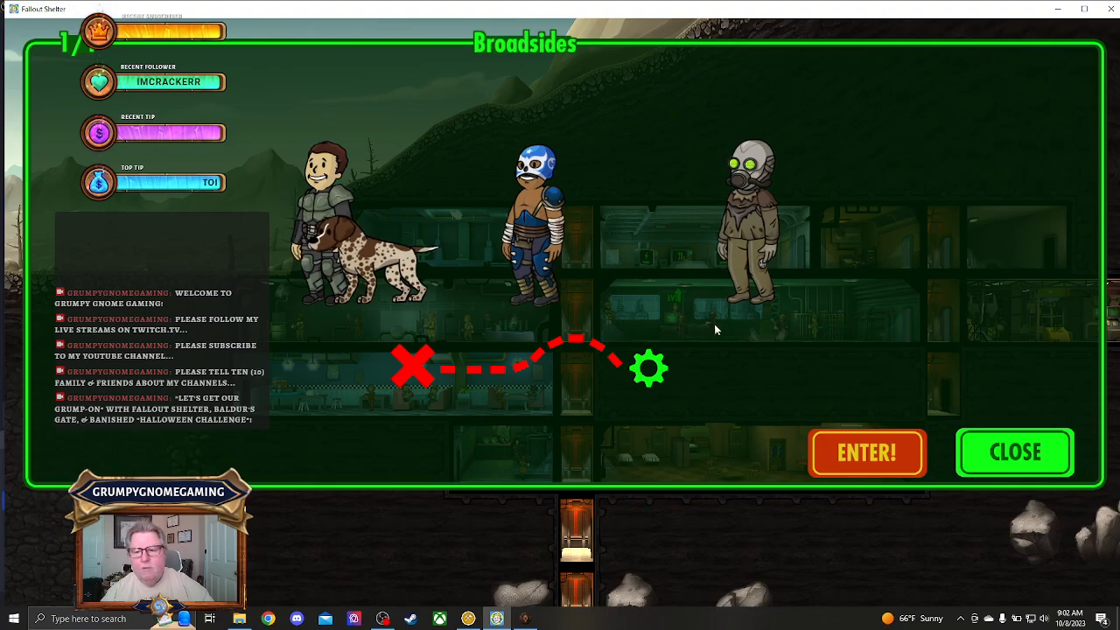
Send the three dwellers and dog into Broadsides to battle the radroaches.
{"action": "left_click", "coordinate": [867, 452]}
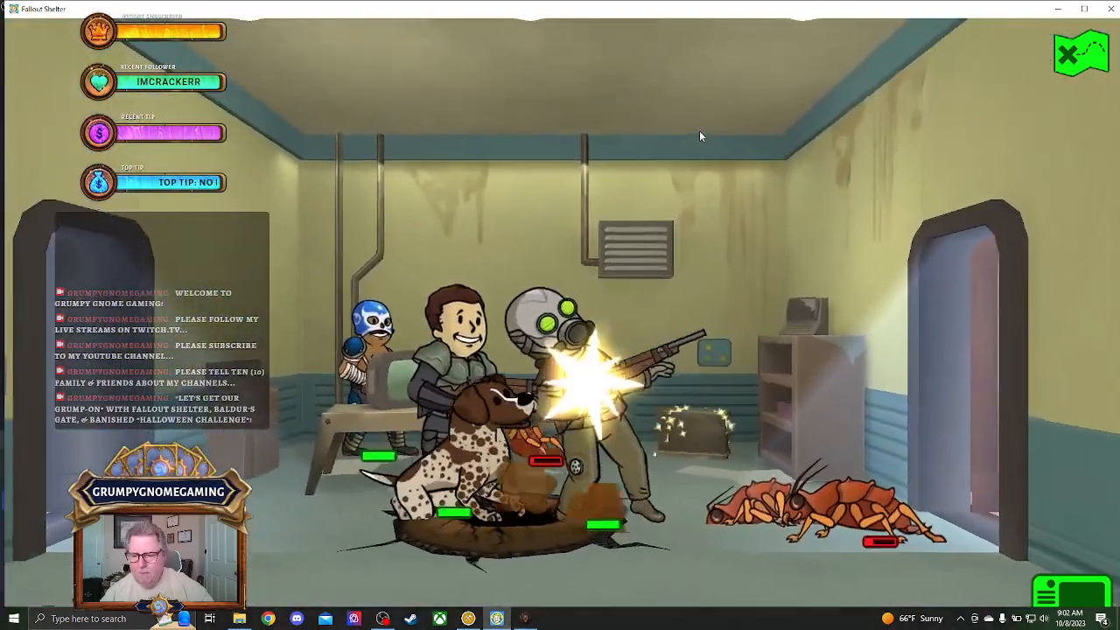
{"action": "mouse_move", "coordinate": [856, 177]}
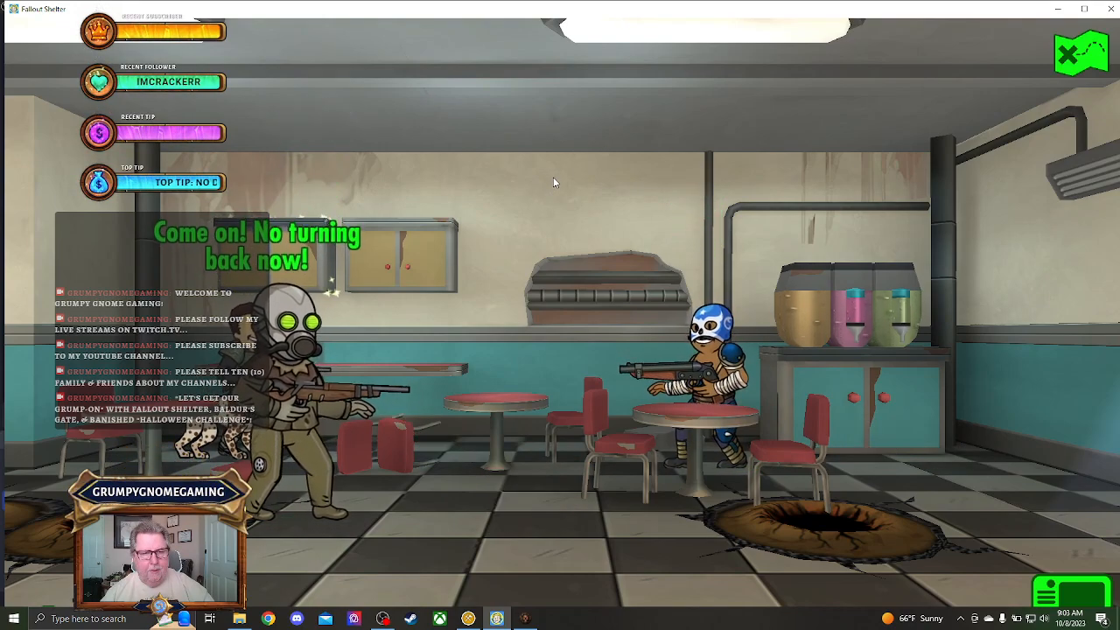
{"action": "mouse_move", "coordinate": [854, 284]}
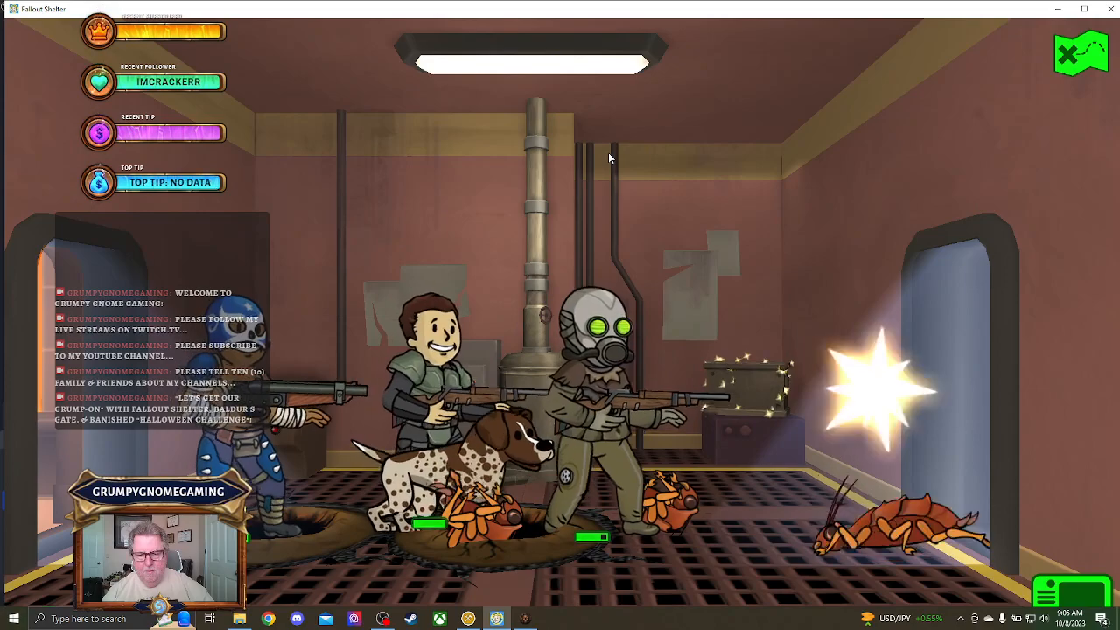
{"action": "mouse_move", "coordinate": [787, 229]}
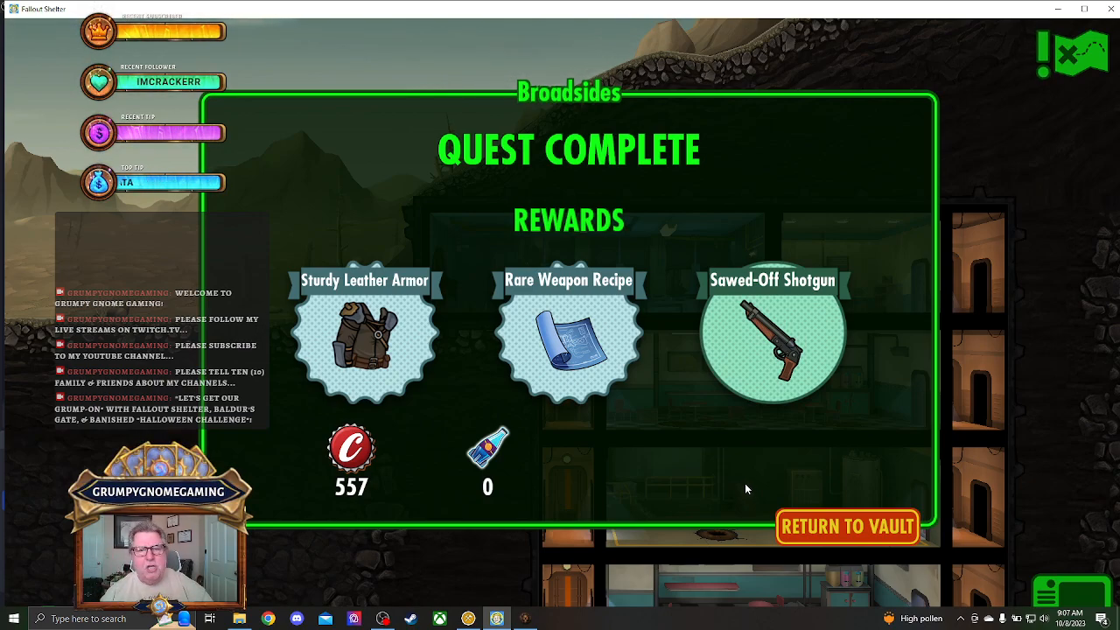
Return the quest team to the vault and collect their loot plus the Baseball Bat recipe.
{"action": "left_click", "coordinate": [846, 526]}
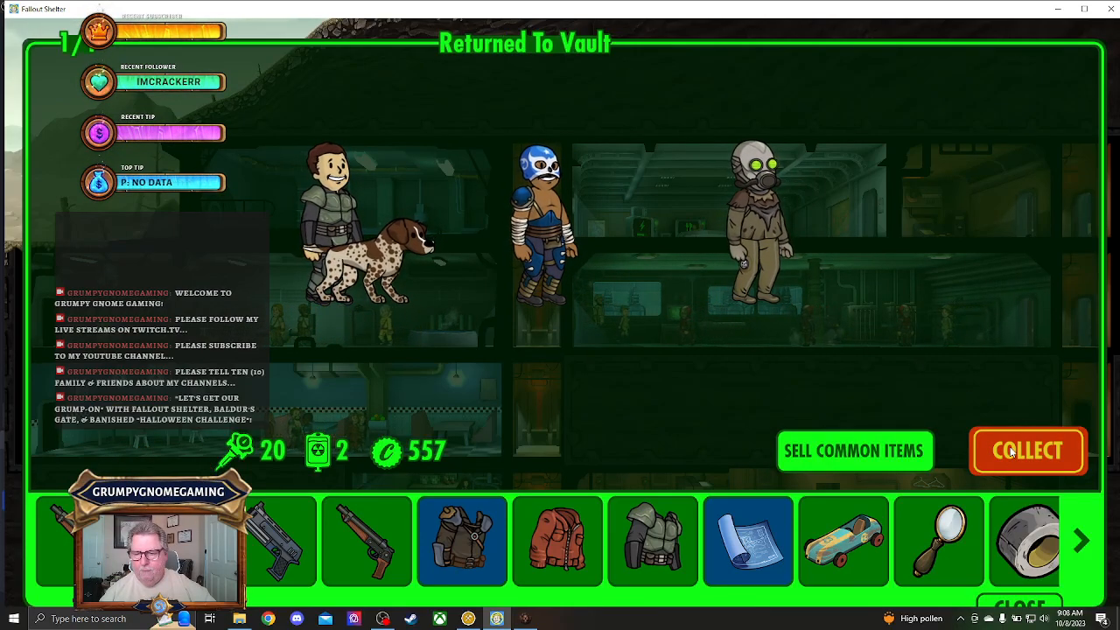
{"action": "left_click", "coordinate": [1027, 451]}
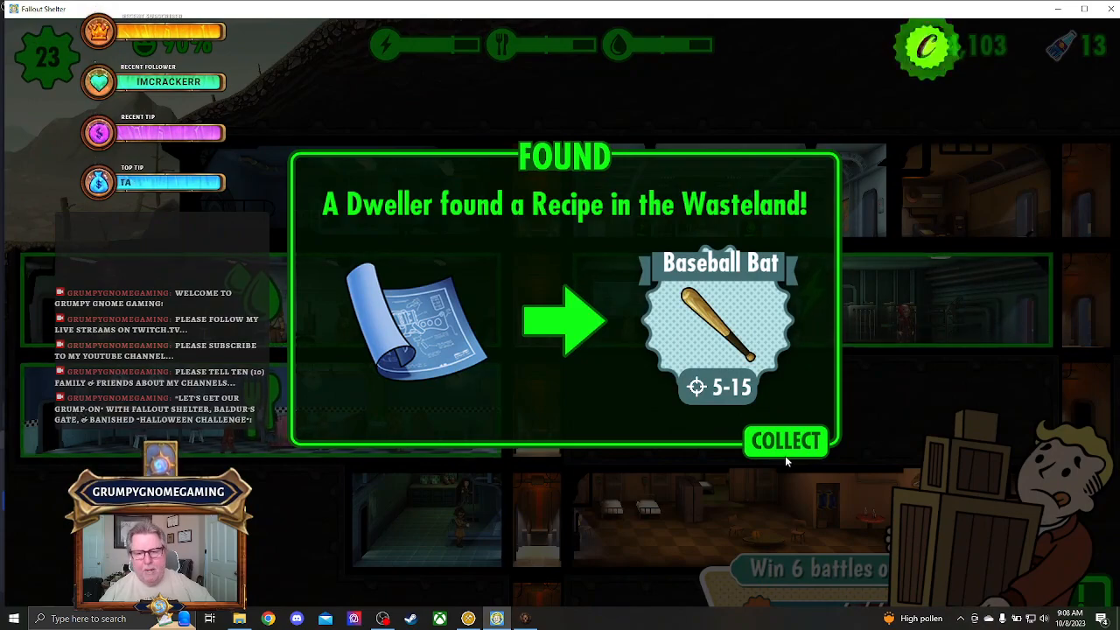
{"action": "left_click", "coordinate": [786, 440]}
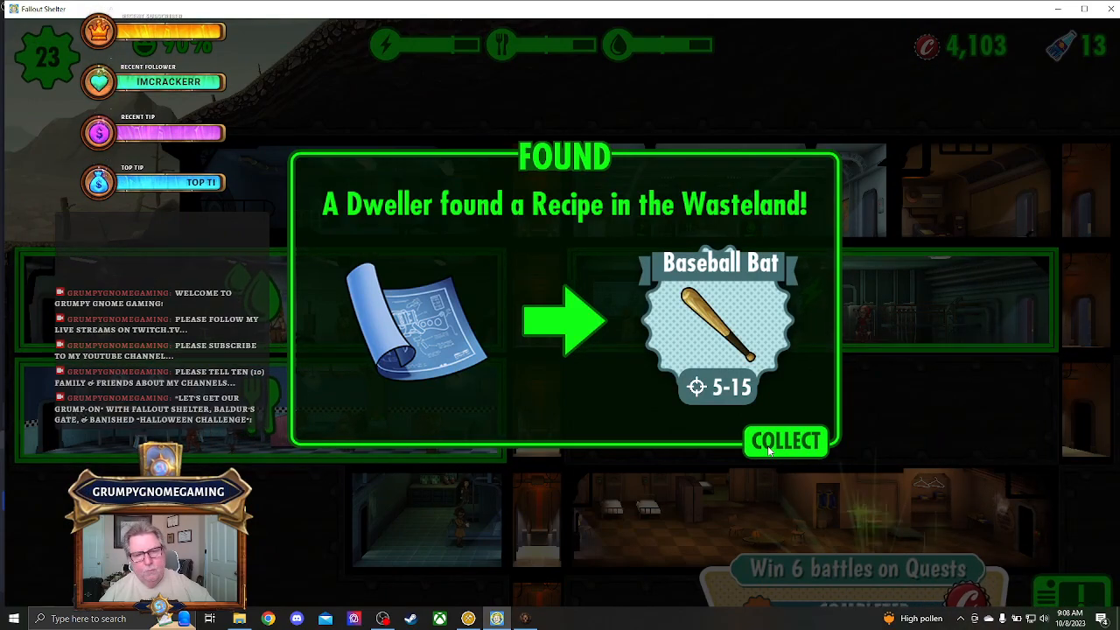
{"action": "left_click", "coordinate": [785, 441]}
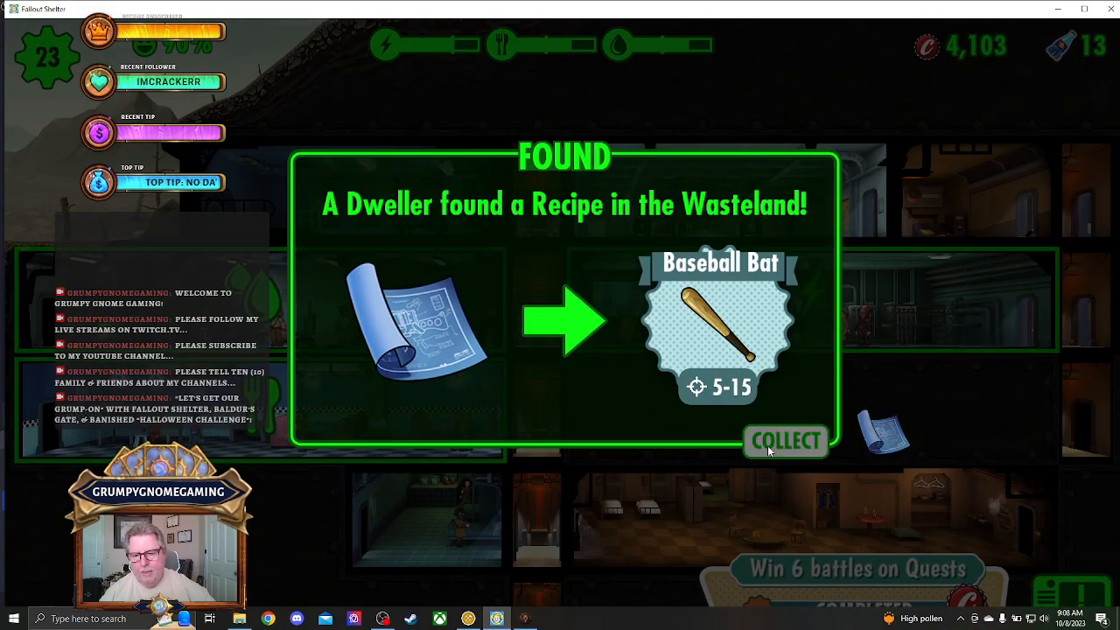
{"action": "left_click", "coordinate": [785, 441]}
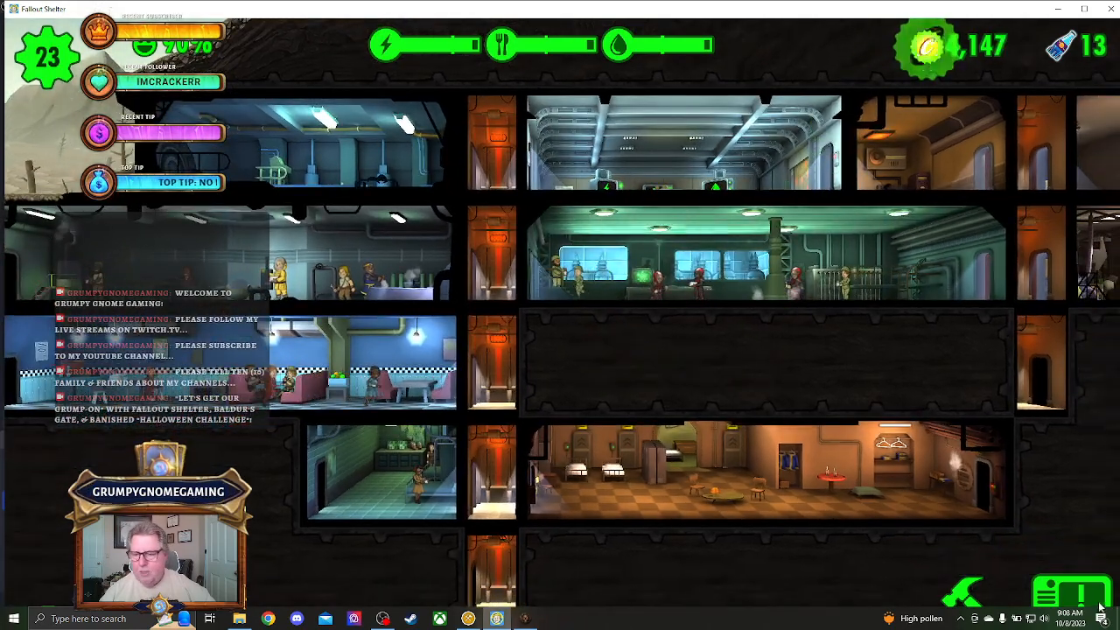
Claim the 600-cap 'Win 6 battles on Quests' objective, bringing caps to 4,747.
{"action": "left_click", "coordinate": [1064, 594]}
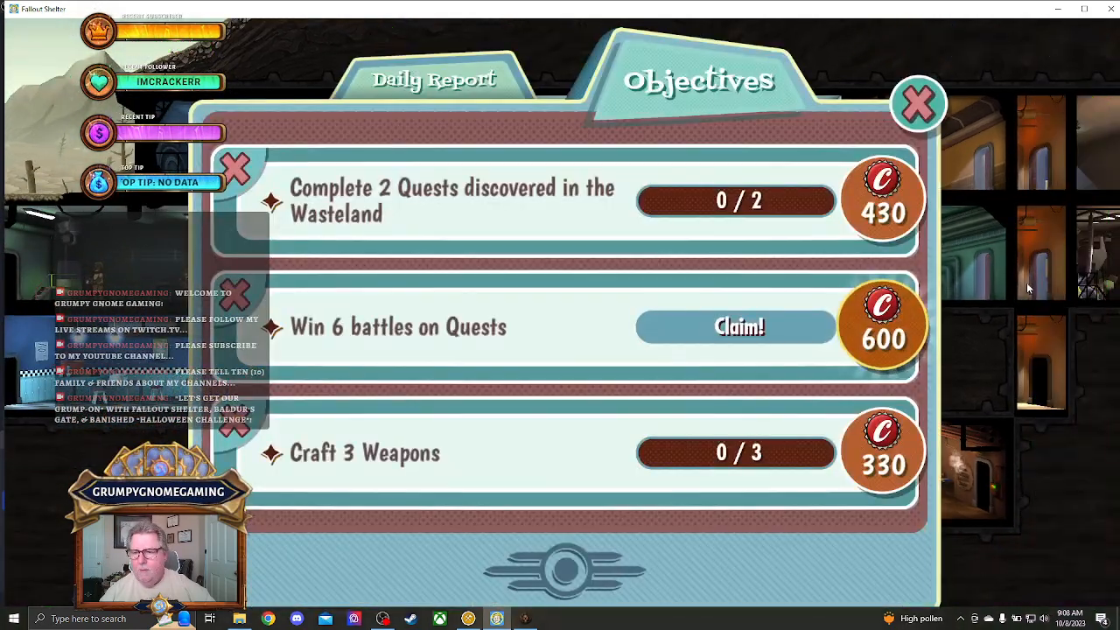
{"action": "left_click", "coordinate": [736, 327]}
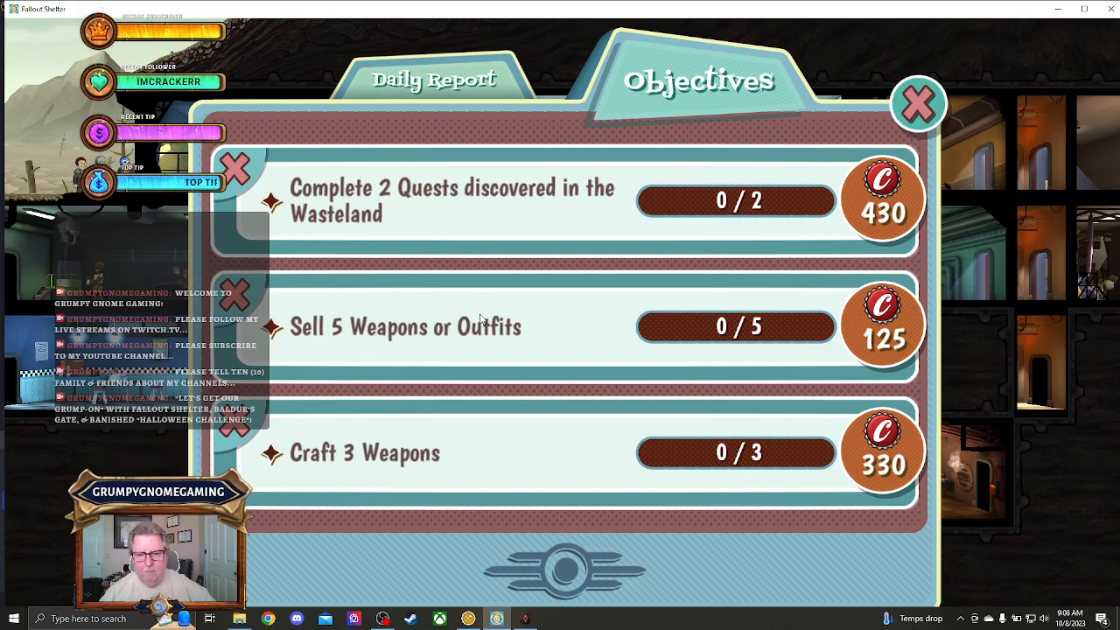
{"action": "mouse_move", "coordinate": [680, 418]}
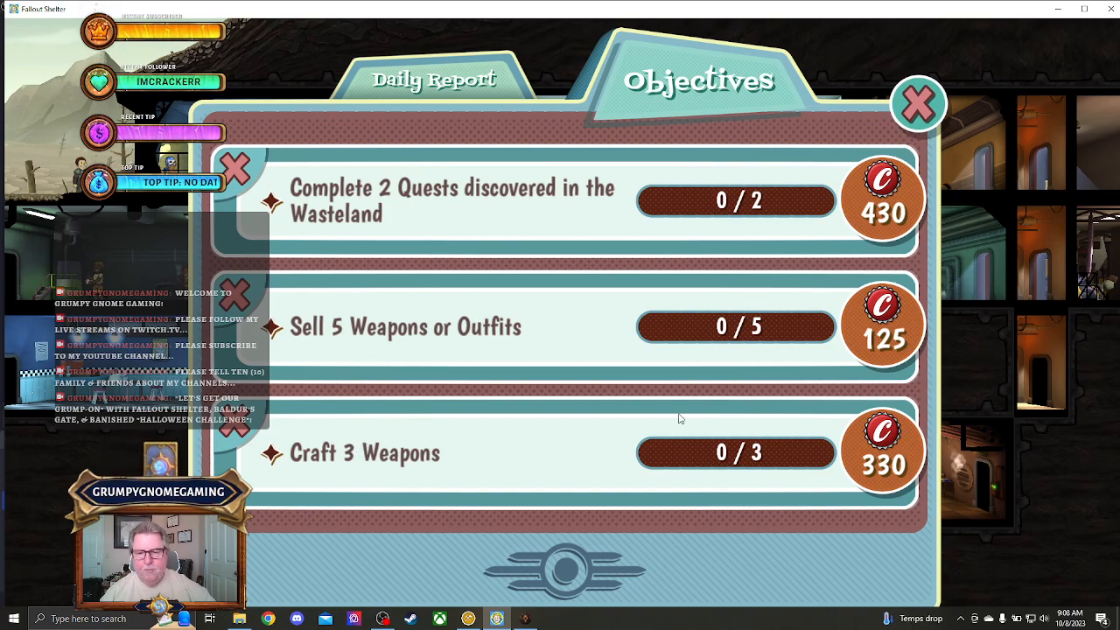
{"action": "left_click", "coordinate": [917, 101]}
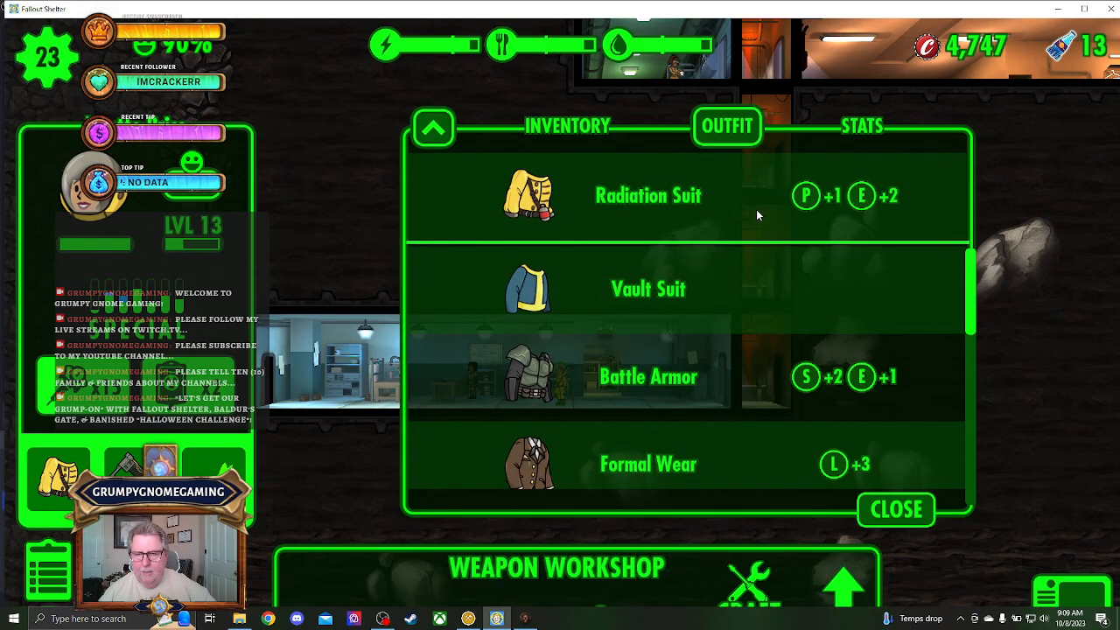
{"action": "mouse_move", "coordinate": [871, 133]}
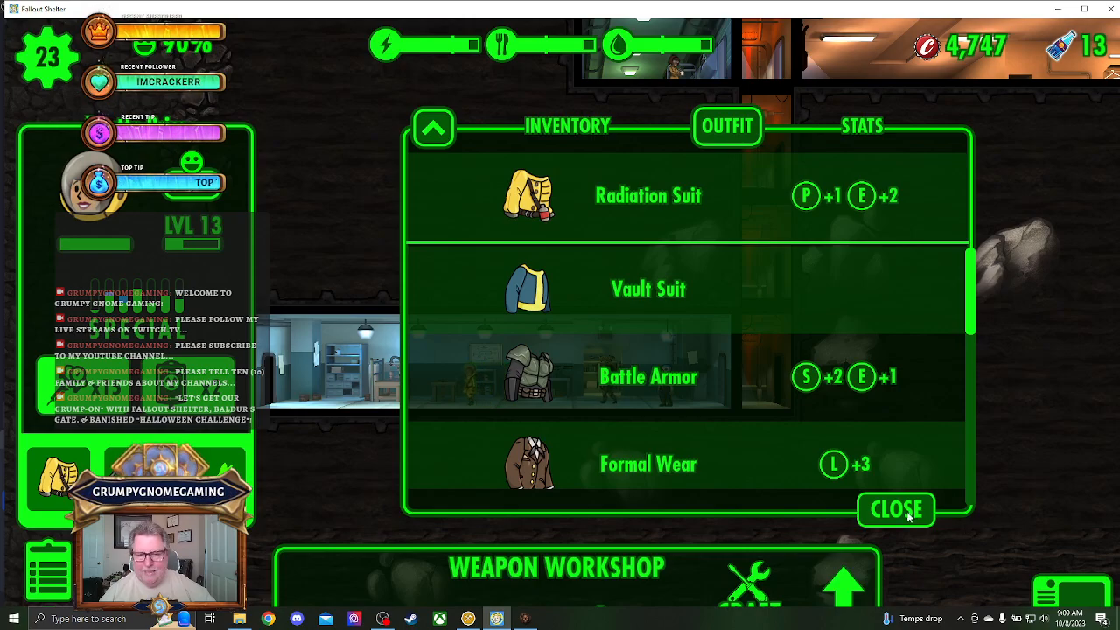
Close the outfit list with the Radiation Suit equipped and send Yvette to explore the Wasteland.
{"action": "left_click", "coordinate": [896, 509]}
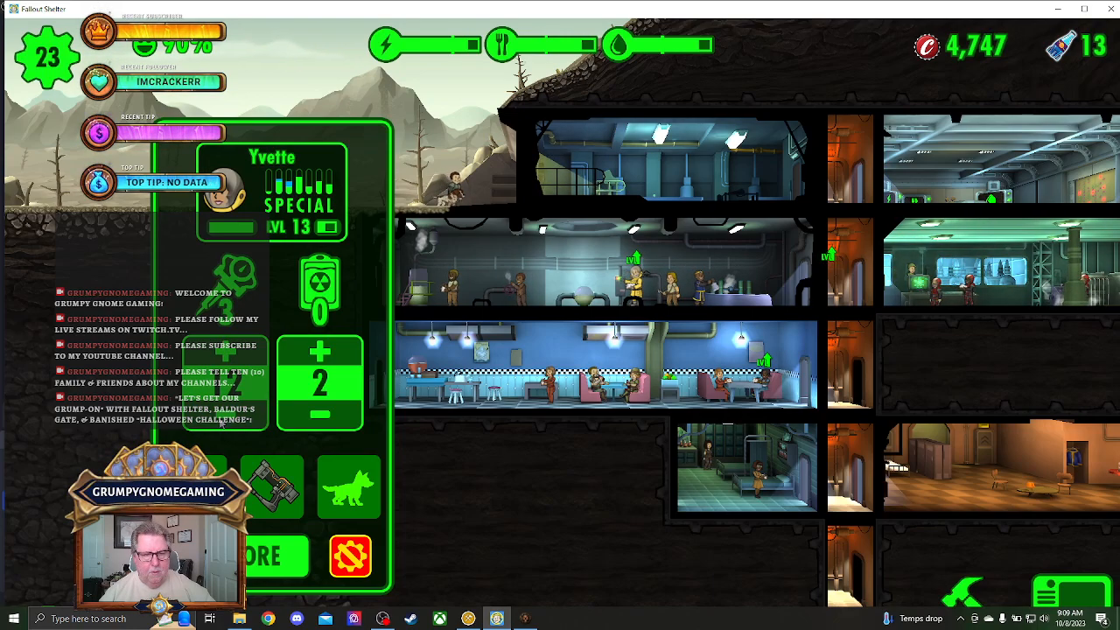
{"action": "left_click", "coordinate": [319, 414]}
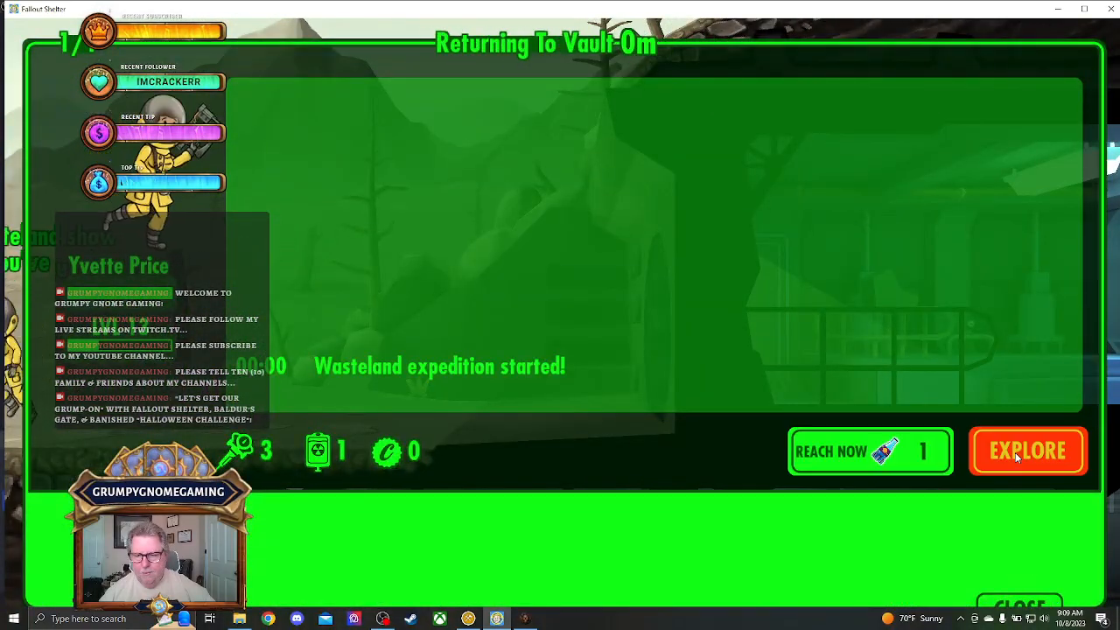
Sort the dweller roster by job, scroll to Virginia Goo, and jump to her Weapon Workshop.
{"action": "left_click", "coordinate": [1028, 451]}
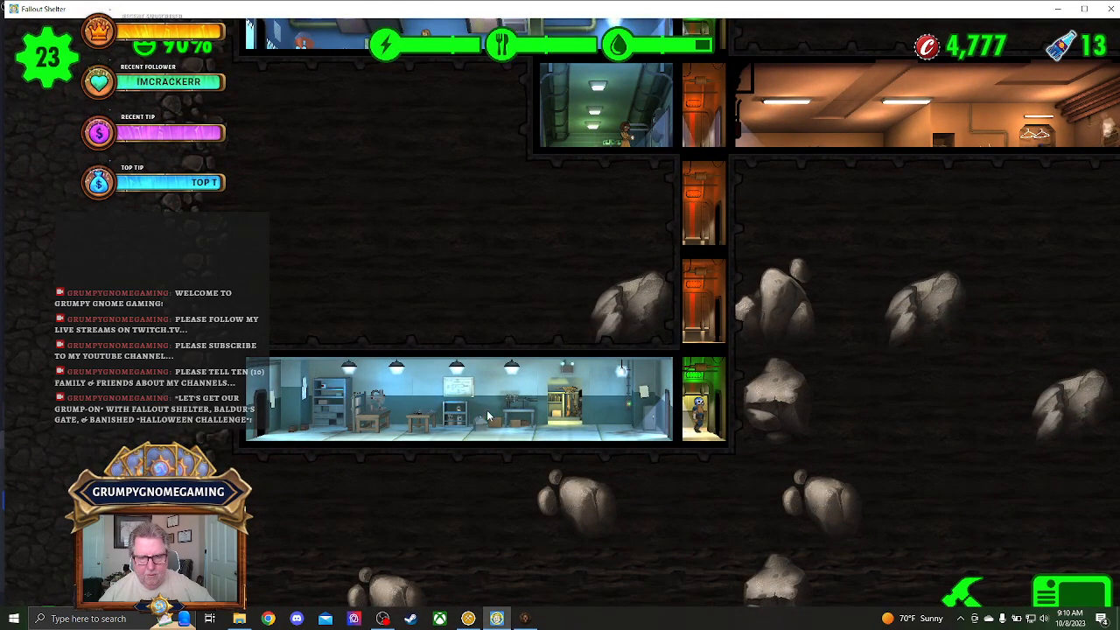
{"action": "mouse_move", "coordinate": [487, 425]}
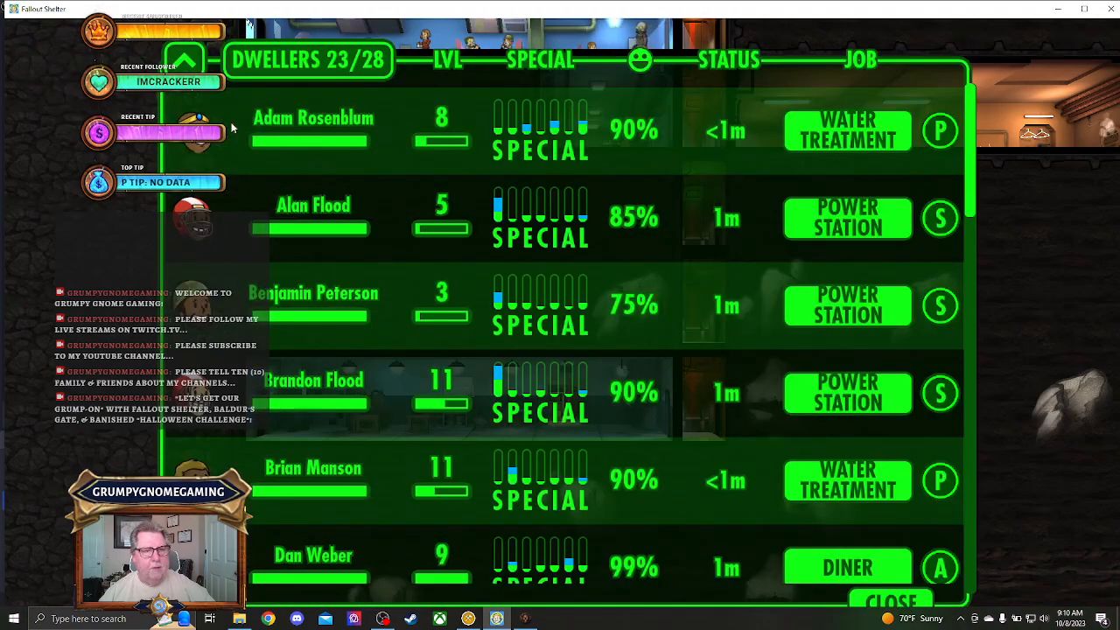
{"action": "left_click", "coordinate": [859, 60]}
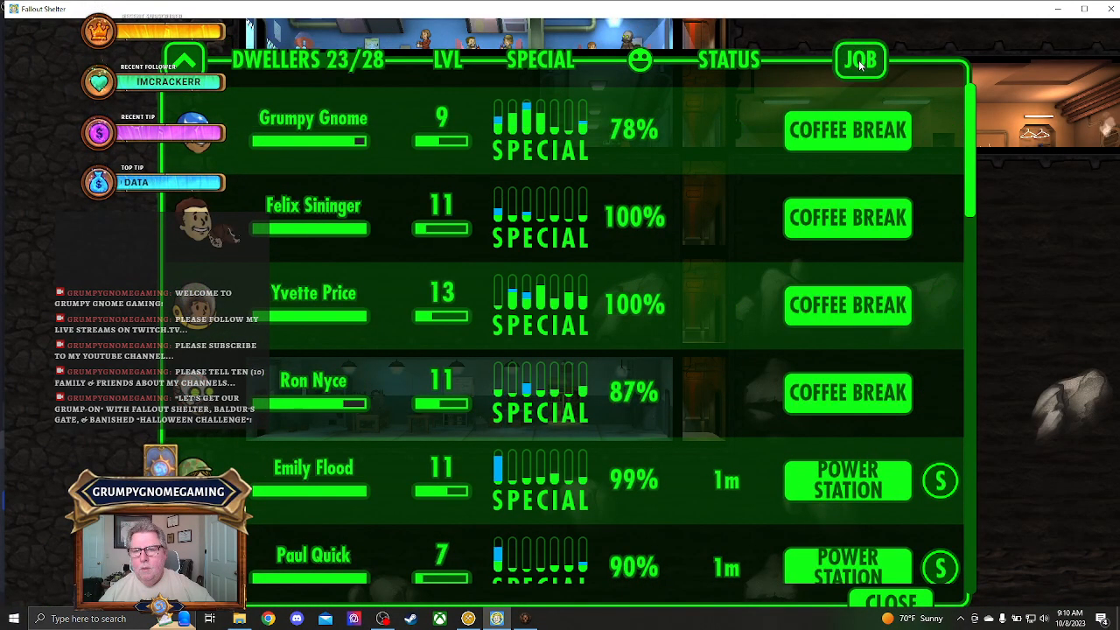
{"action": "mouse_move", "coordinate": [387, 210]}
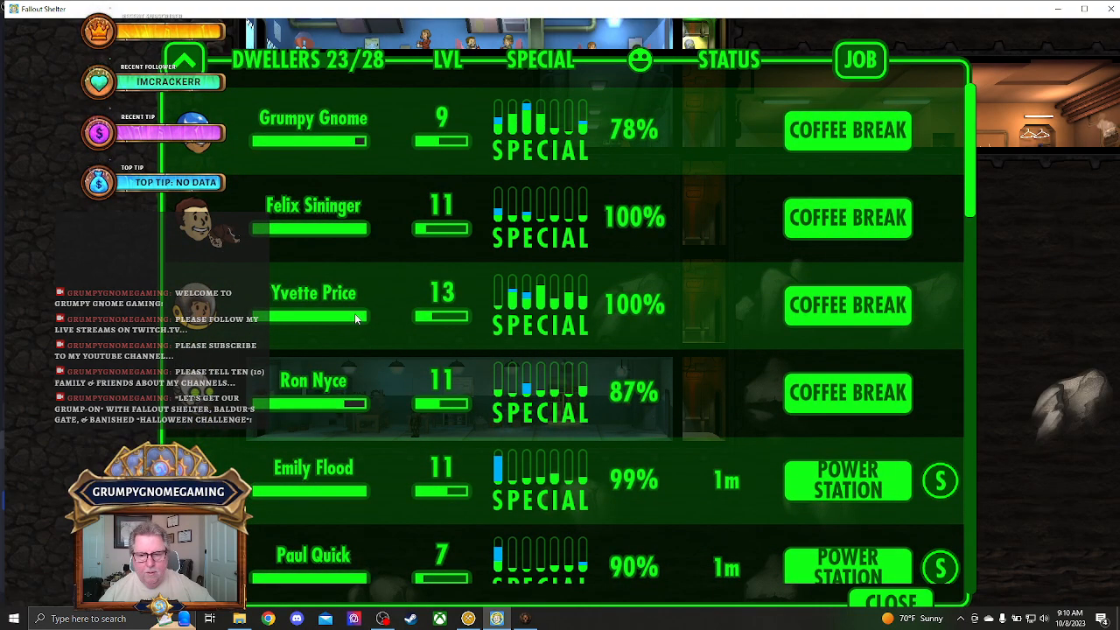
{"action": "scroll", "scroll_direction": "down", "scroll_amount": 3}
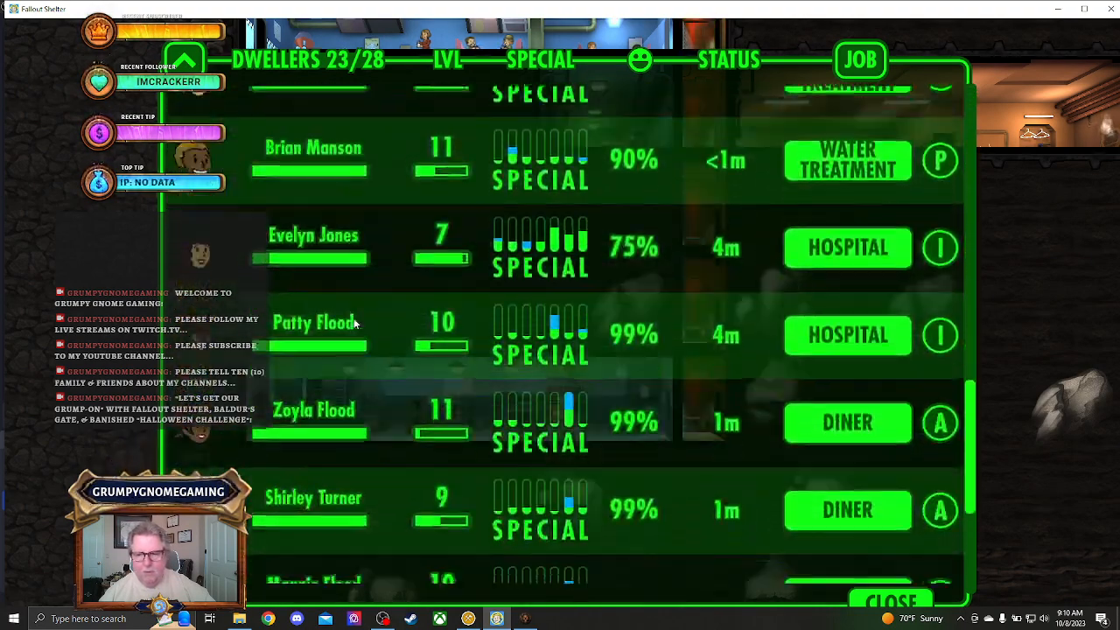
{"action": "scroll", "scroll_direction": "down", "scroll_amount": 3}
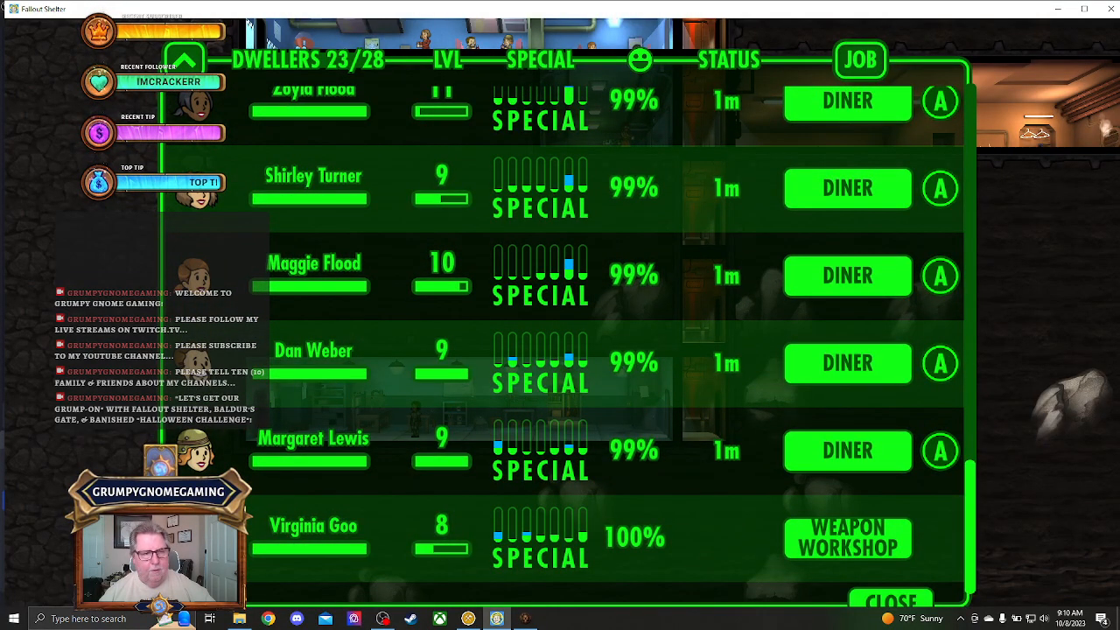
{"action": "left_click", "coordinate": [891, 601]}
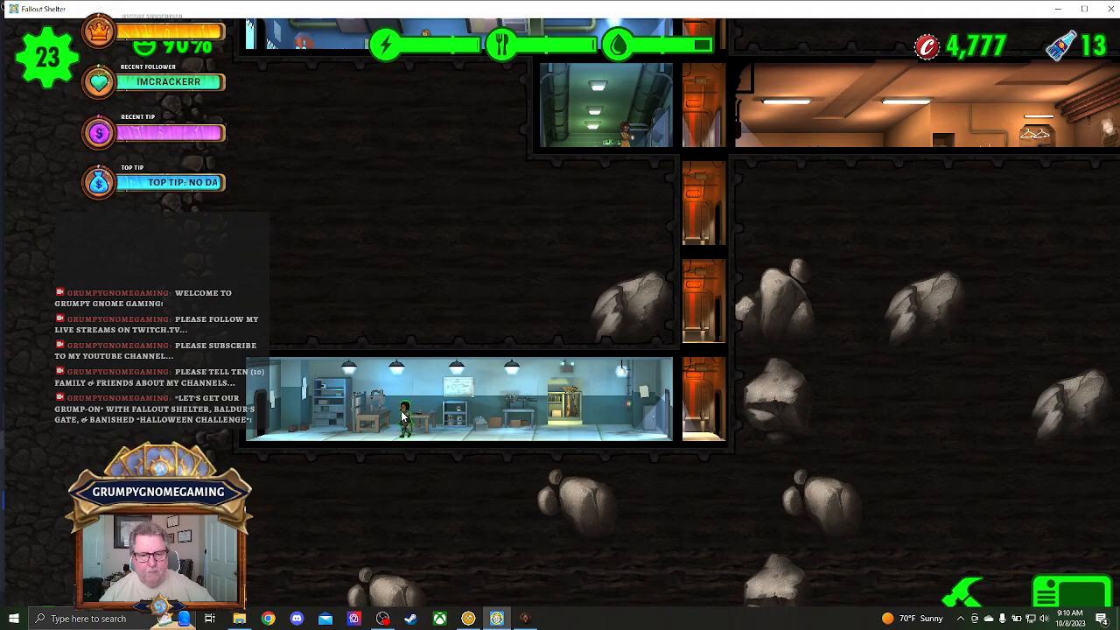
Sort craftable weapons by cost and start crafting an Enhanced Sawed-Off Shotgun.
{"action": "left_click", "coordinate": [460, 403]}
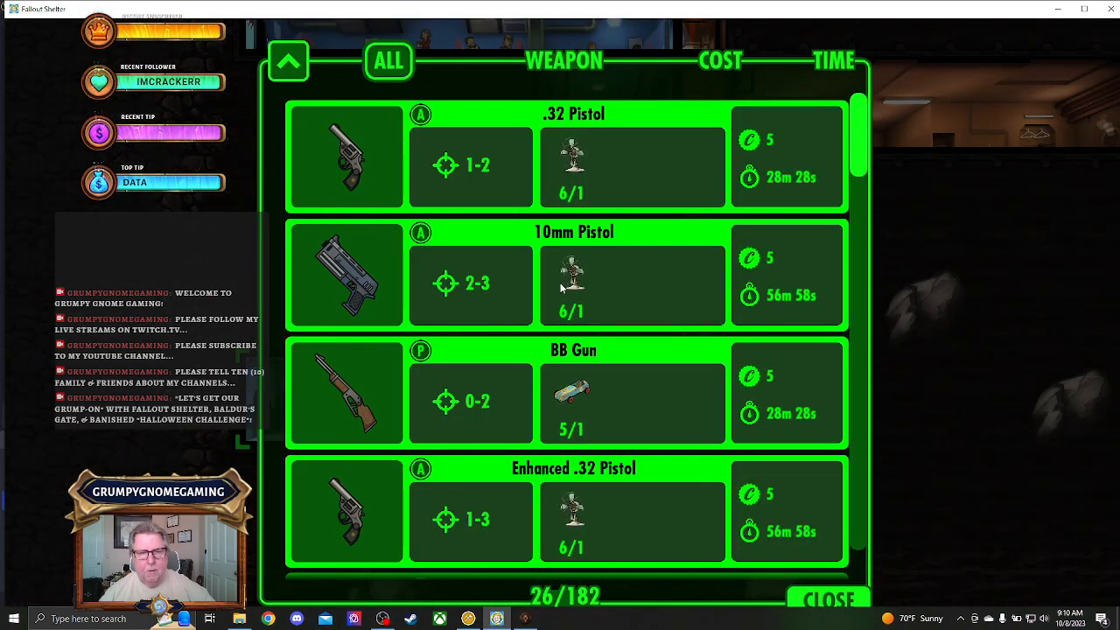
{"action": "left_click", "coordinate": [720, 61]}
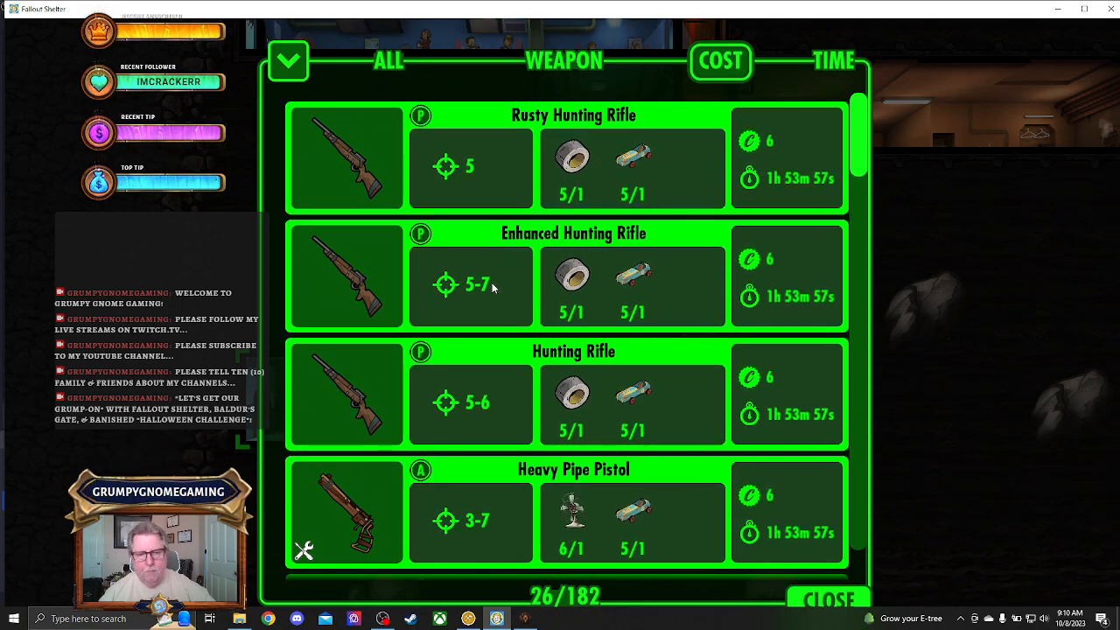
{"action": "scroll", "scroll_direction": "down", "scroll_amount": 3}
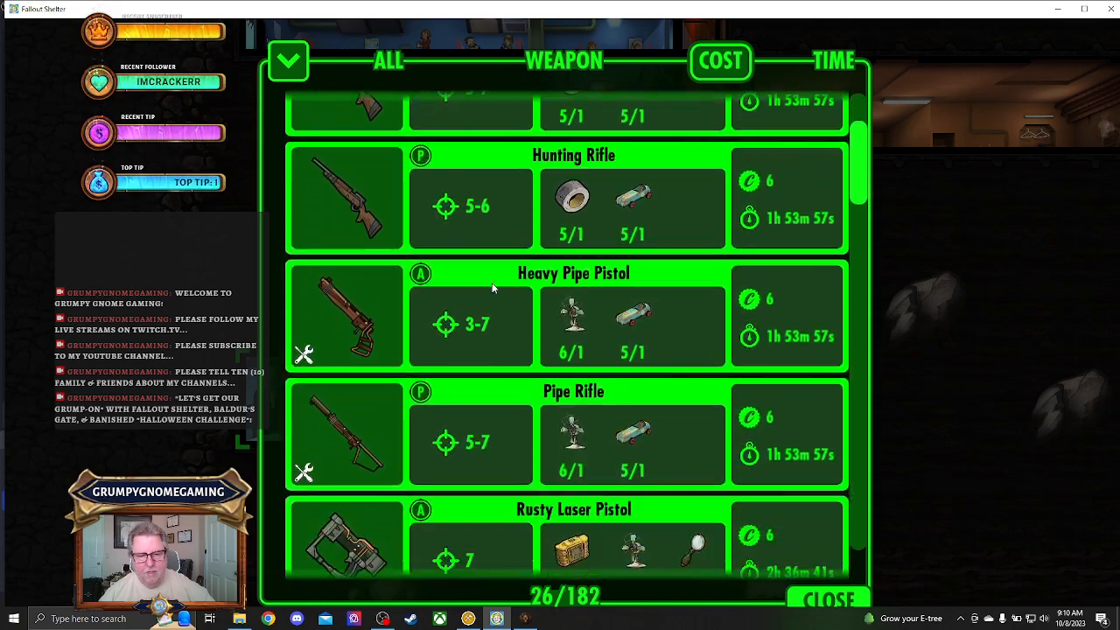
{"action": "scroll", "scroll_direction": "down", "scroll_amount": 3}
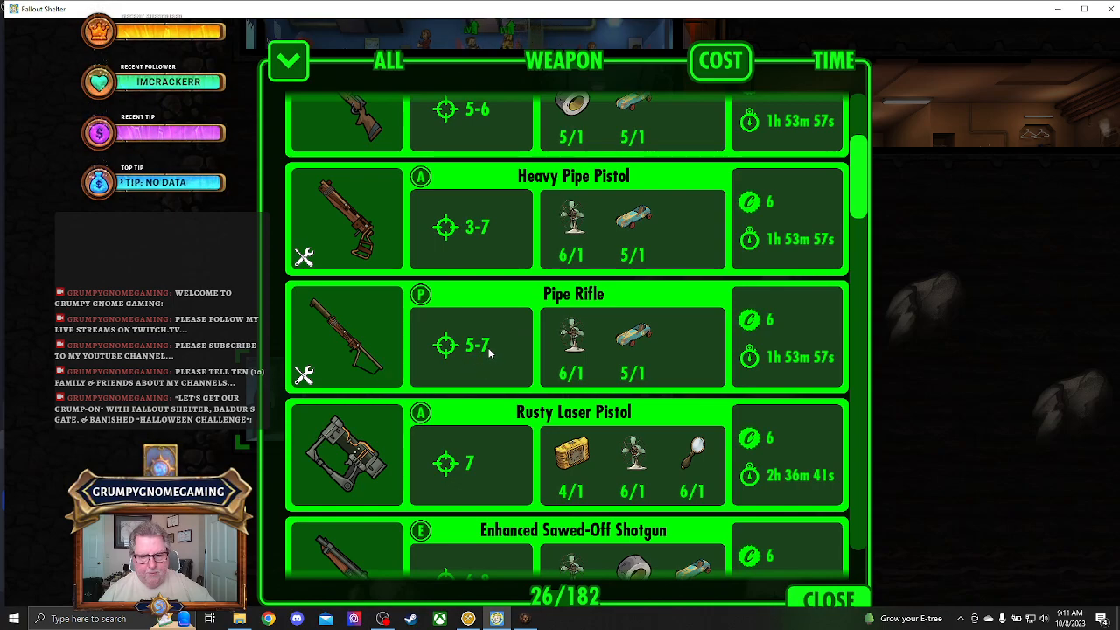
{"action": "scroll", "scroll_direction": "down", "scroll_amount": 3}
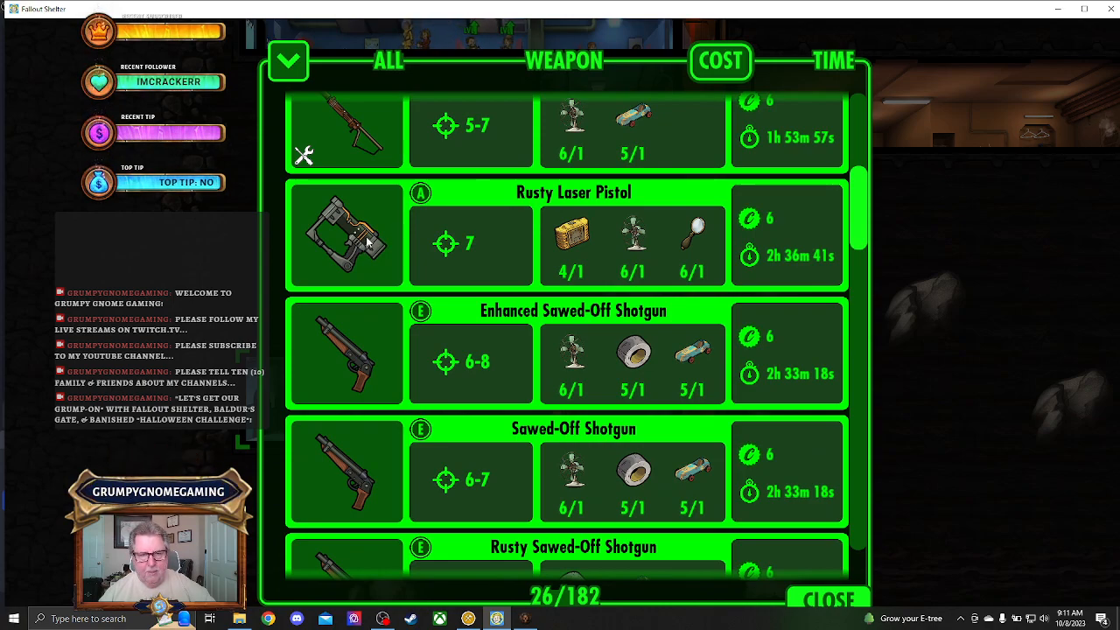
{"action": "mouse_move", "coordinate": [471, 379]}
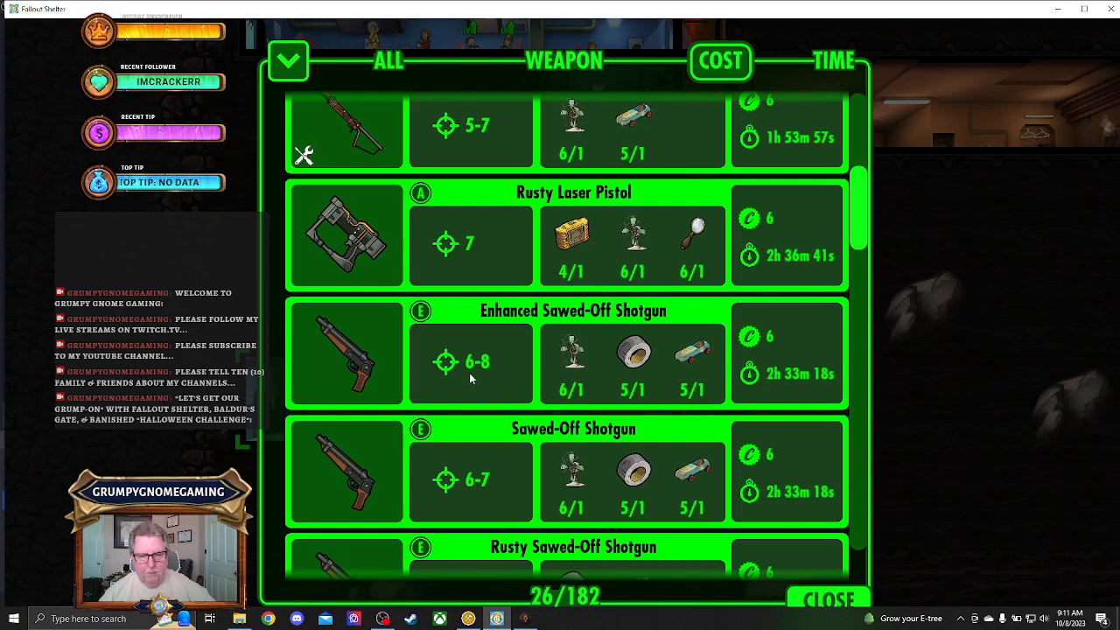
{"action": "mouse_move", "coordinate": [446, 330]}
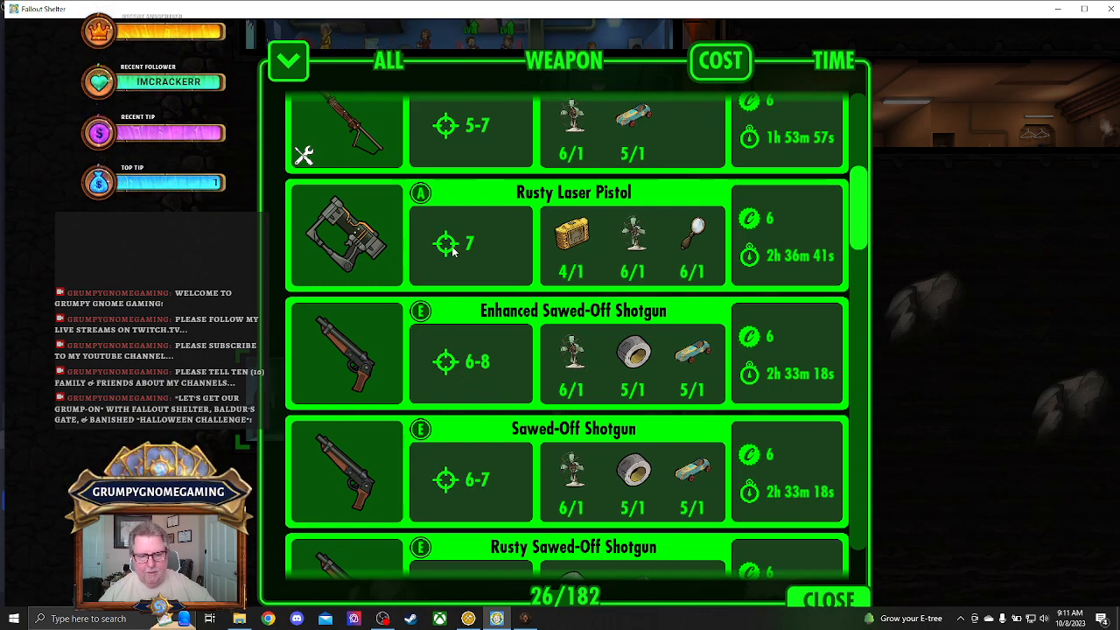
{"action": "scroll", "scroll_direction": "down", "scroll_amount": 3}
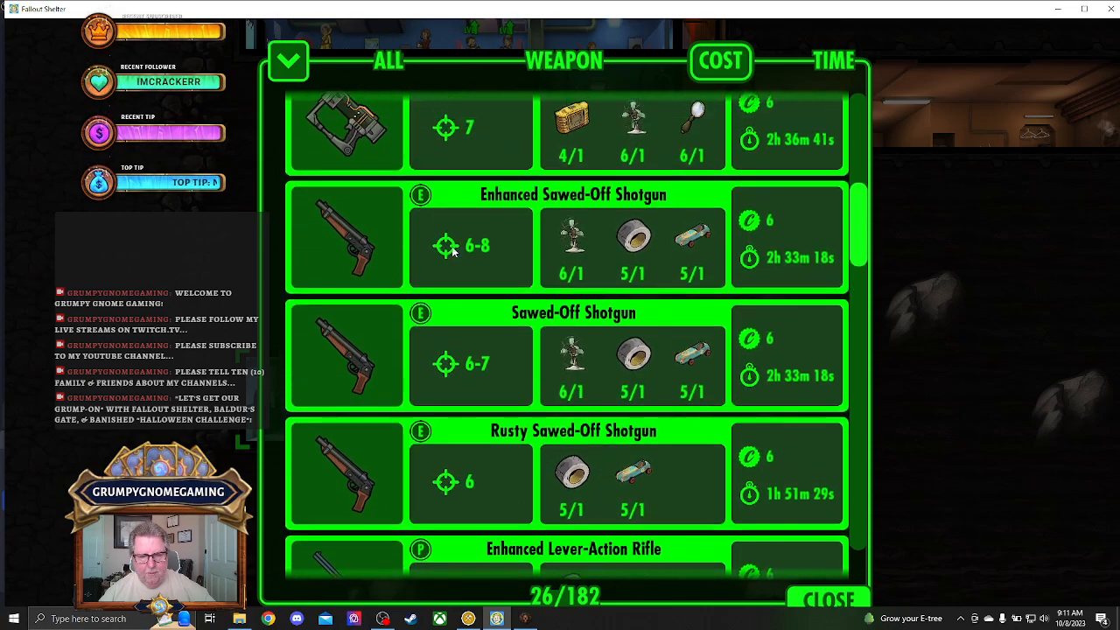
{"action": "scroll", "scroll_direction": "up", "scroll_amount": 3}
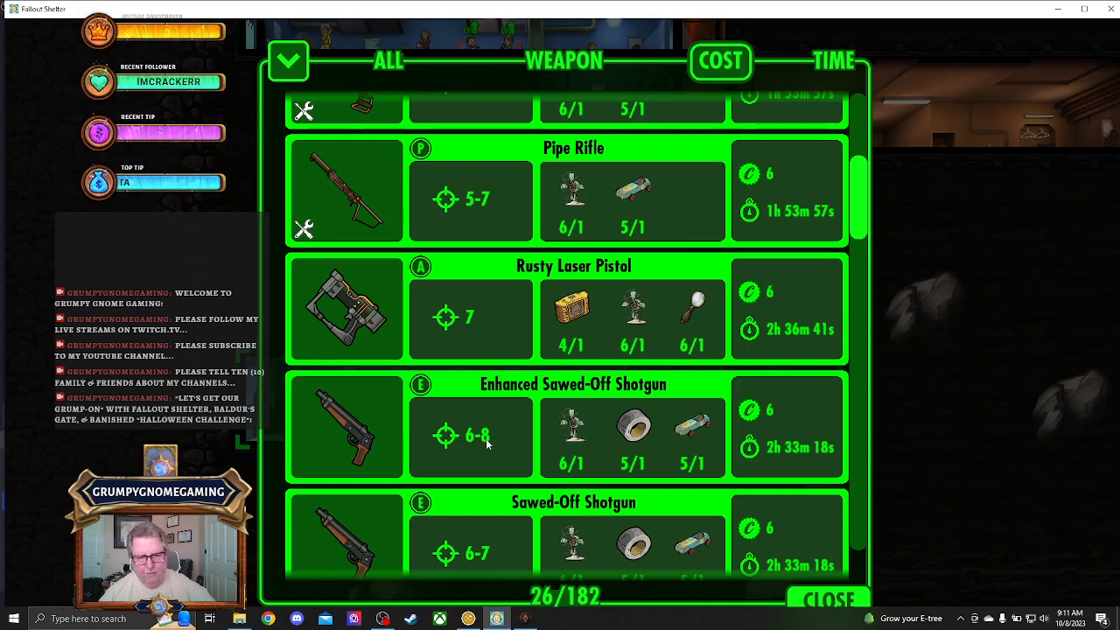
{"action": "mouse_move", "coordinate": [478, 335]}
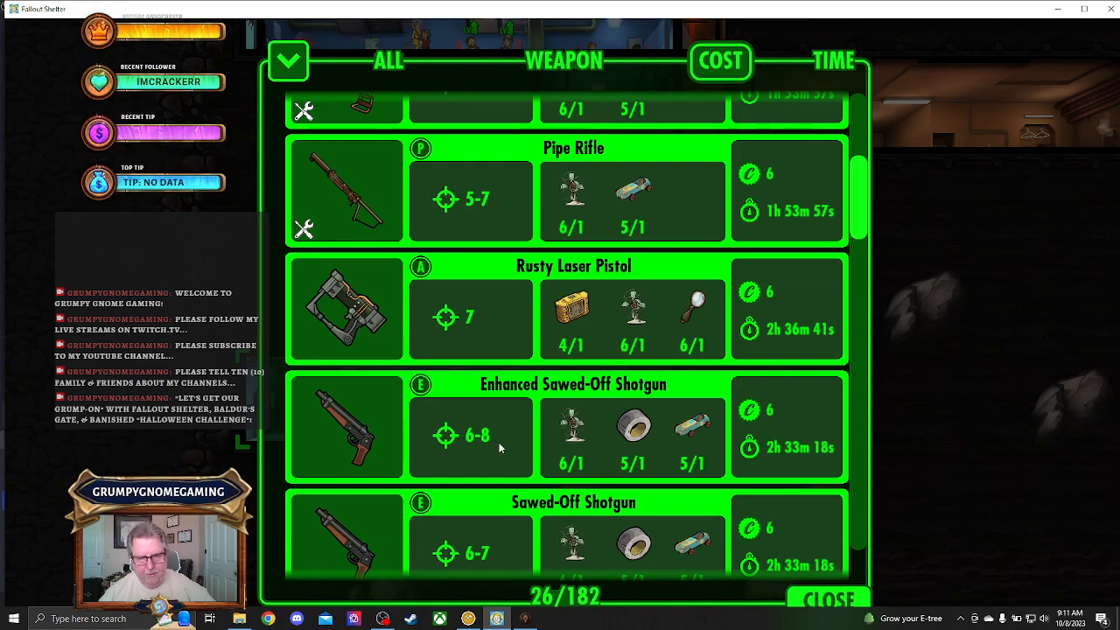
{"action": "mouse_move", "coordinate": [472, 444]}
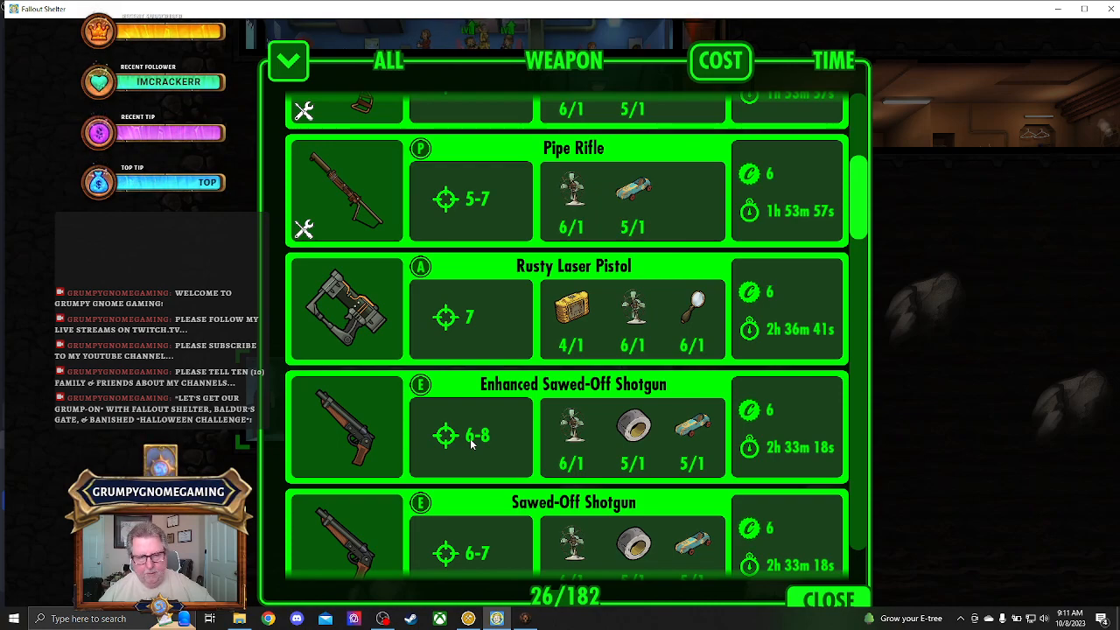
{"action": "left_click", "coordinate": [471, 436]}
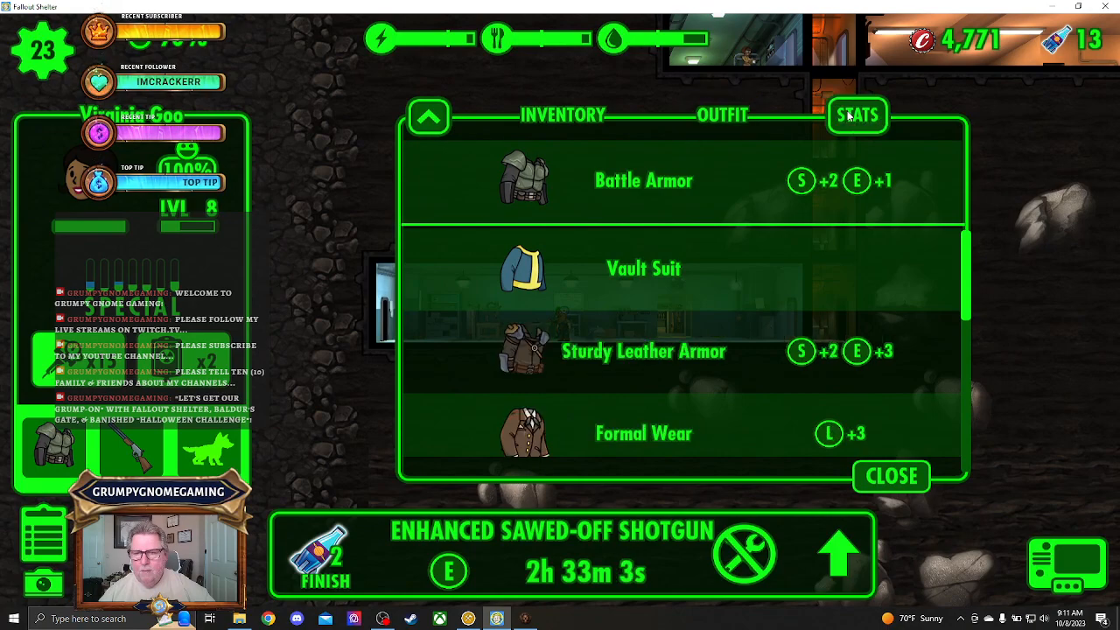
Rank Virginia Goo's stored outfits by Endurance and scroll through them.
{"action": "left_click", "coordinate": [857, 115]}
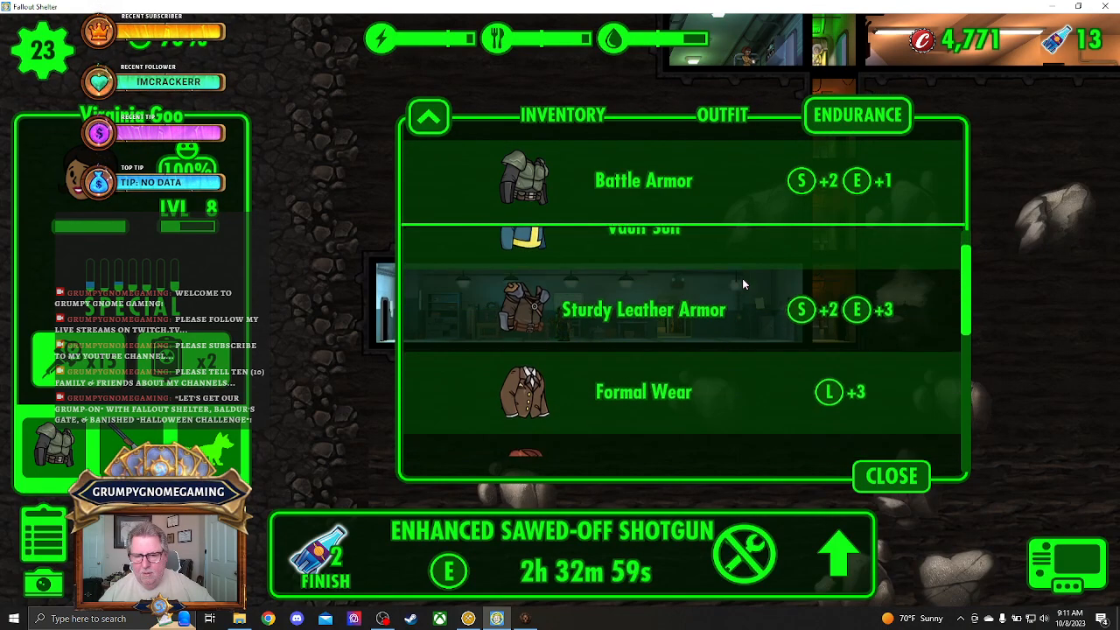
{"action": "scroll", "scroll_direction": "down", "scroll_amount": 3}
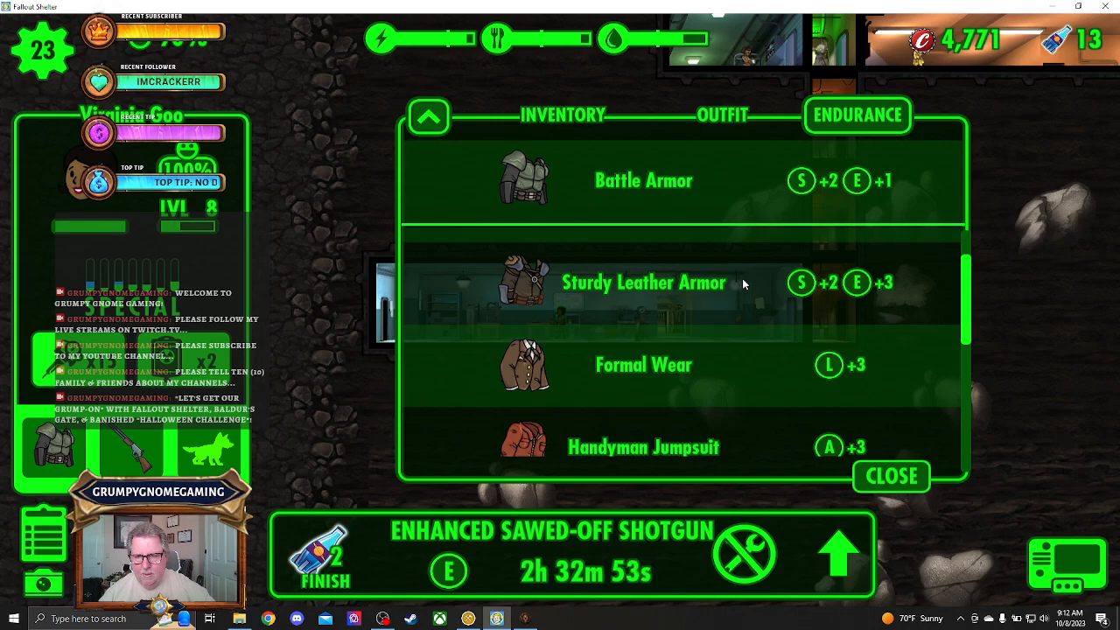
{"action": "left_click", "coordinate": [890, 476]}
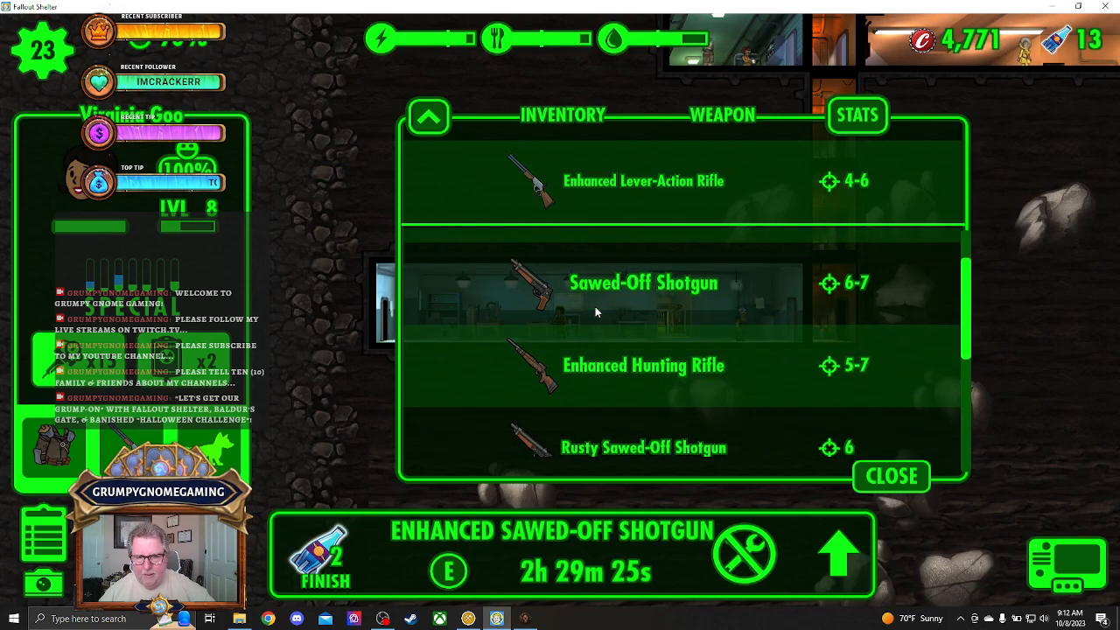
Scroll through Virginia Goo's outfit inventory, then close the list.
{"action": "scroll", "scroll_direction": "down", "scroll_amount": 3}
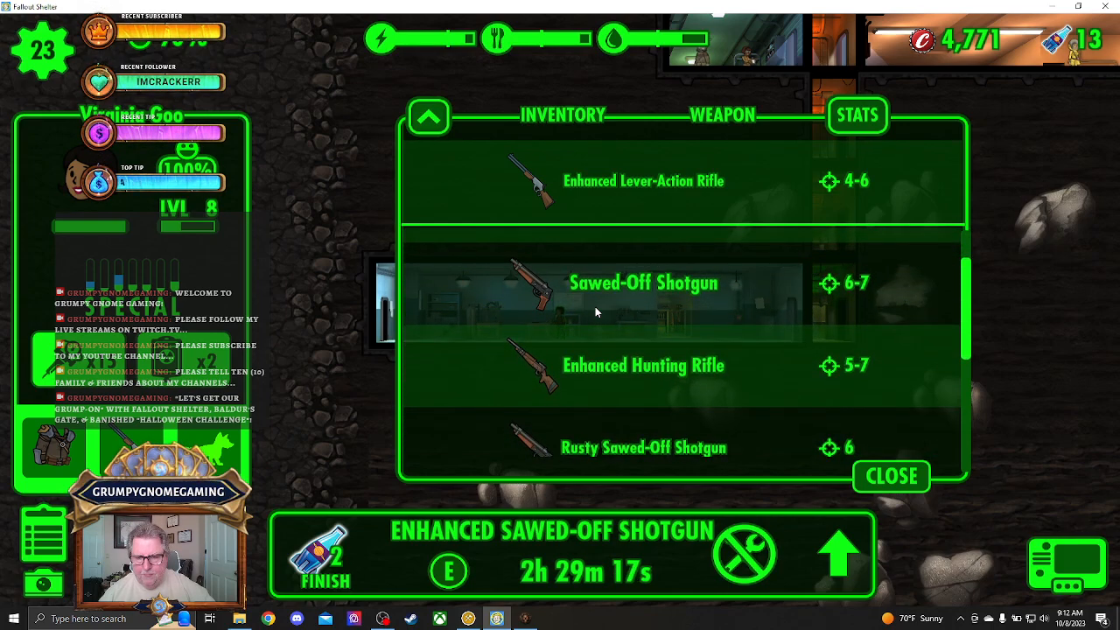
{"action": "scroll", "scroll_direction": "down", "scroll_amount": 3}
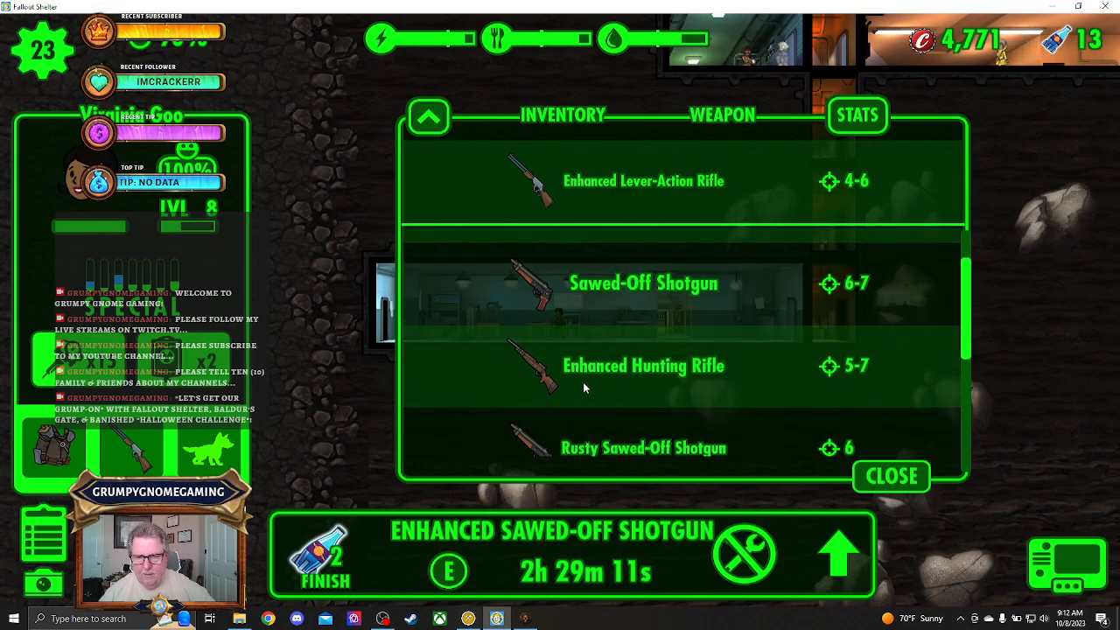
{"action": "mouse_move", "coordinate": [574, 389]}
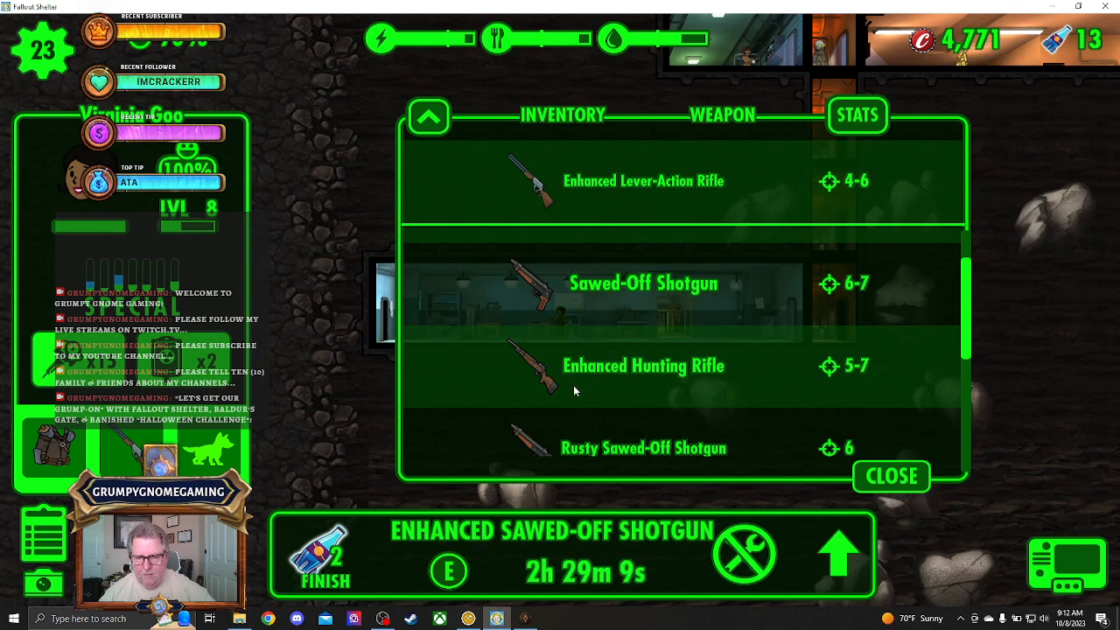
{"action": "left_click", "coordinate": [891, 476]}
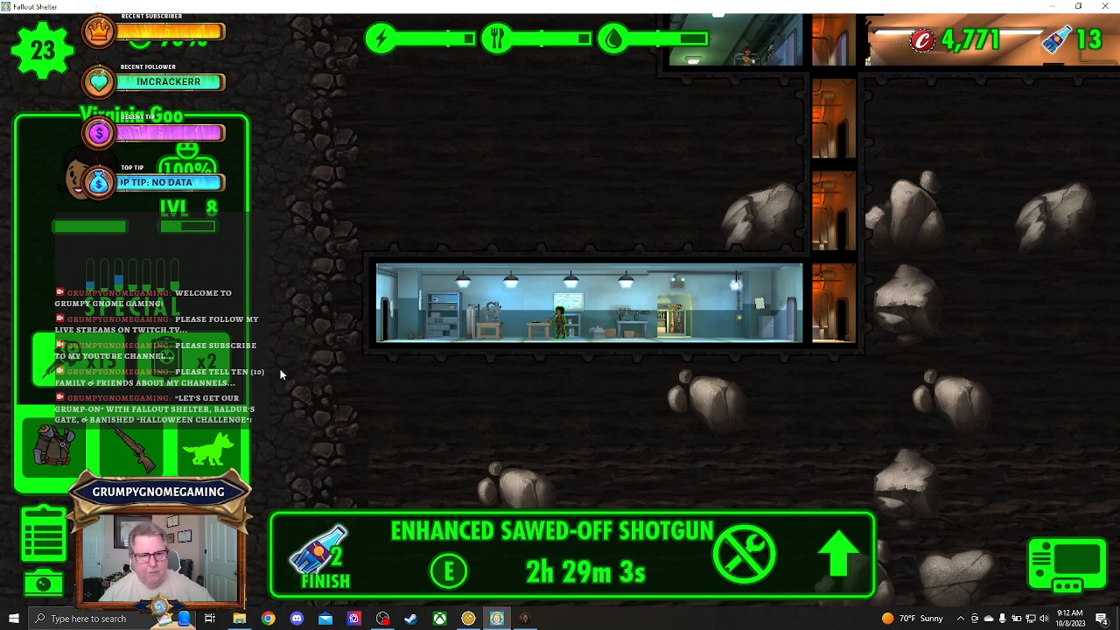
{"action": "mouse_move", "coordinate": [274, 266]}
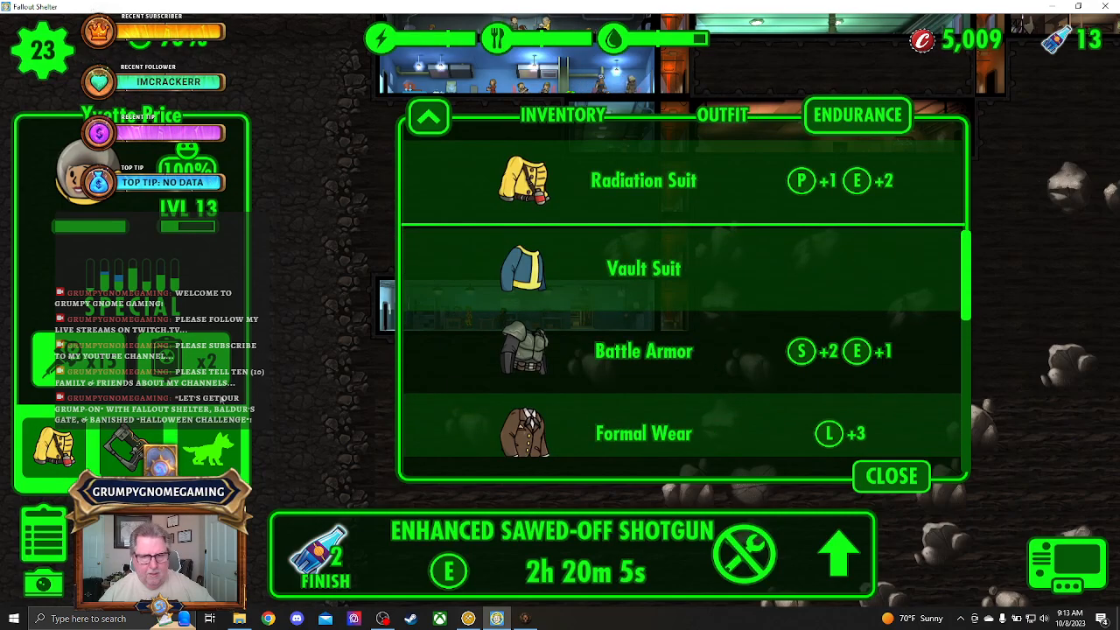
{"action": "mouse_move", "coordinate": [857, 181]}
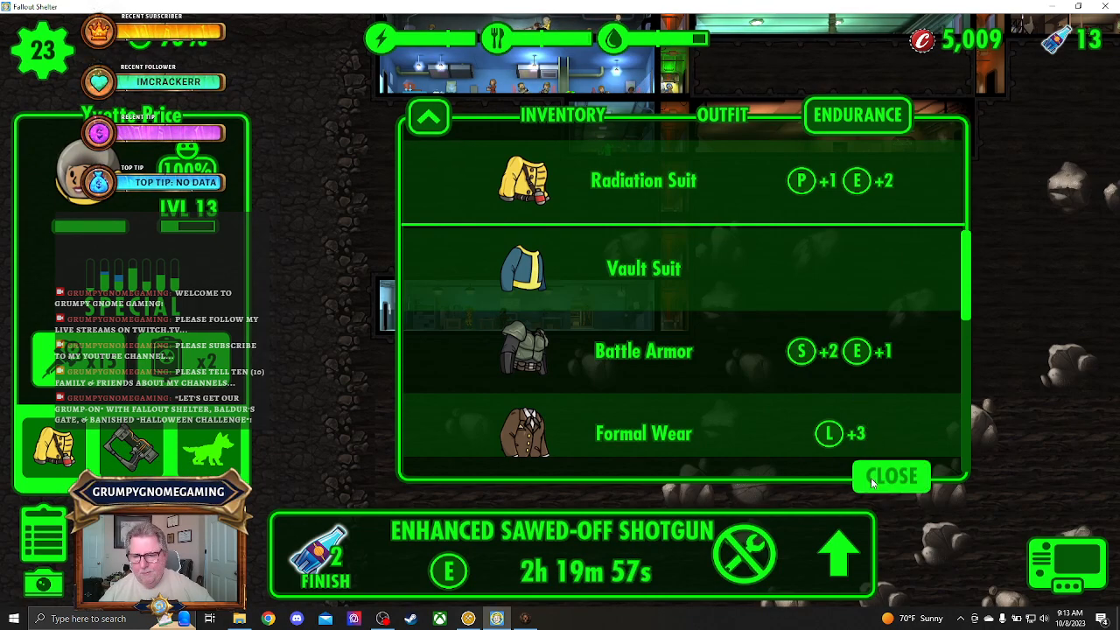
{"action": "left_click", "coordinate": [892, 477]}
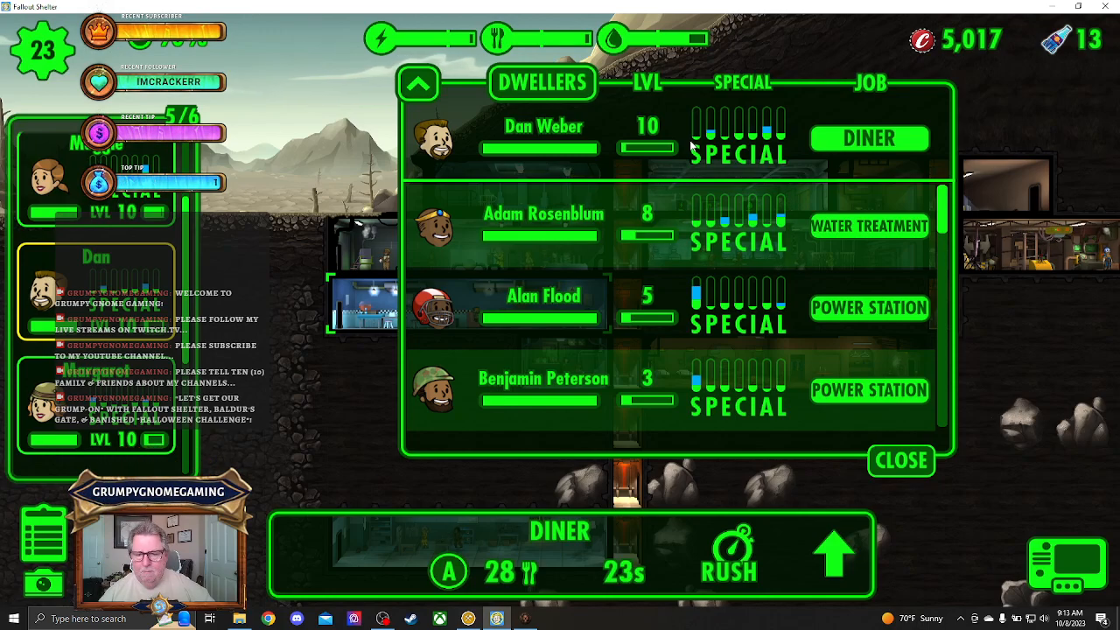
Select Dan Weber, the level 10 Diner worker, to prepare him for exploring.
{"action": "left_click", "coordinate": [900, 461]}
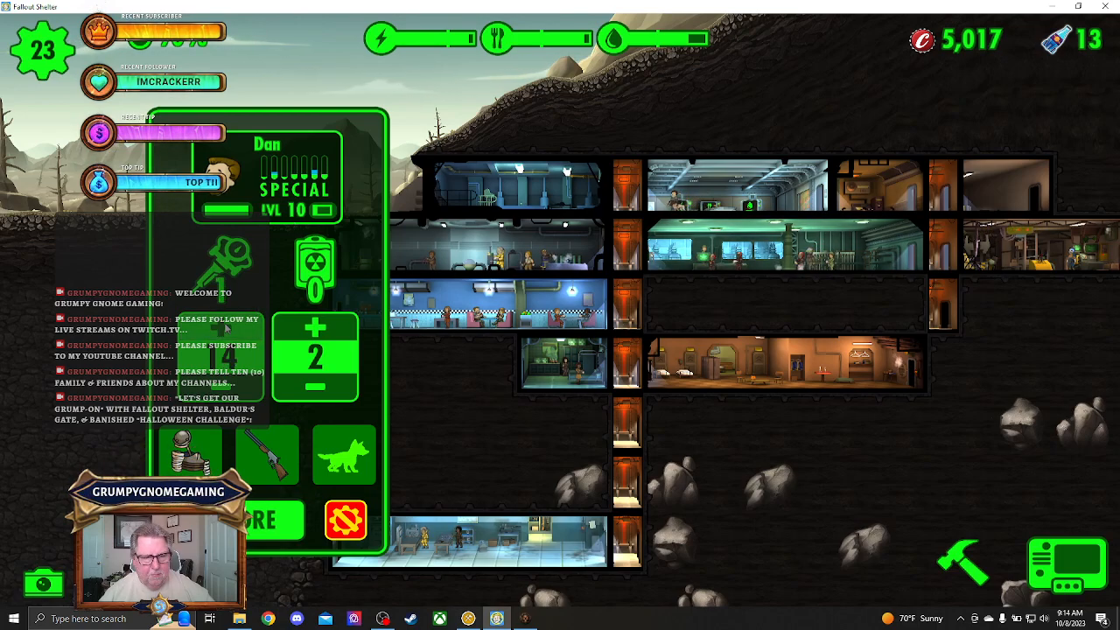
Send Dan Weber exploring with a Sawed-Off Shotgun, Battle Armor and one fewer RadAway.
{"action": "left_click", "coordinate": [315, 387]}
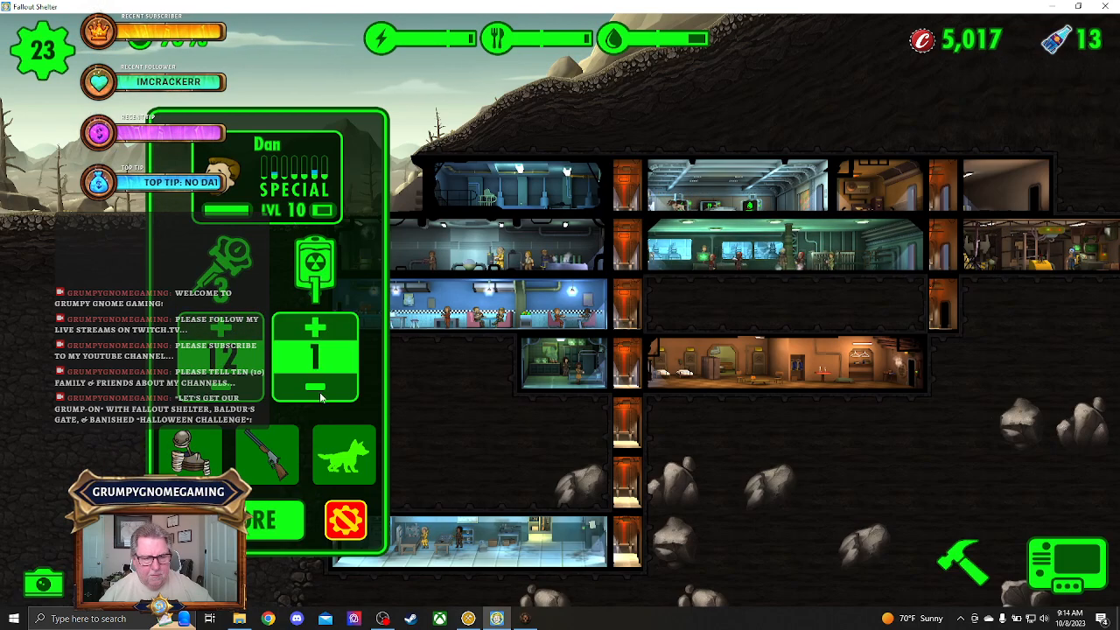
{"action": "left_click", "coordinate": [267, 454]}
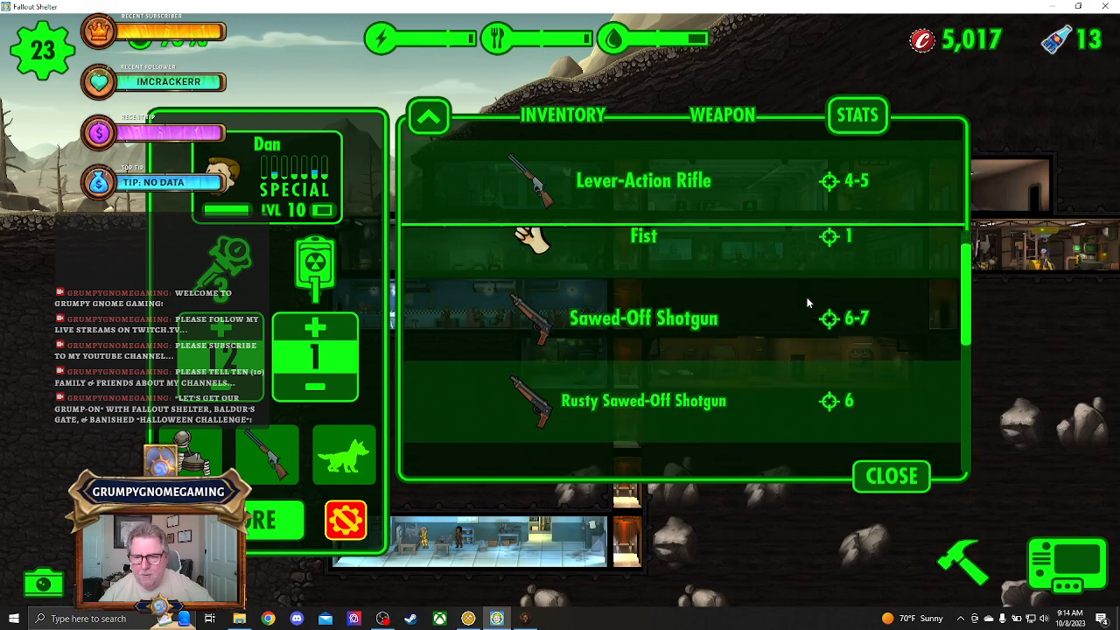
{"action": "scroll", "scroll_direction": "down", "scroll_amount": 3}
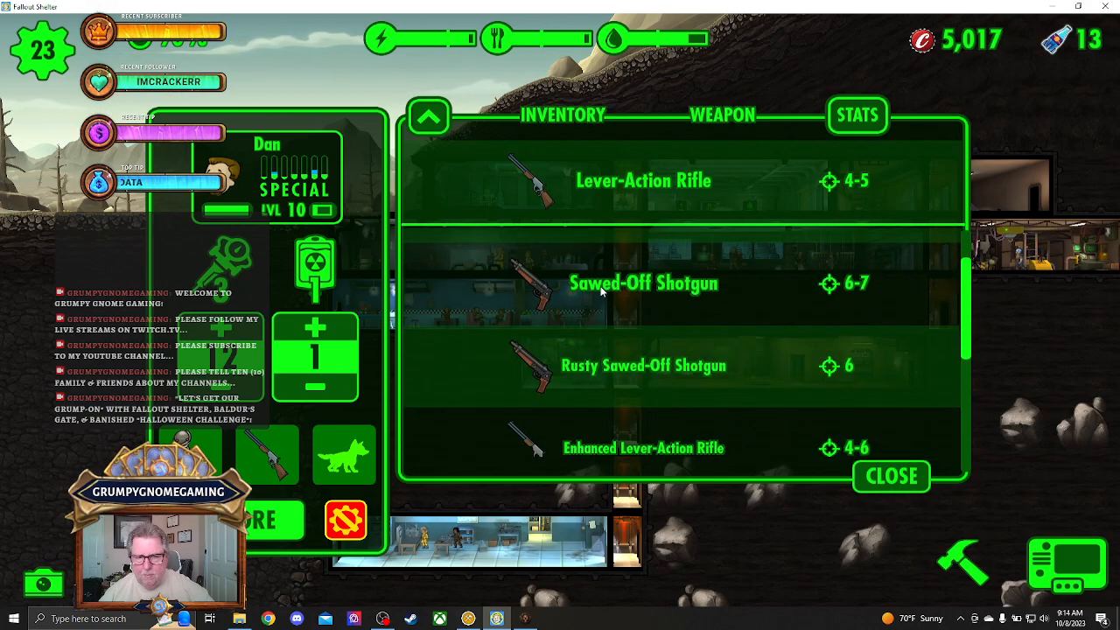
{"action": "left_click", "coordinate": [890, 476]}
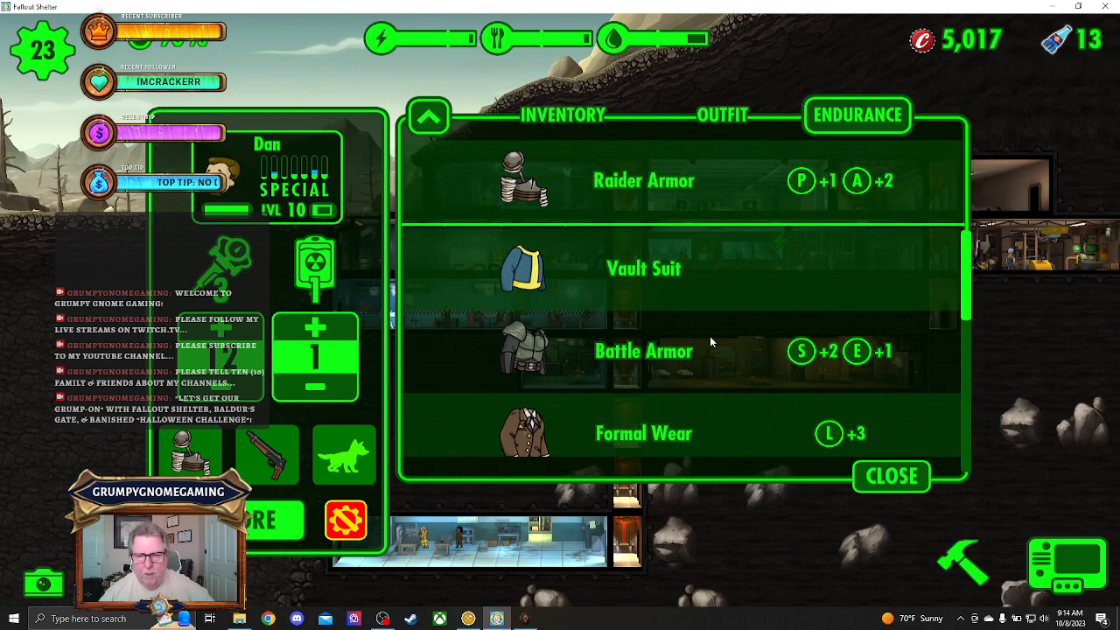
{"action": "scroll", "scroll_direction": "down", "scroll_amount": 3}
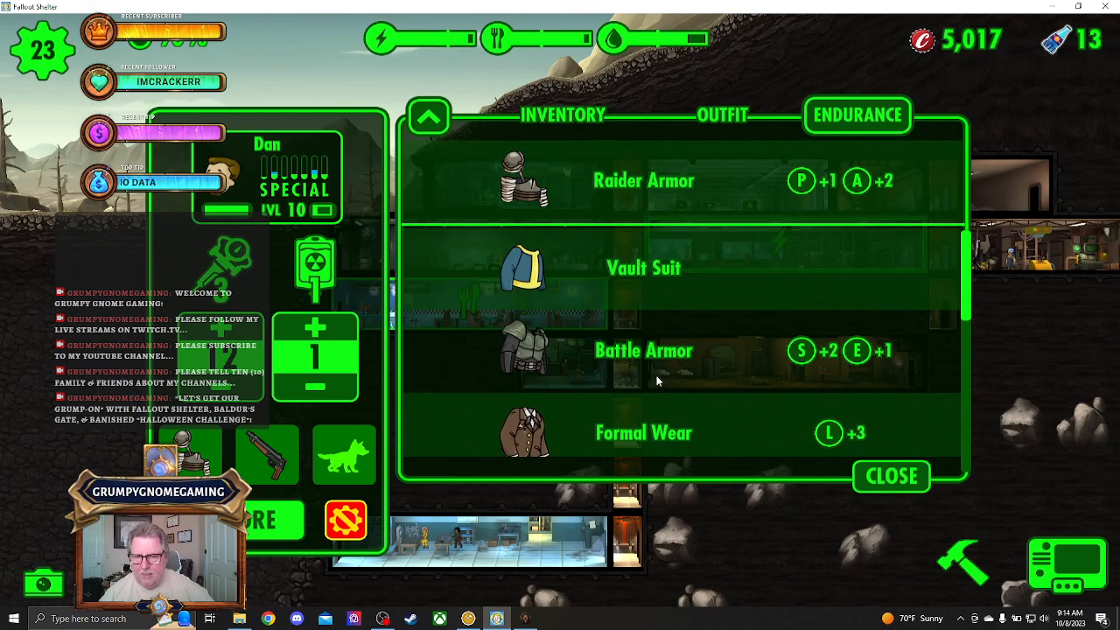
{"action": "left_click", "coordinate": [891, 476]}
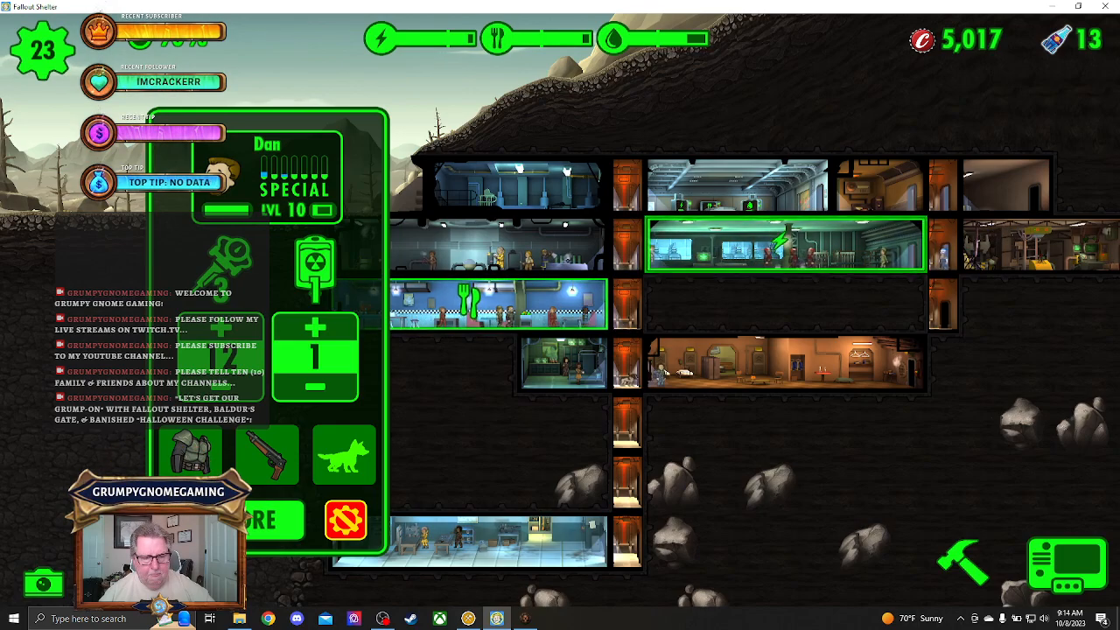
{"action": "left_click", "coordinate": [354, 402]}
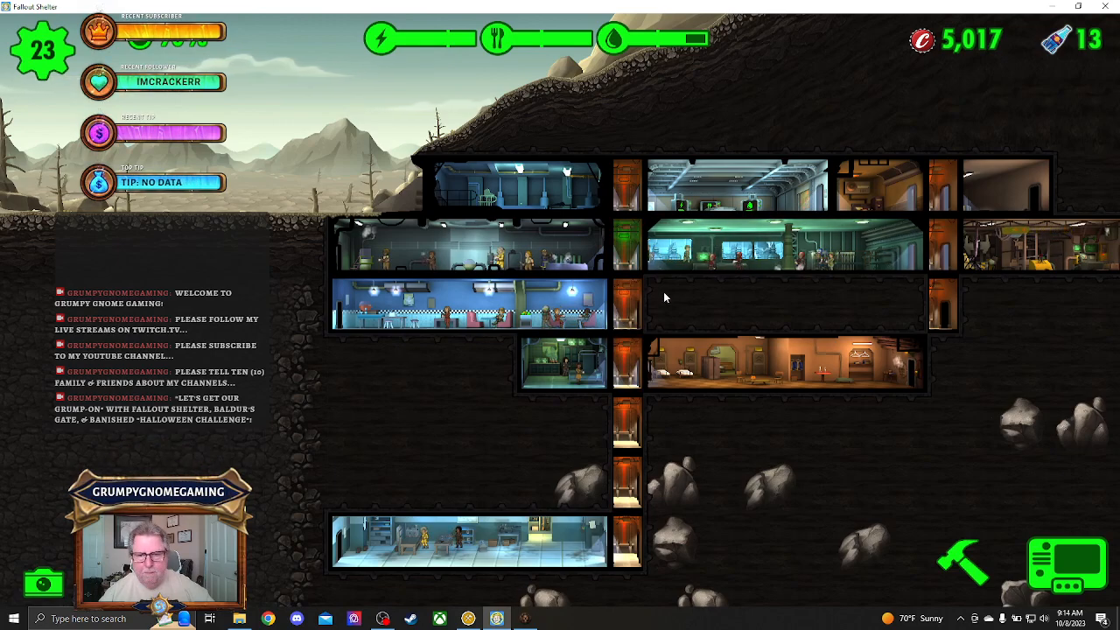
Check the Power Station, showing 52 power with 1m 21s remaining.
{"action": "left_click", "coordinate": [757, 254]}
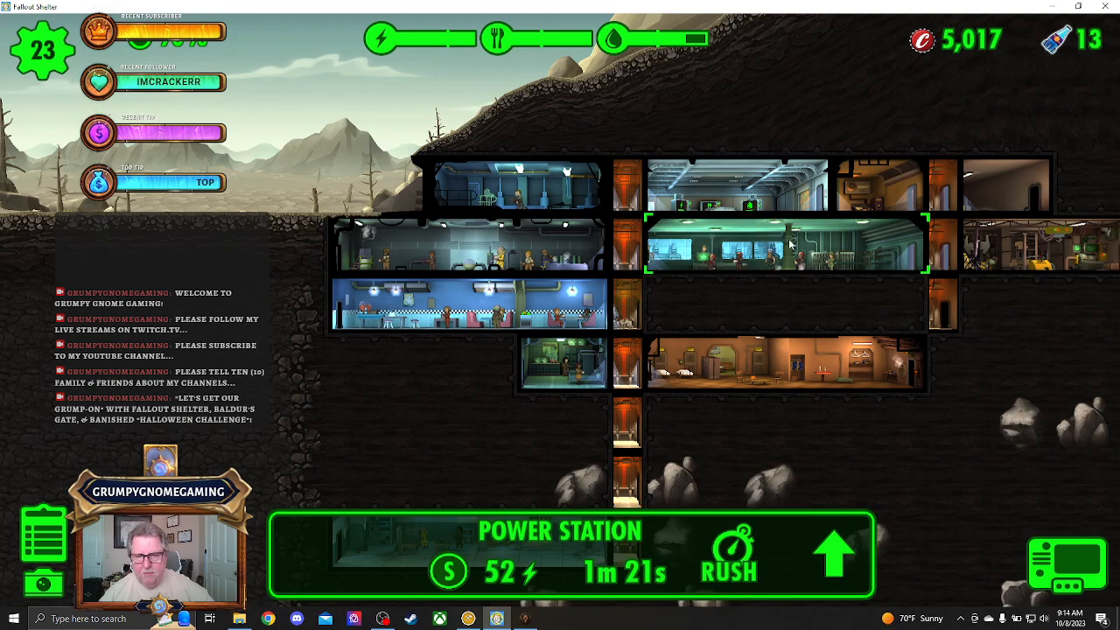
{"action": "mouse_move", "coordinate": [907, 433]}
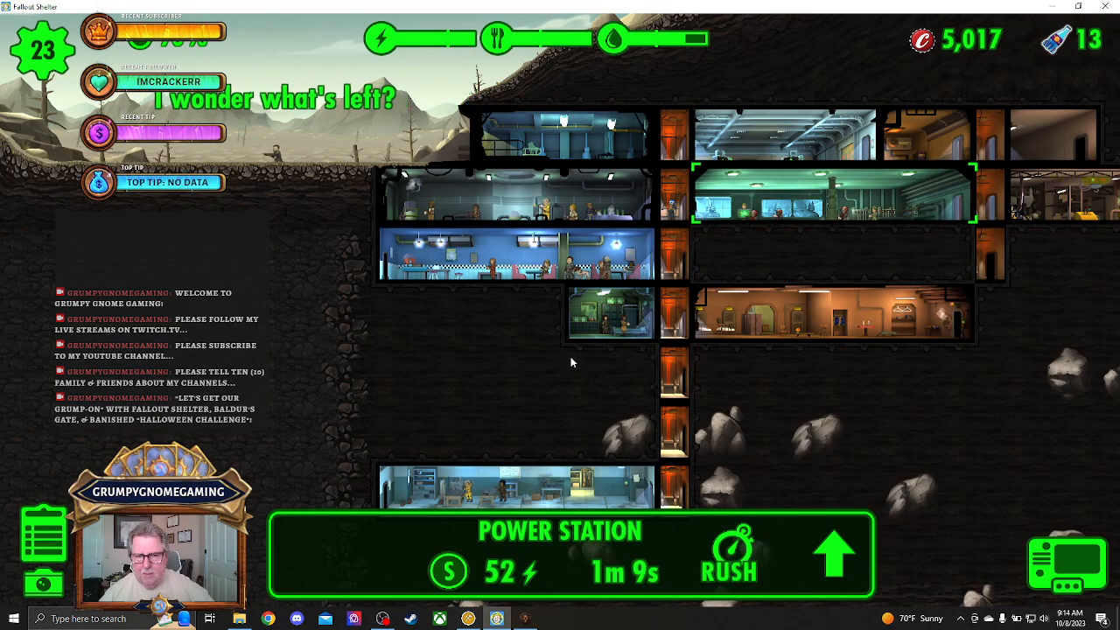
{"action": "mouse_move", "coordinate": [301, 254]}
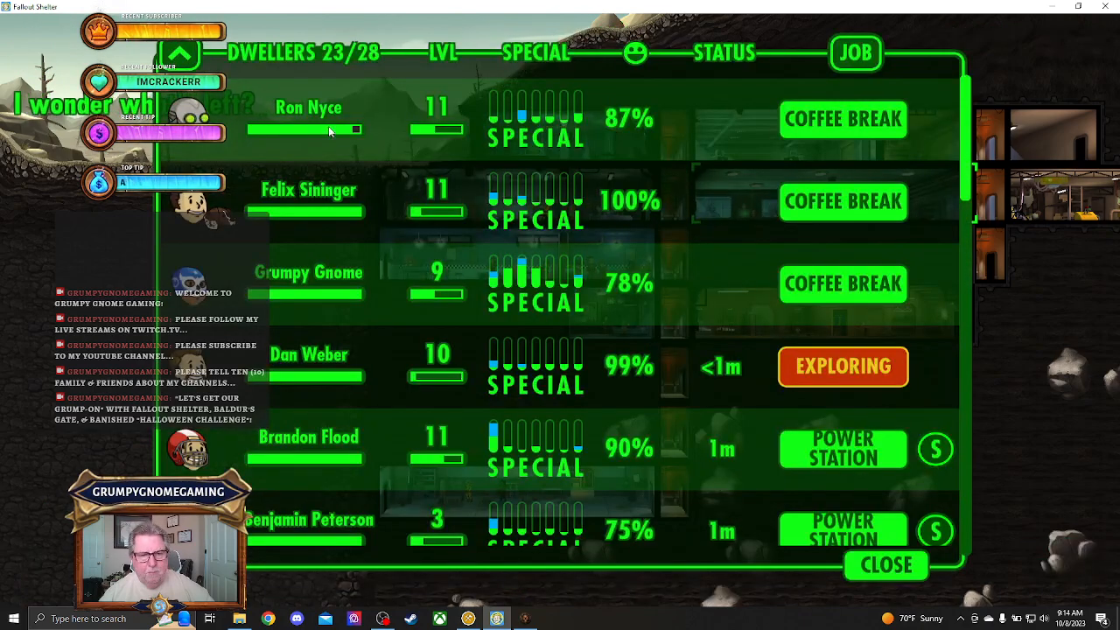
Scroll the dweller roster, checking water treatment shifts and the dweller out exploring.
{"action": "scroll", "scroll_direction": "down", "scroll_amount": 3}
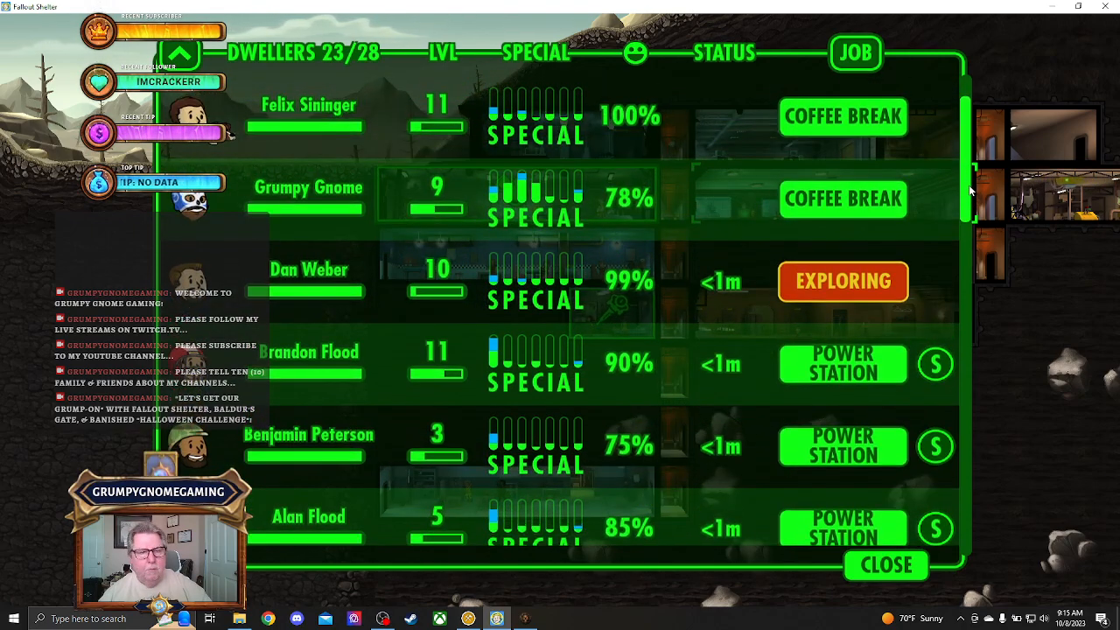
{"action": "scroll", "scroll_direction": "down", "scroll_amount": 3}
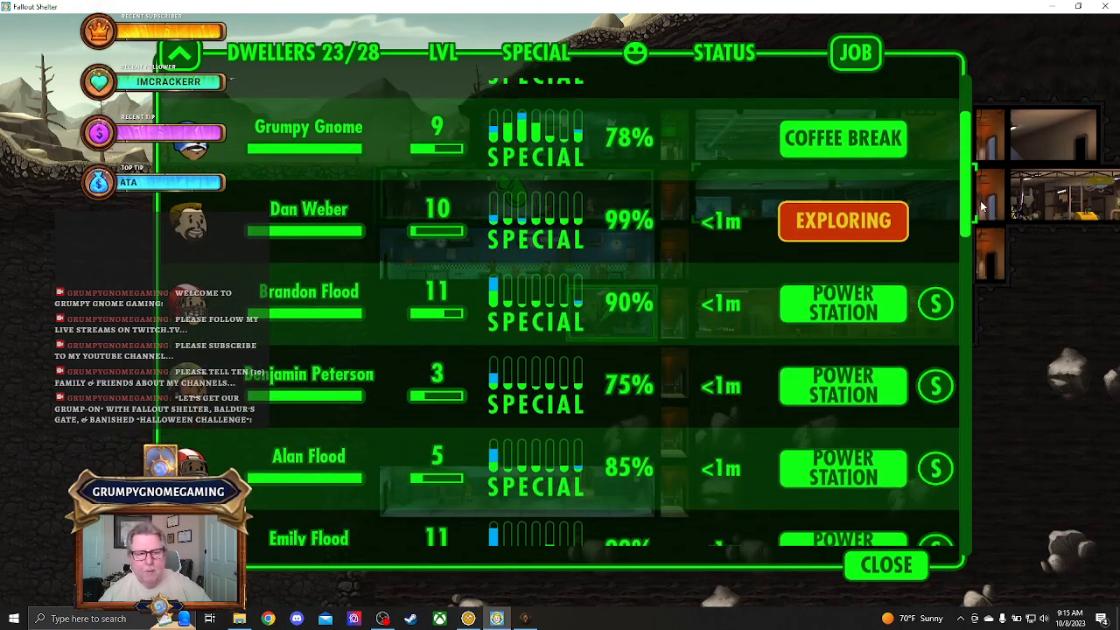
{"action": "scroll", "scroll_direction": "down", "scroll_amount": 3}
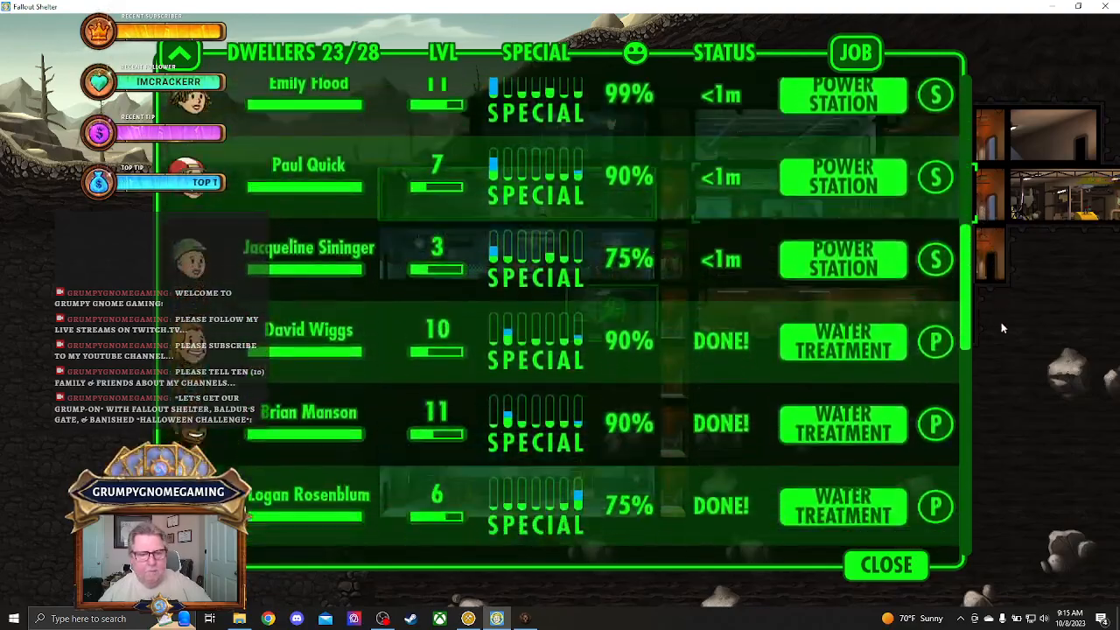
{"action": "scroll", "scroll_direction": "down", "scroll_amount": 3}
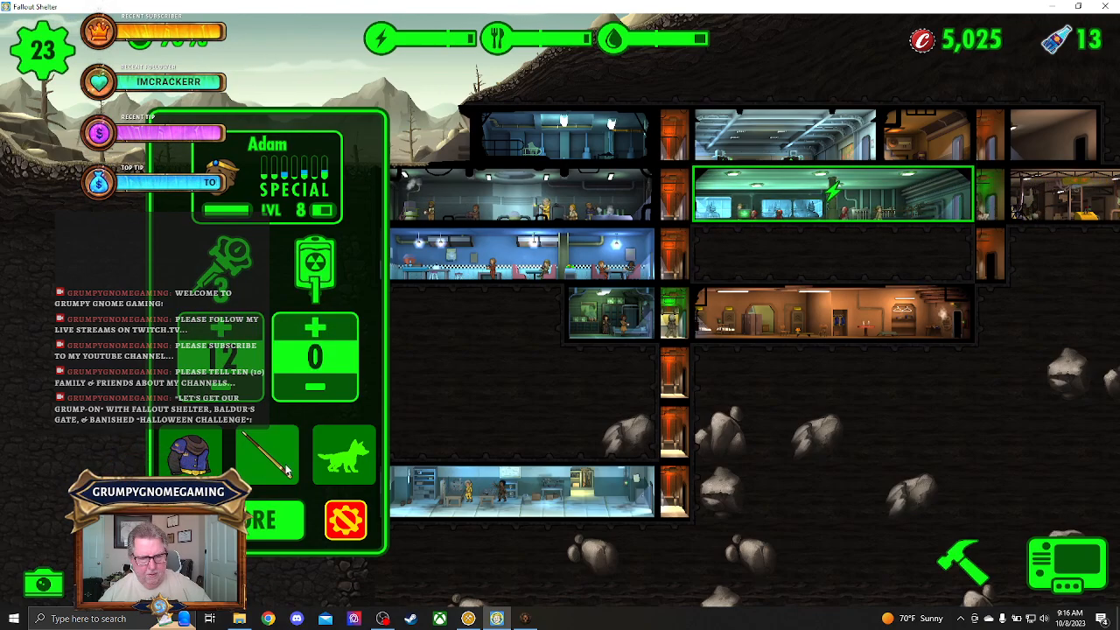
Give level 8 Adam the Rusty Sawed-Off Shotgun instead of a pool cue, and pick an outfit.
{"action": "left_click", "coordinate": [267, 455]}
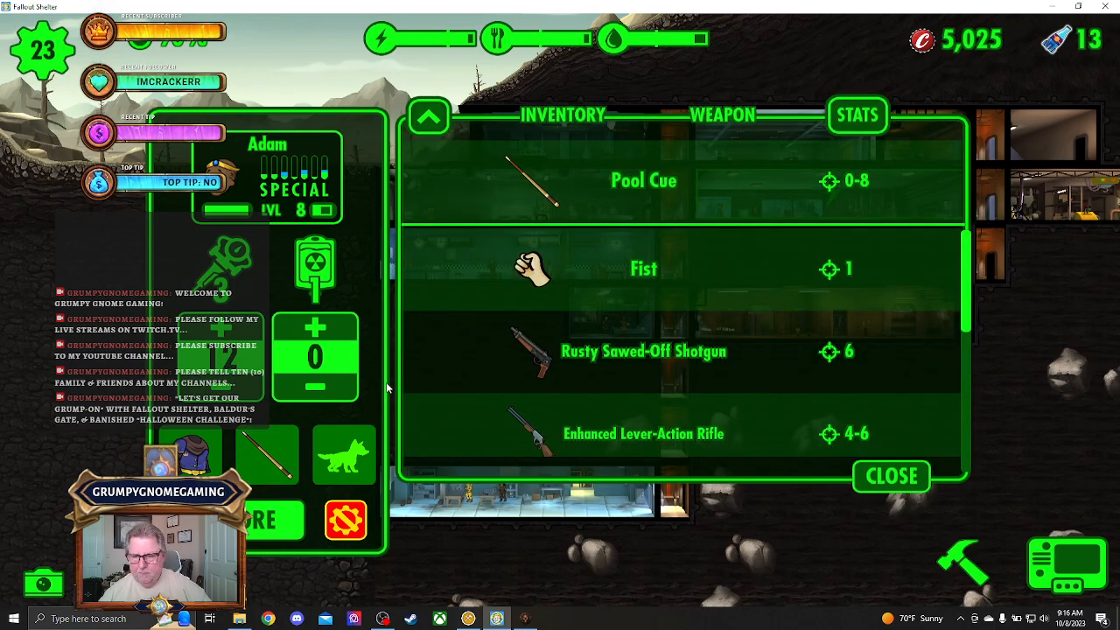
{"action": "left_click", "coordinate": [891, 476]}
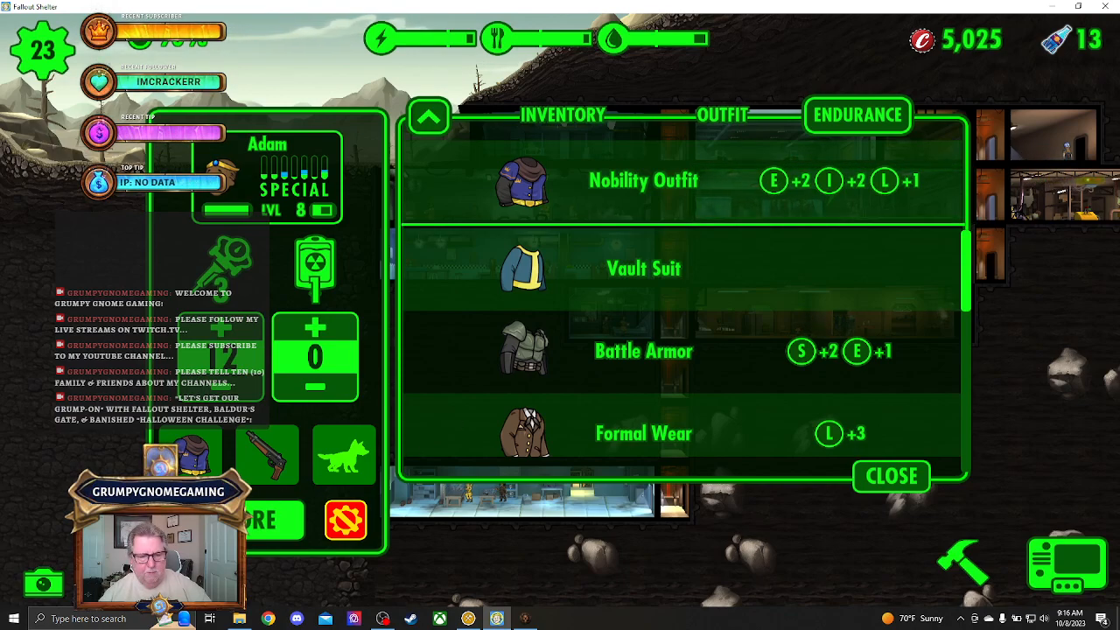
{"action": "left_click", "coordinate": [891, 476]}
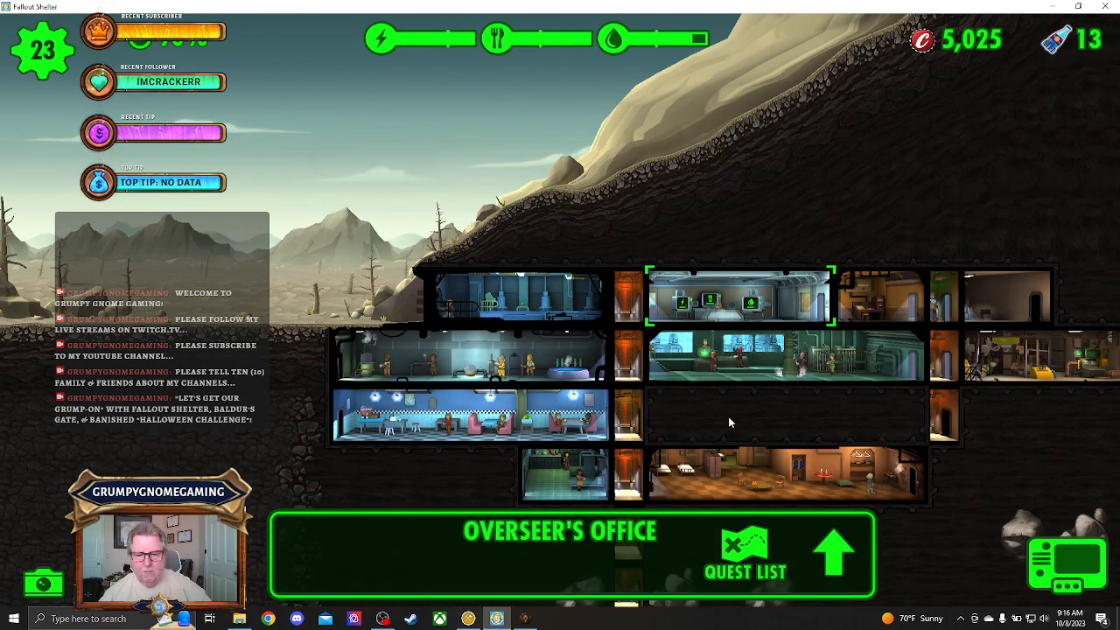
Open the Overseer's Office quest list and scroll through the quest cards.
{"action": "left_click", "coordinate": [742, 565]}
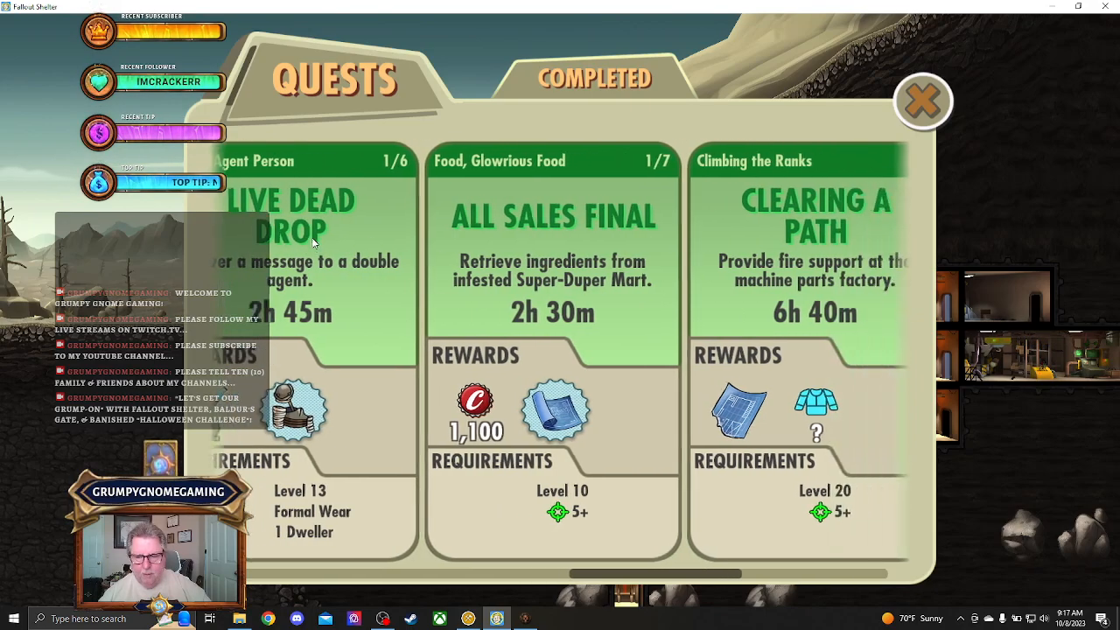
{"action": "scroll", "scroll_direction": "left", "scroll_amount": 3}
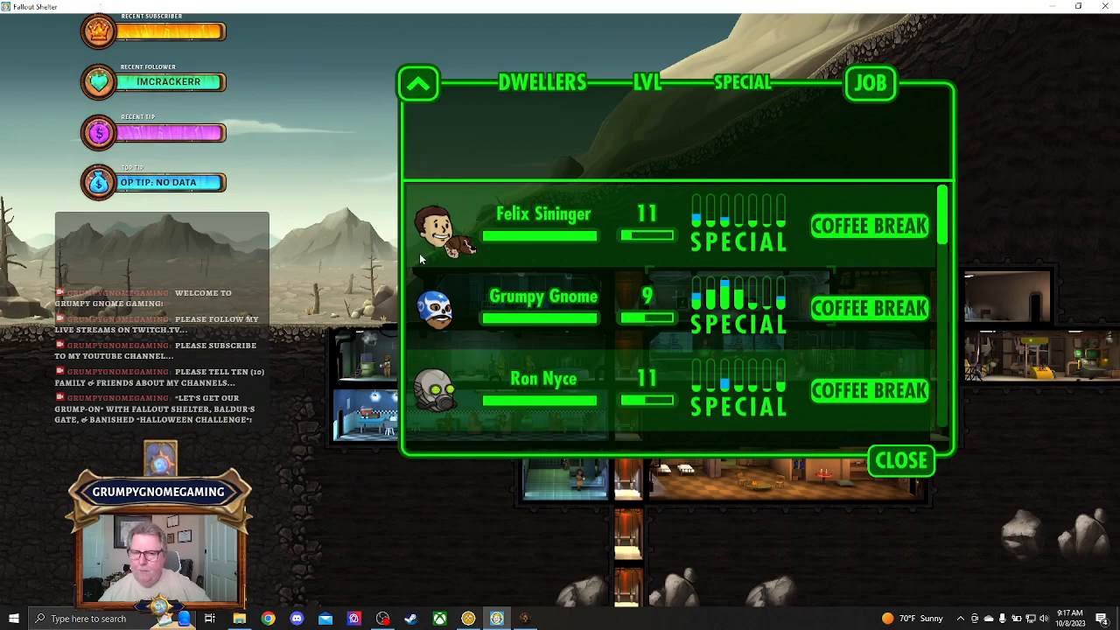
Start the quest with Felix Sininger, Grumpy Gnome and Ron Nyce, then close Quests.
{"action": "scroll", "scroll_direction": "down", "scroll_amount": 3}
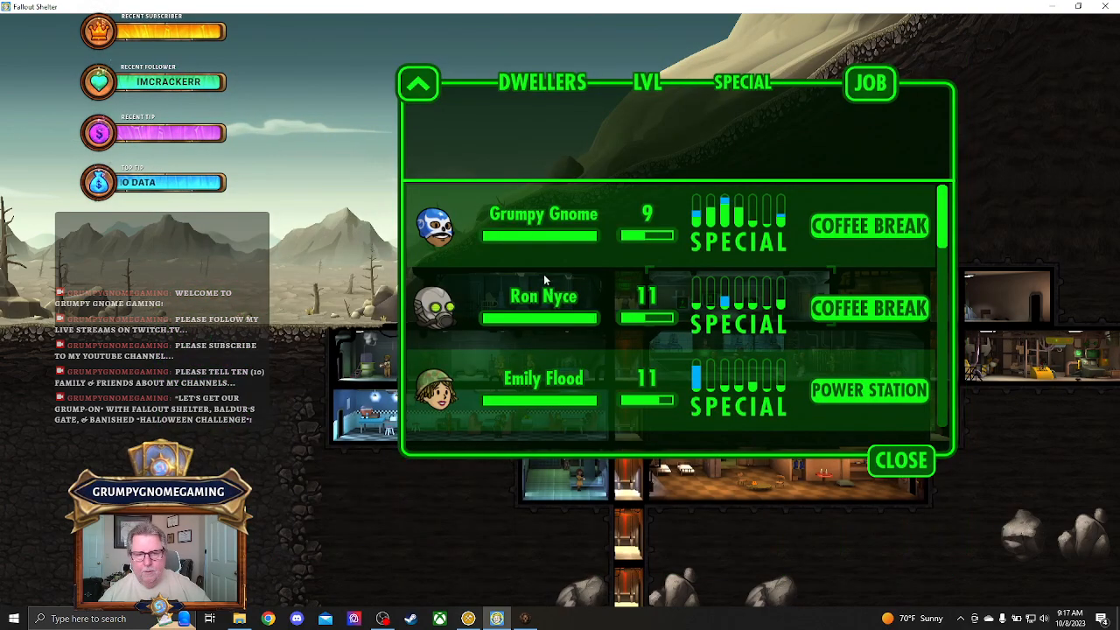
{"action": "scroll", "scroll_direction": "down", "scroll_amount": 3}
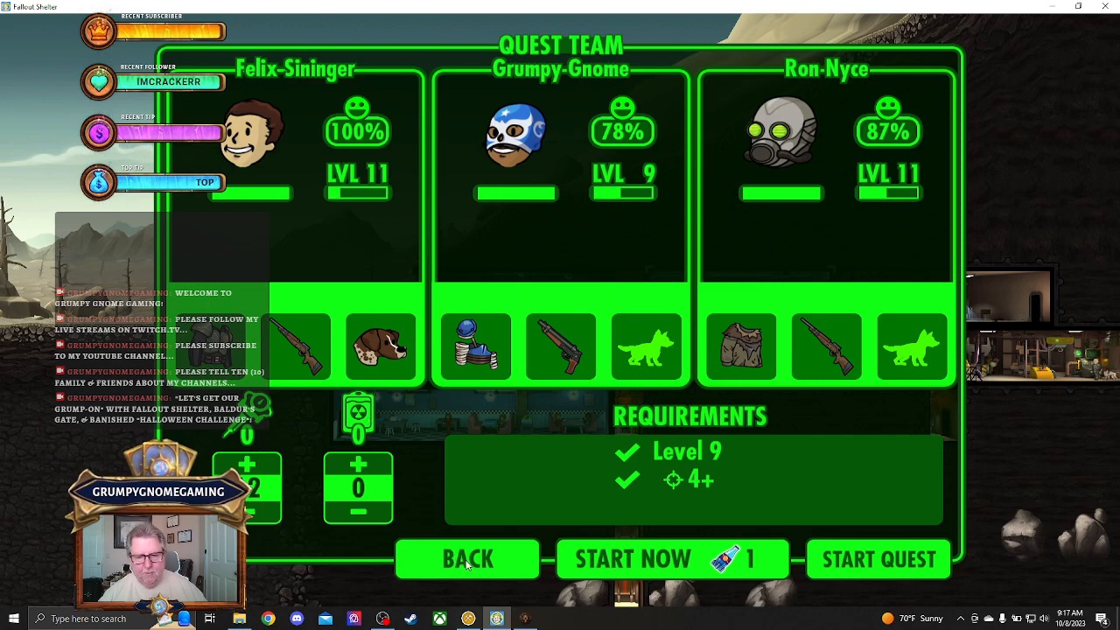
{"action": "mouse_move", "coordinate": [524, 565]}
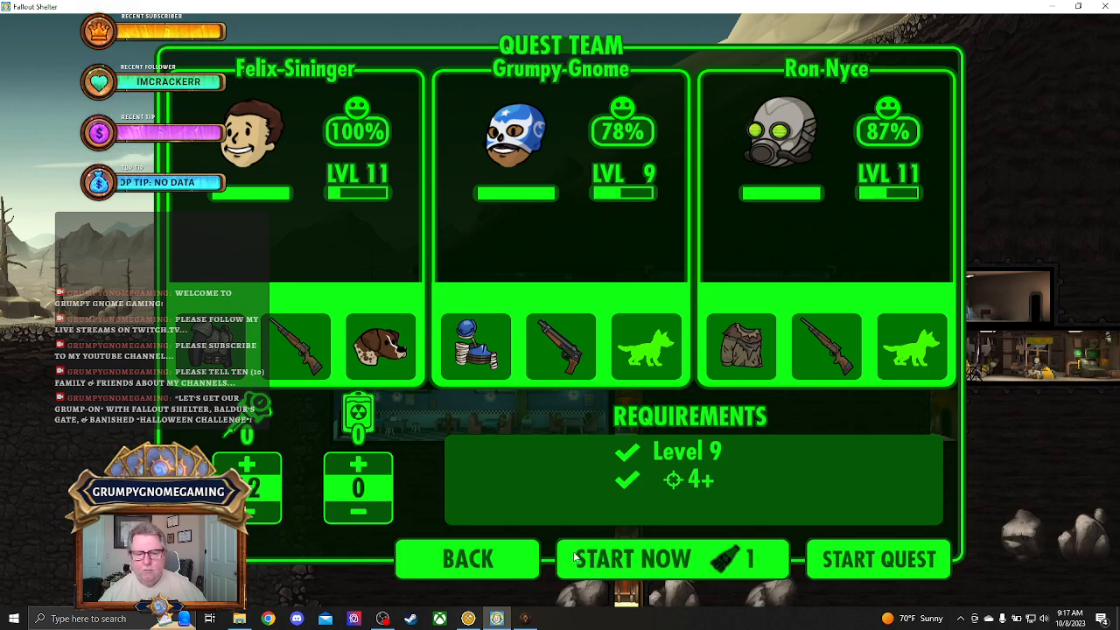
{"action": "left_click", "coordinate": [468, 559]}
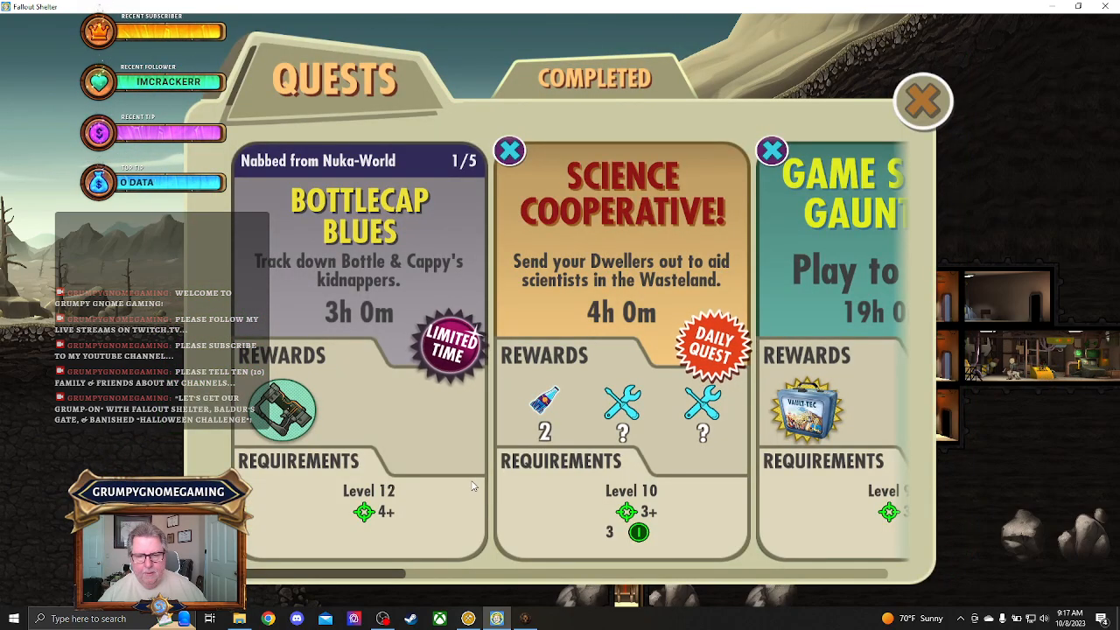
{"action": "left_click", "coordinate": [924, 100]}
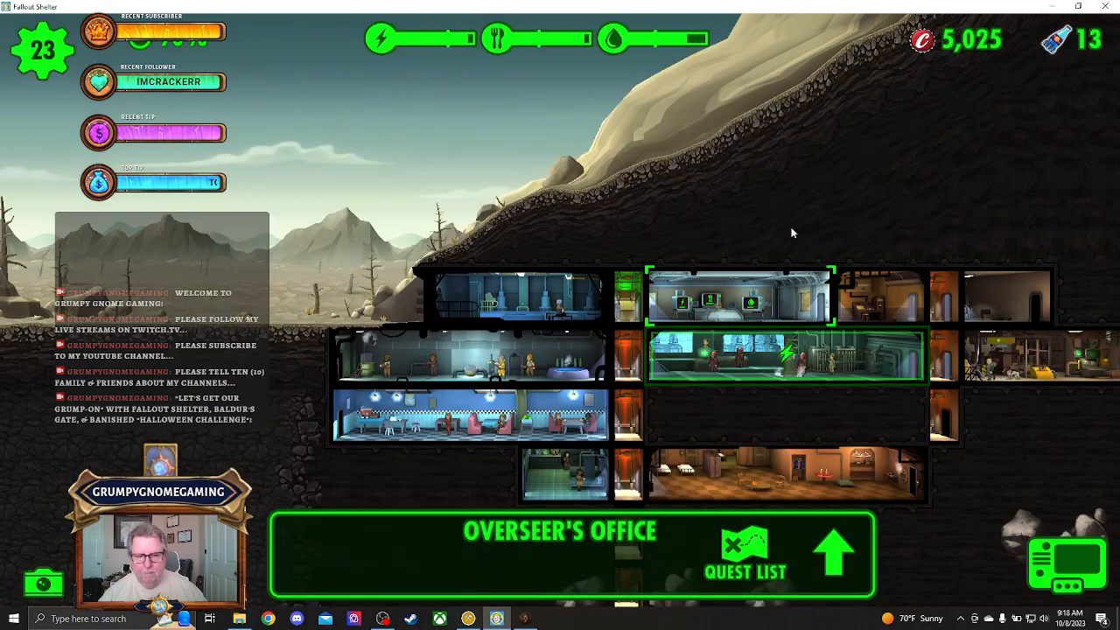
{"action": "scroll", "scroll_direction": "down", "scroll_amount": 3}
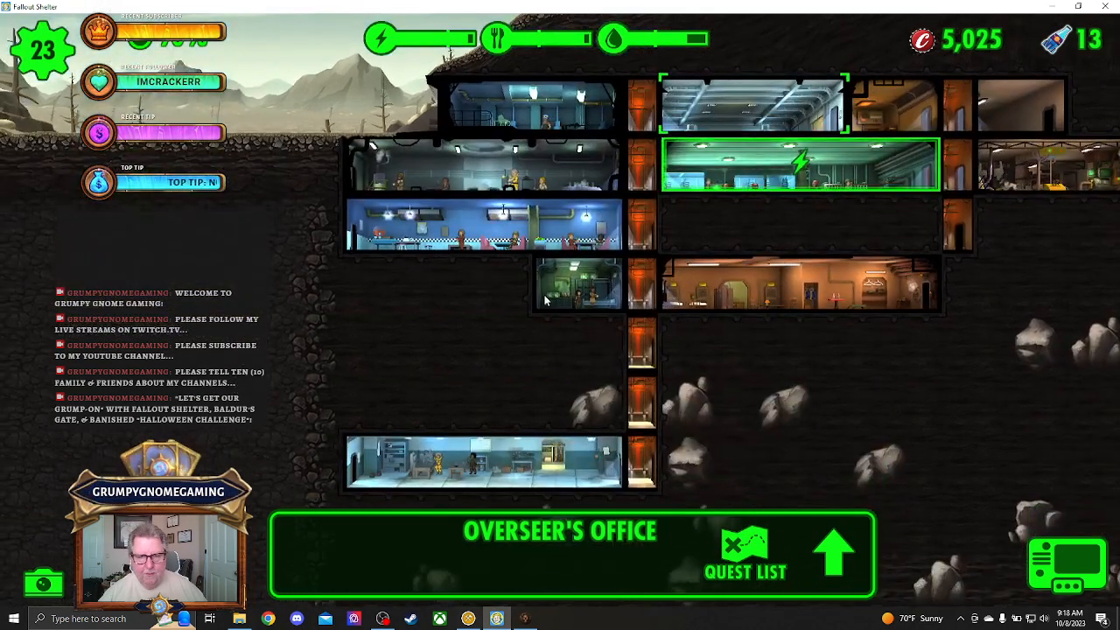
{"action": "left_click", "coordinate": [578, 298]}
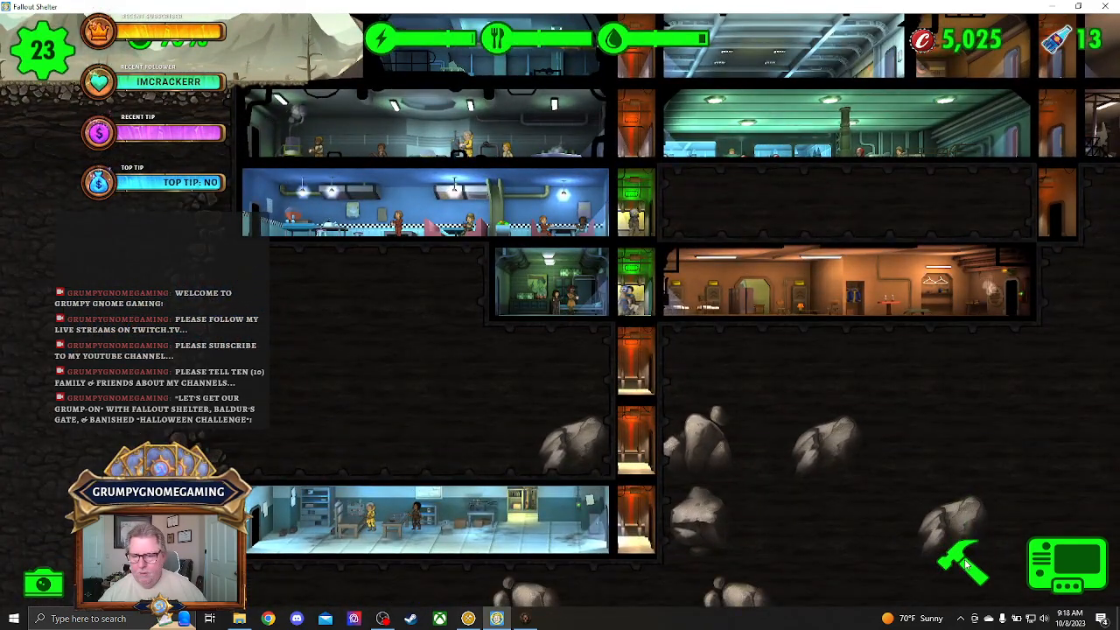
Build a Medbay in the empty fourth-floor slot and select it.
{"action": "left_click", "coordinate": [962, 560]}
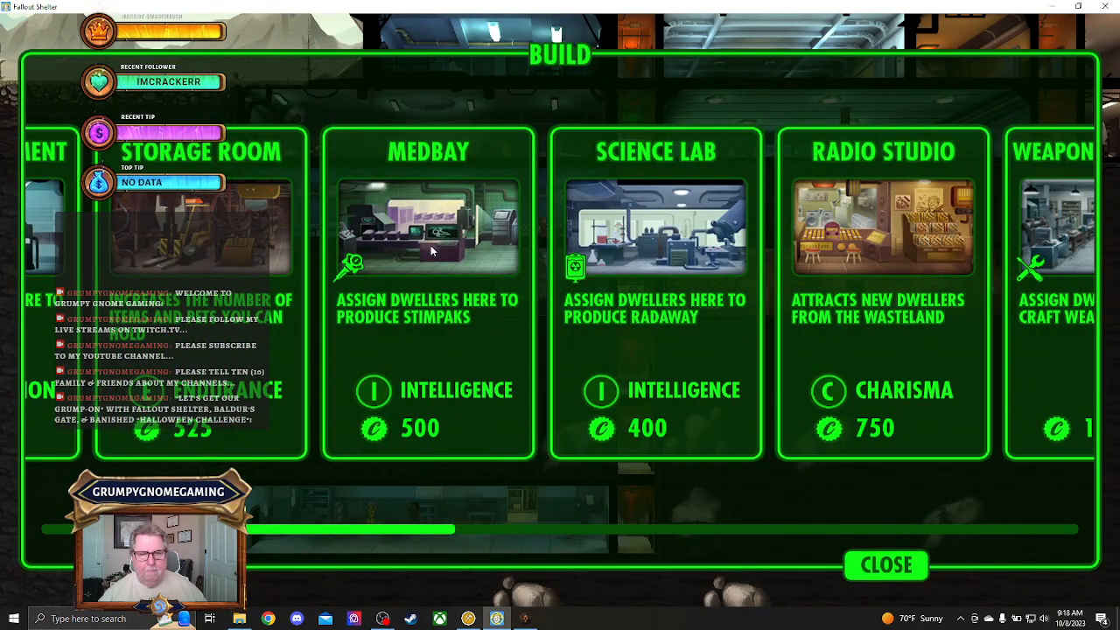
{"action": "left_click", "coordinate": [886, 566]}
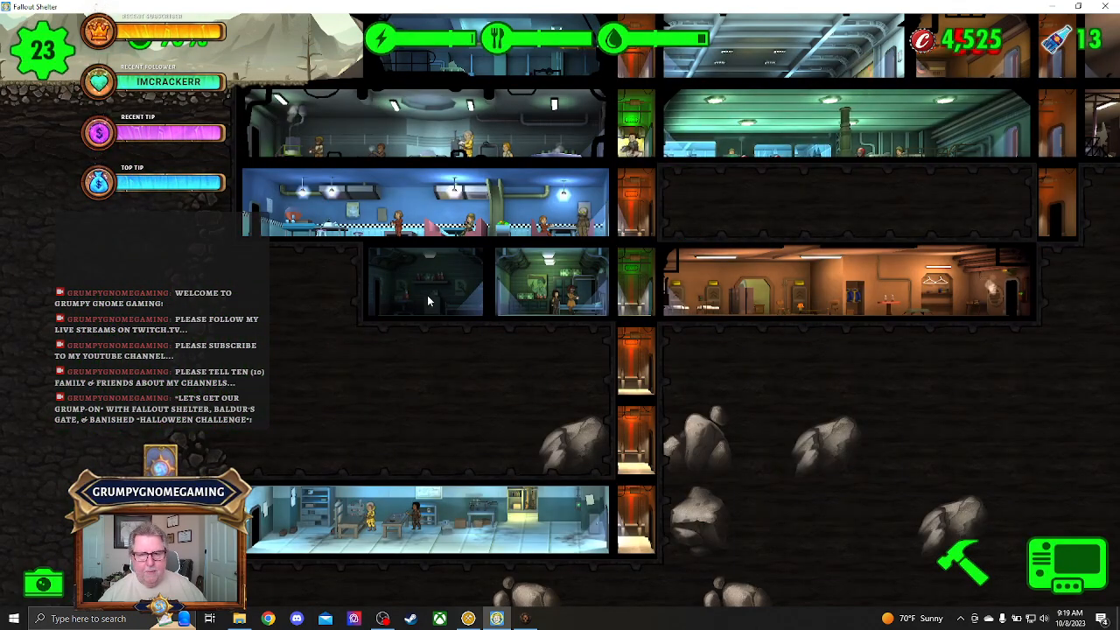
{"action": "mouse_move", "coordinate": [443, 313]}
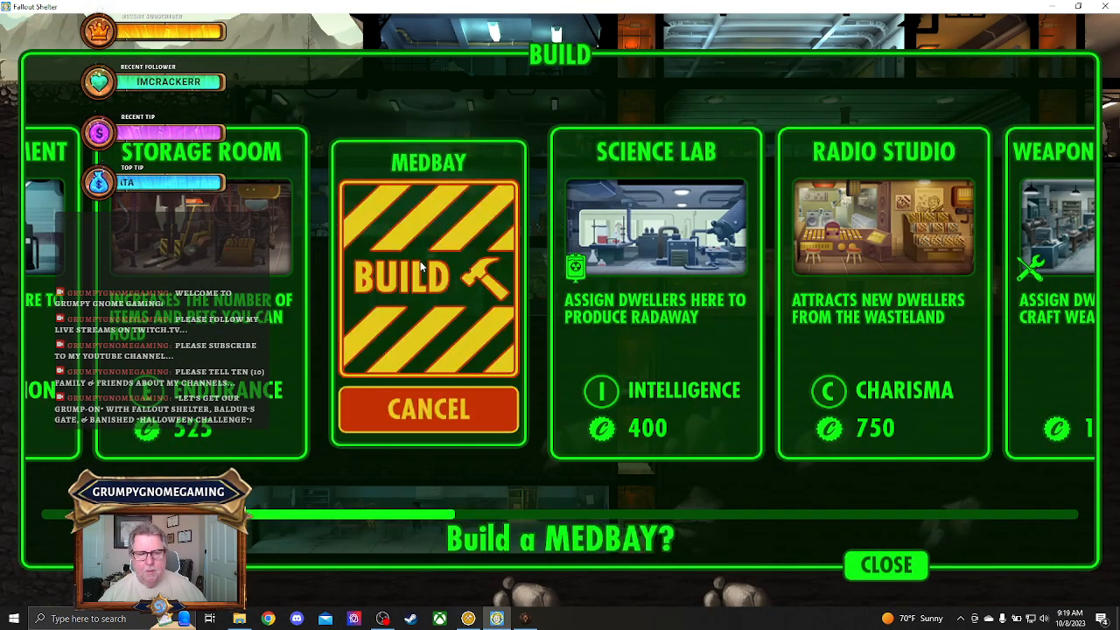
{"action": "left_click", "coordinate": [428, 409]}
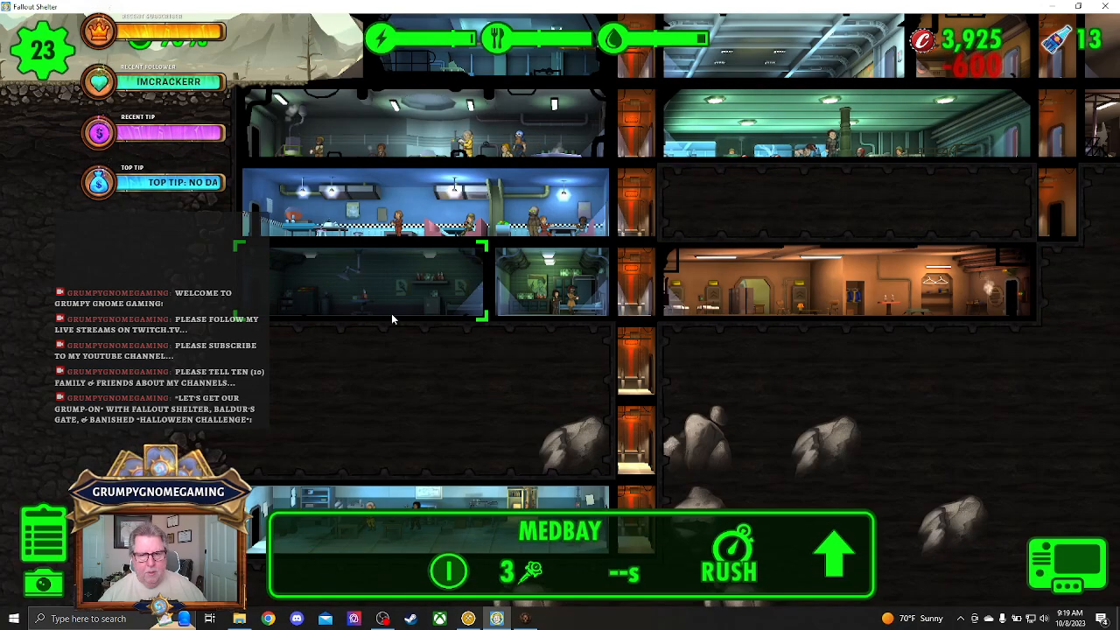
{"action": "left_click", "coordinate": [552, 282]}
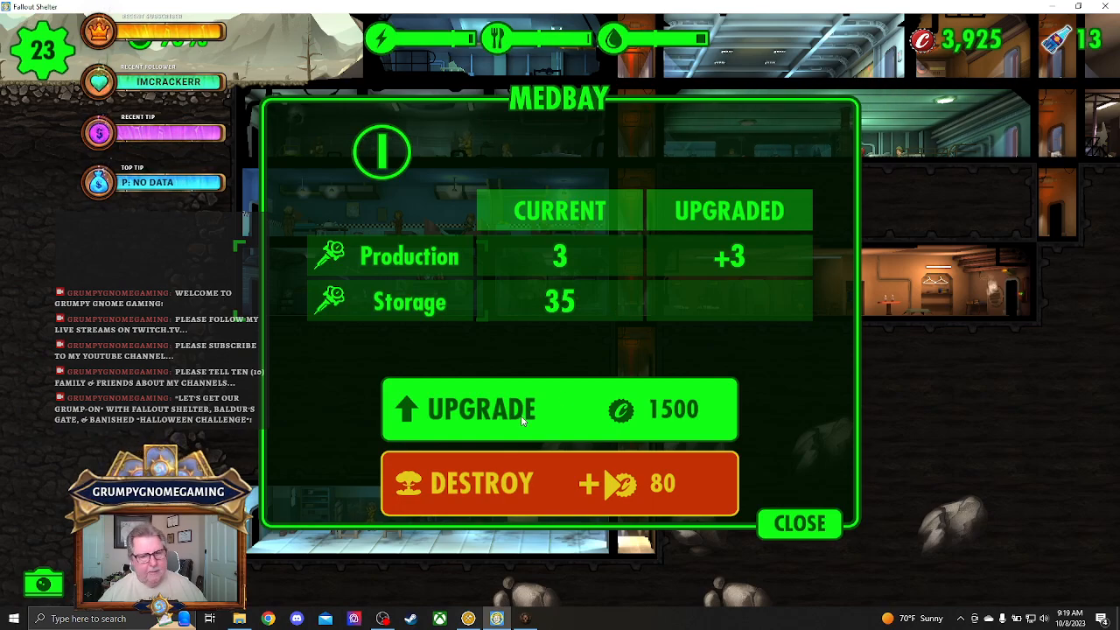
Upgrade the Medbay into a 6-stimpak Clinic for 1500 caps, then deselect it.
{"action": "left_click", "coordinate": [506, 410]}
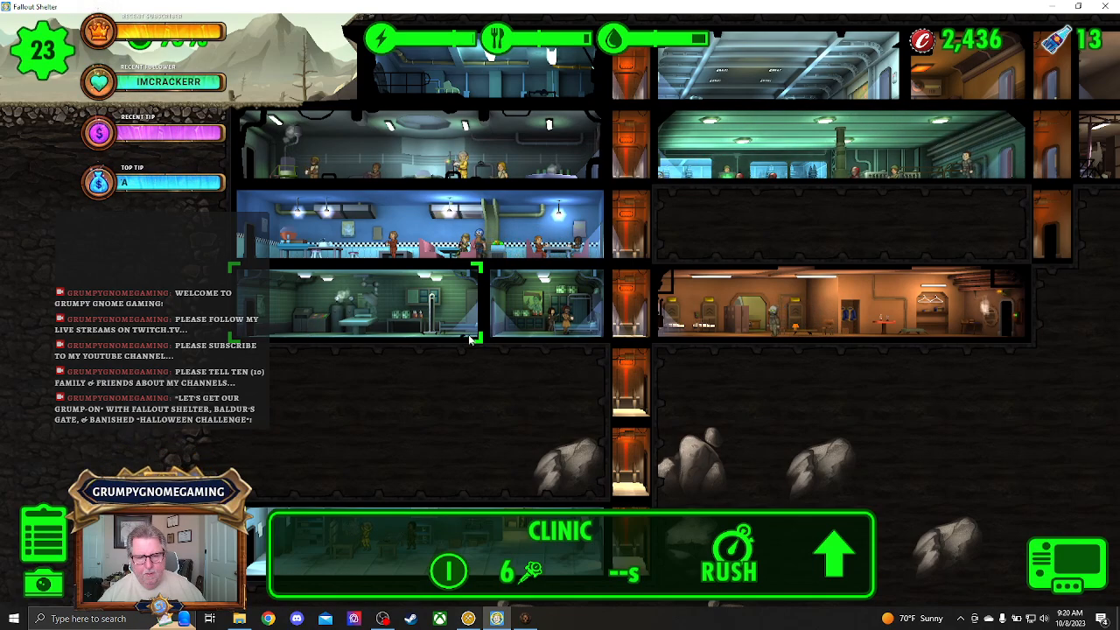
{"action": "mouse_move", "coordinate": [409, 355]}
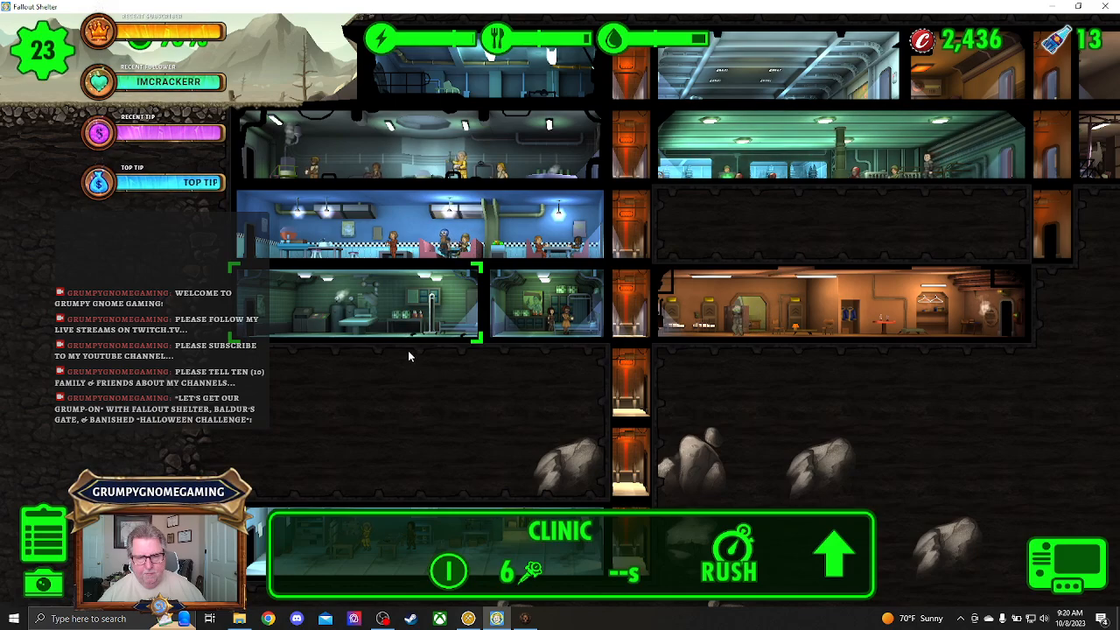
{"action": "left_click", "coordinate": [543, 310]}
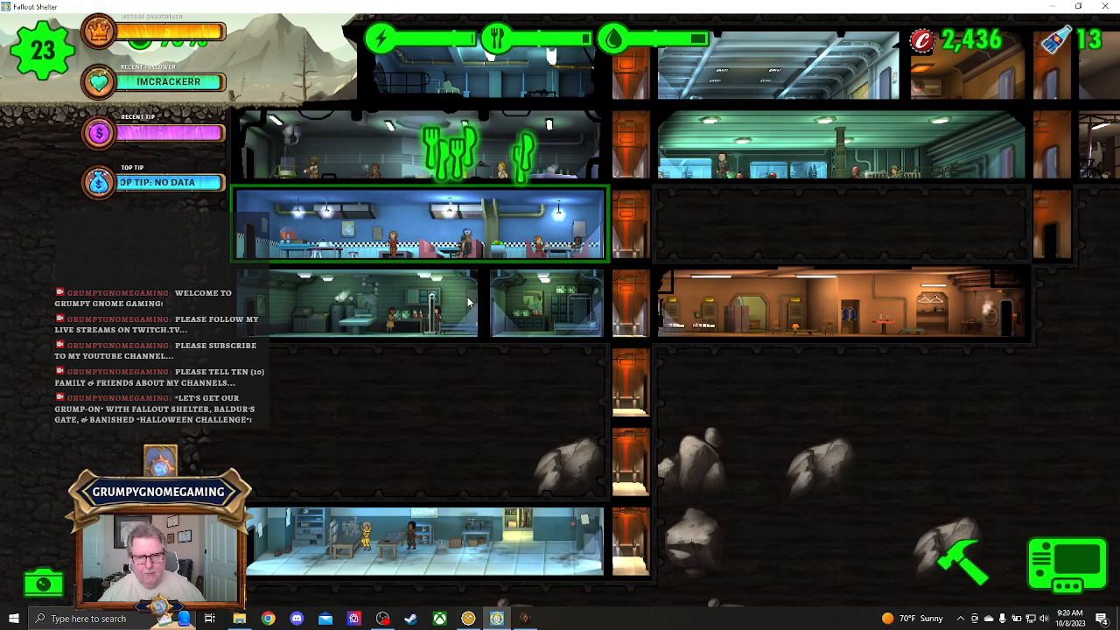
Rush the Clinic's stimpak production and collect its output, bringing caps to 2,911.
{"action": "left_click", "coordinate": [359, 304]}
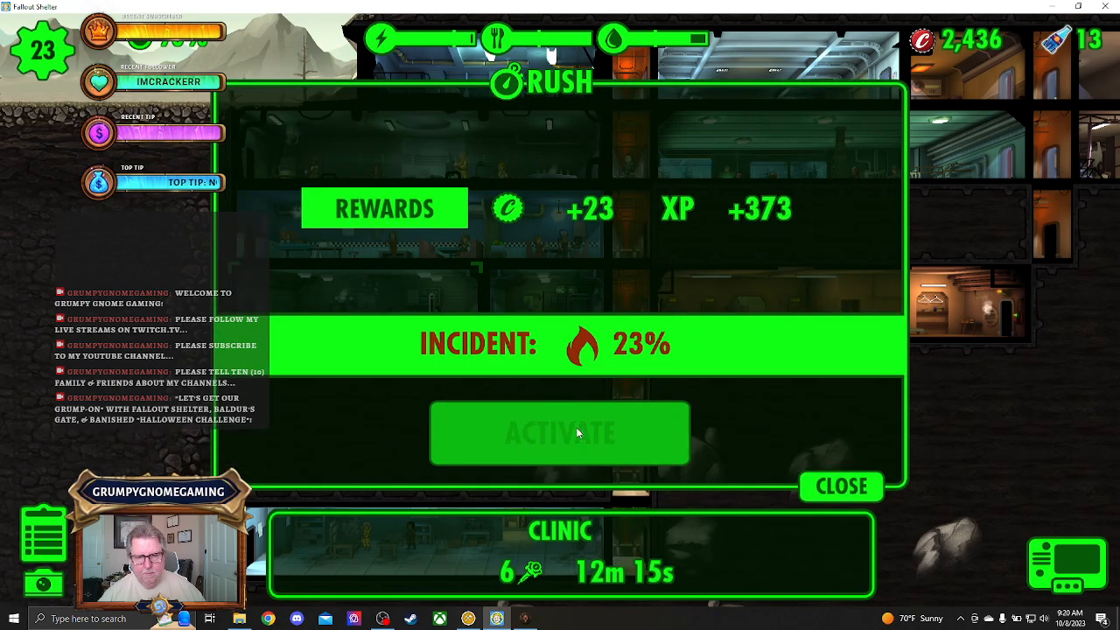
{"action": "left_click", "coordinate": [840, 486]}
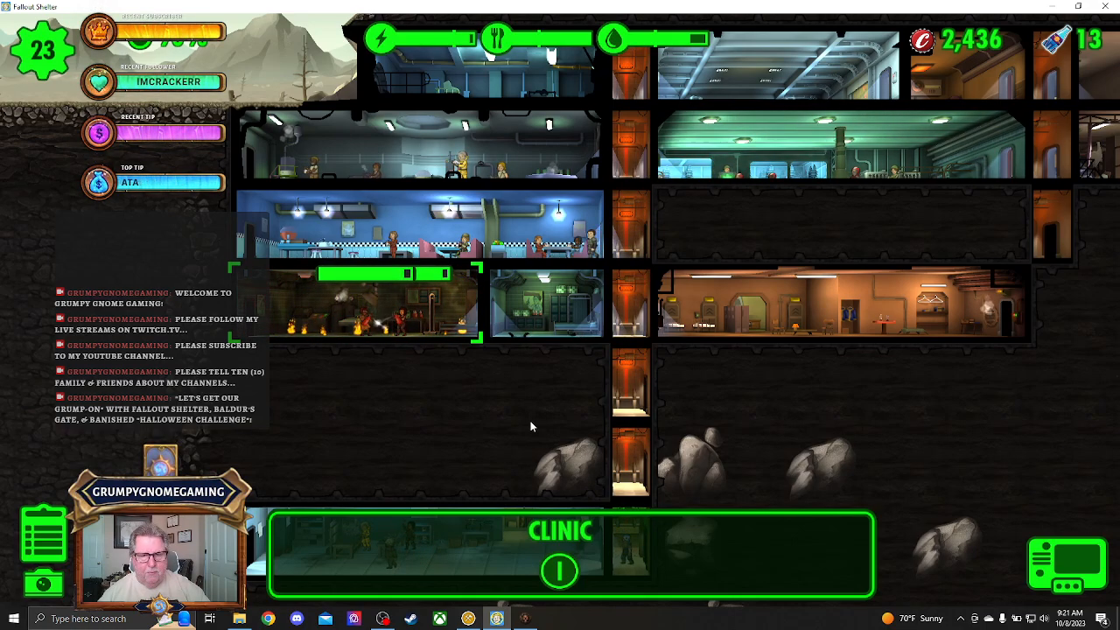
{"action": "mouse_move", "coordinate": [664, 404]}
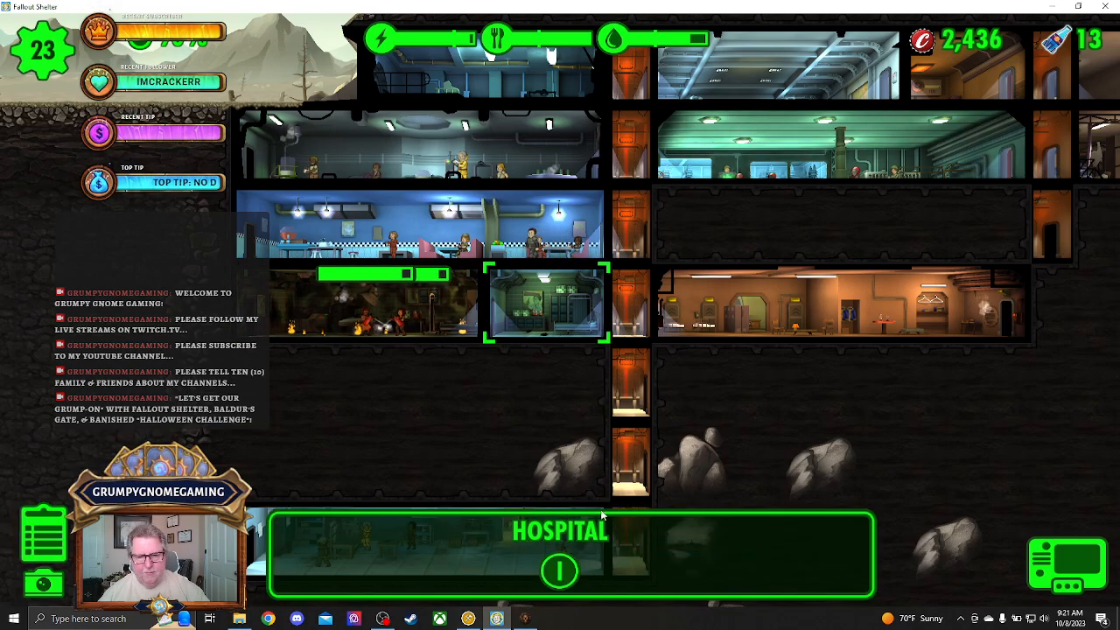
{"action": "mouse_move", "coordinate": [488, 417]}
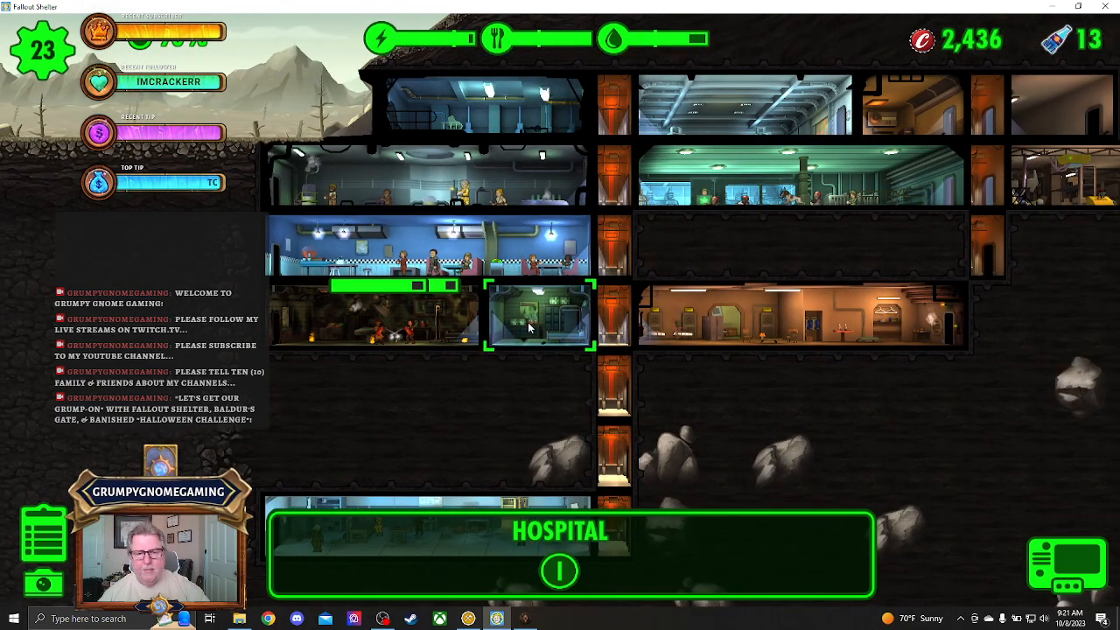
{"action": "mouse_move", "coordinate": [522, 368]}
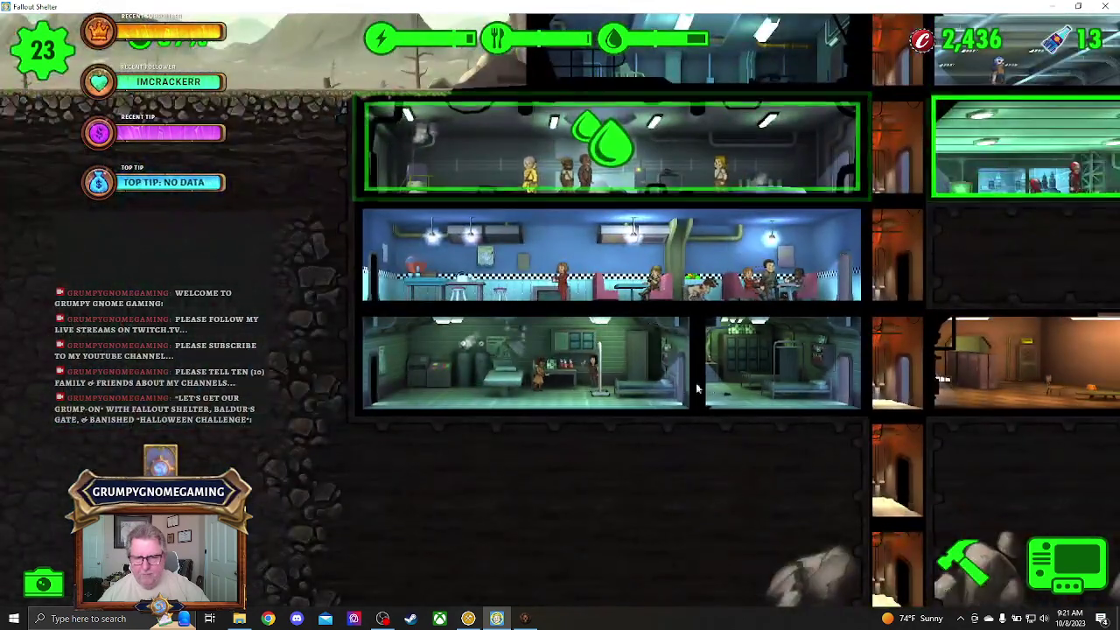
{"action": "mouse_move", "coordinate": [735, 383]}
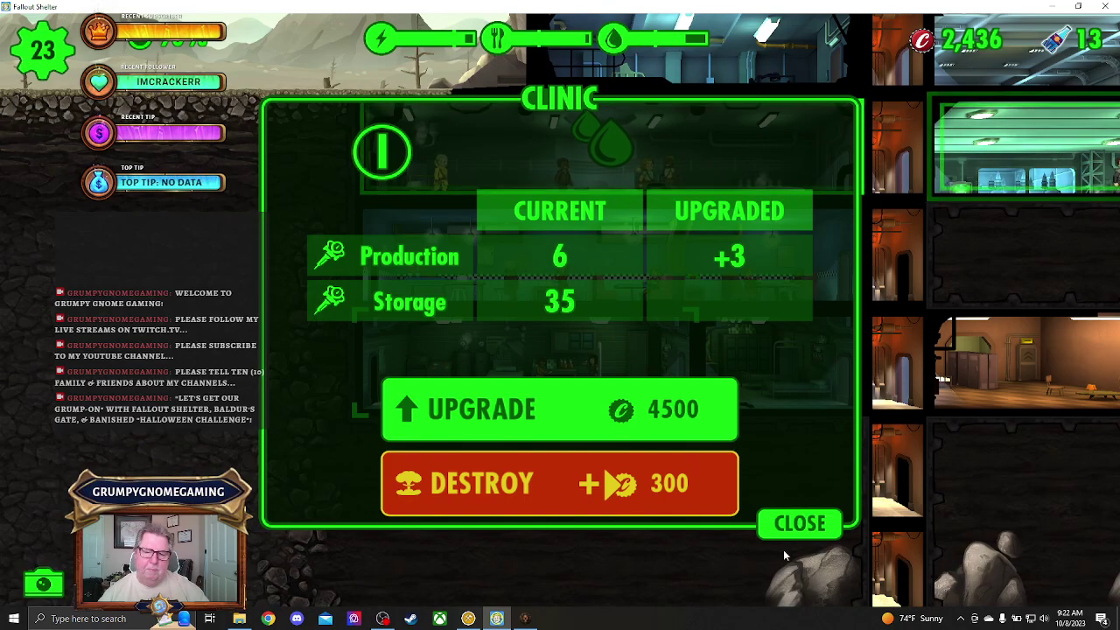
{"action": "left_click", "coordinate": [800, 524]}
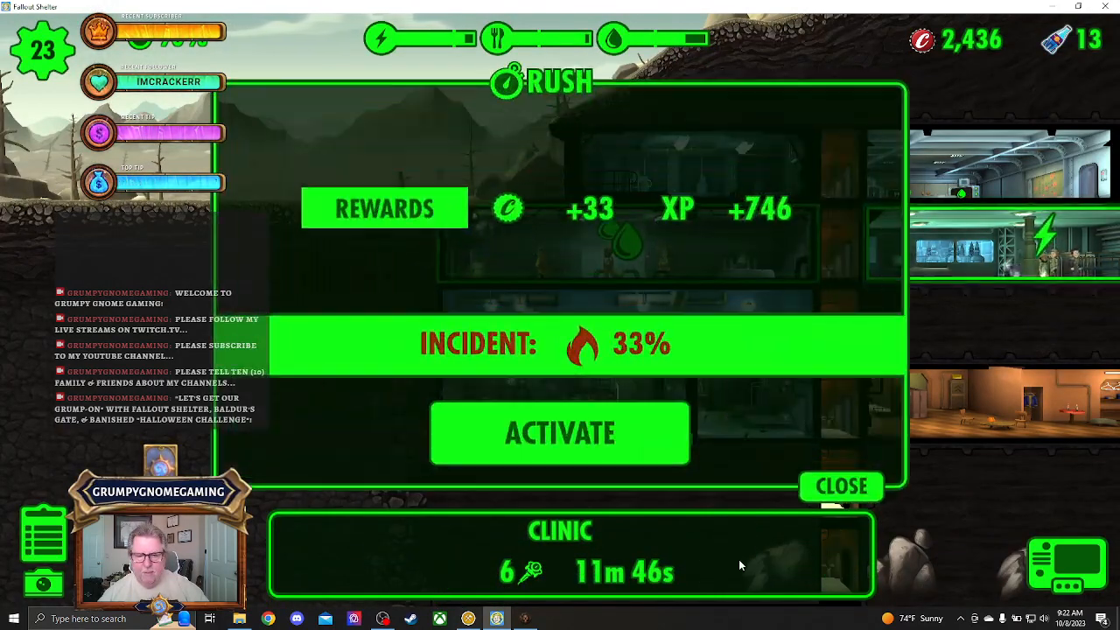
{"action": "left_click", "coordinate": [841, 486]}
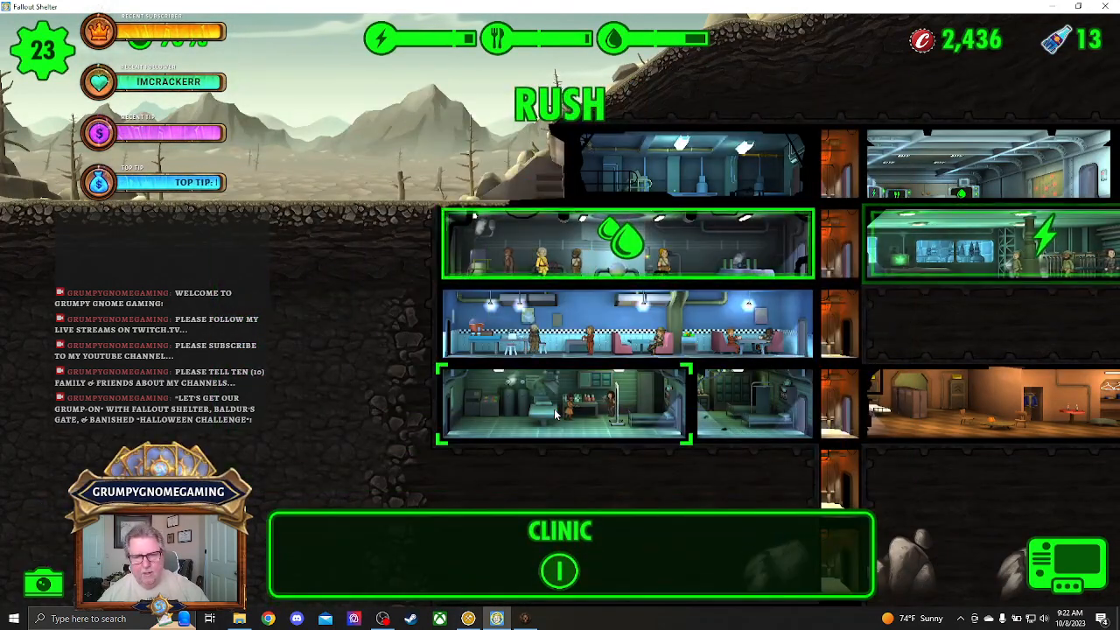
{"action": "left_click", "coordinate": [558, 571]}
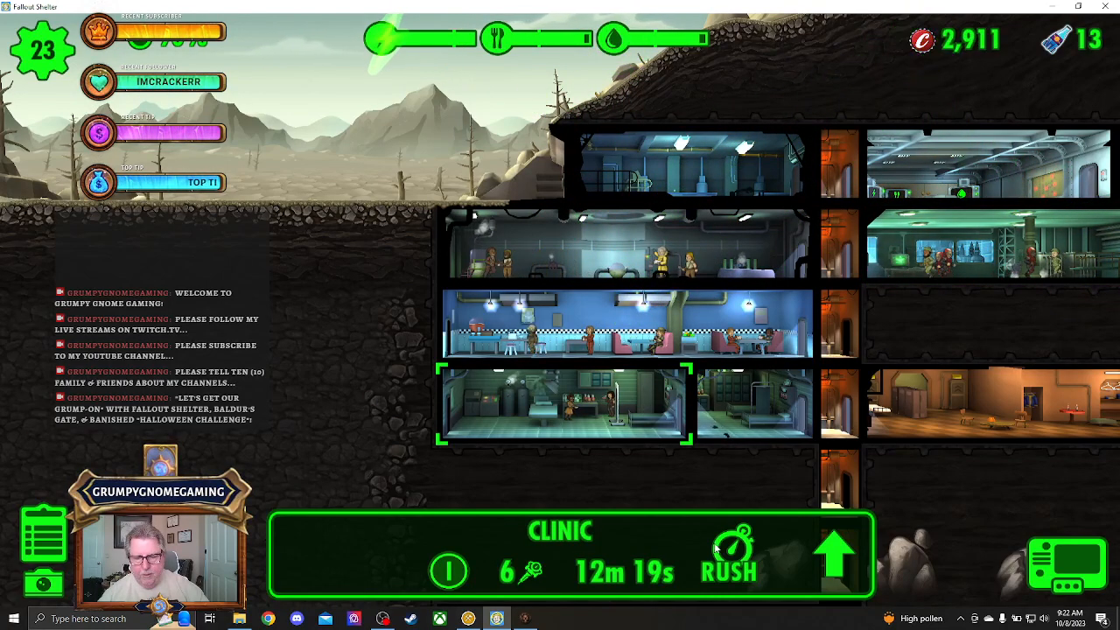
{"action": "left_click", "coordinate": [732, 546]}
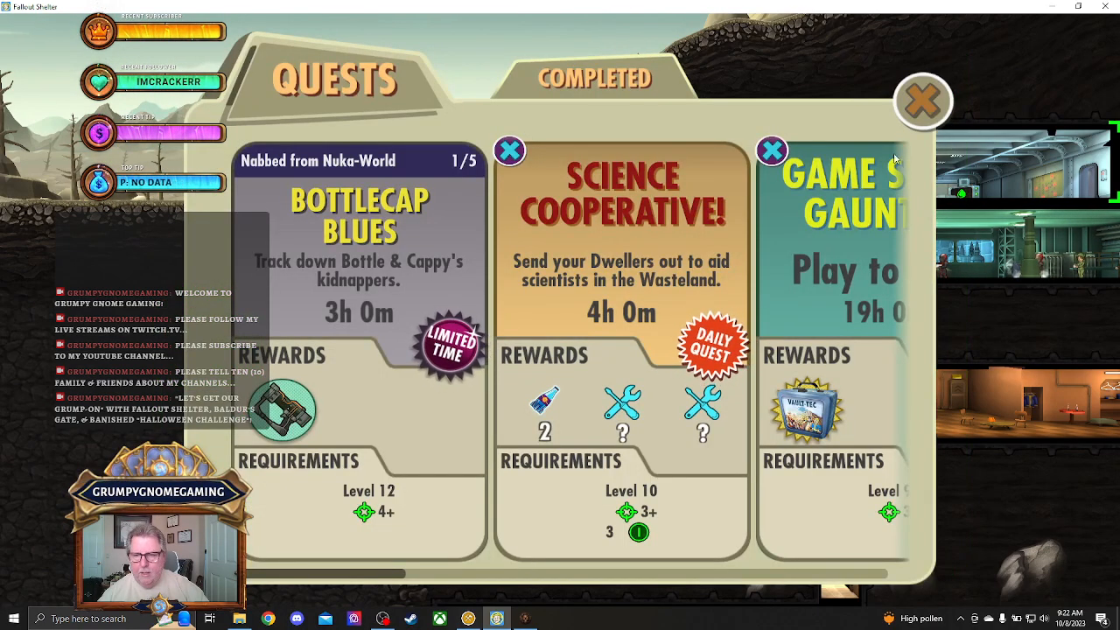
Close the Quest List, select a quest and scroll through the dweller picker.
{"action": "left_click", "coordinate": [923, 98]}
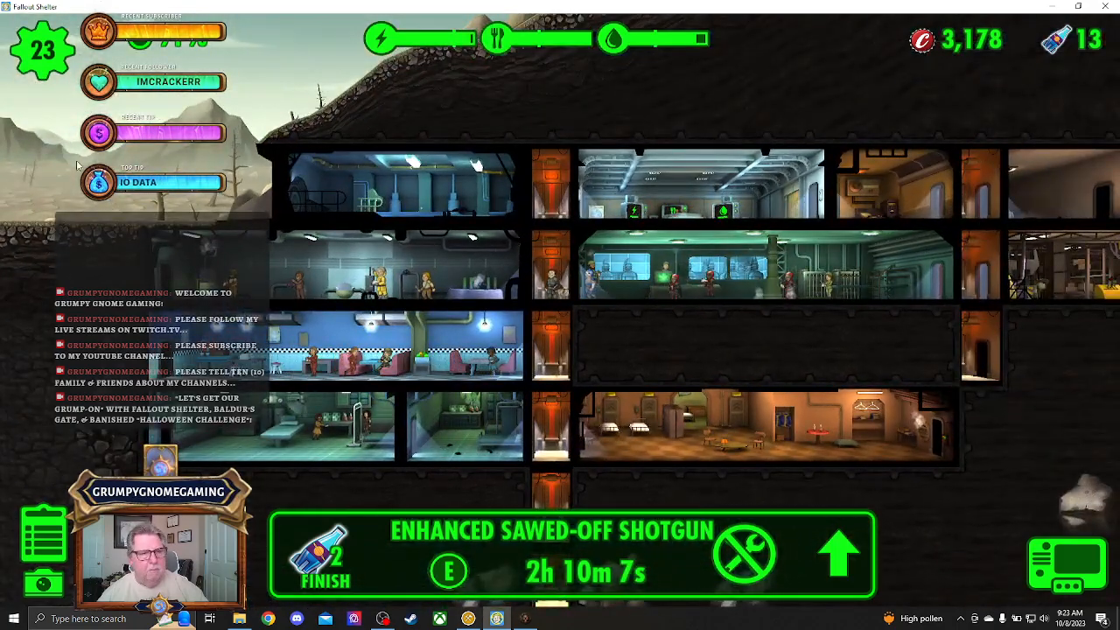
{"action": "left_click", "coordinate": [695, 197]}
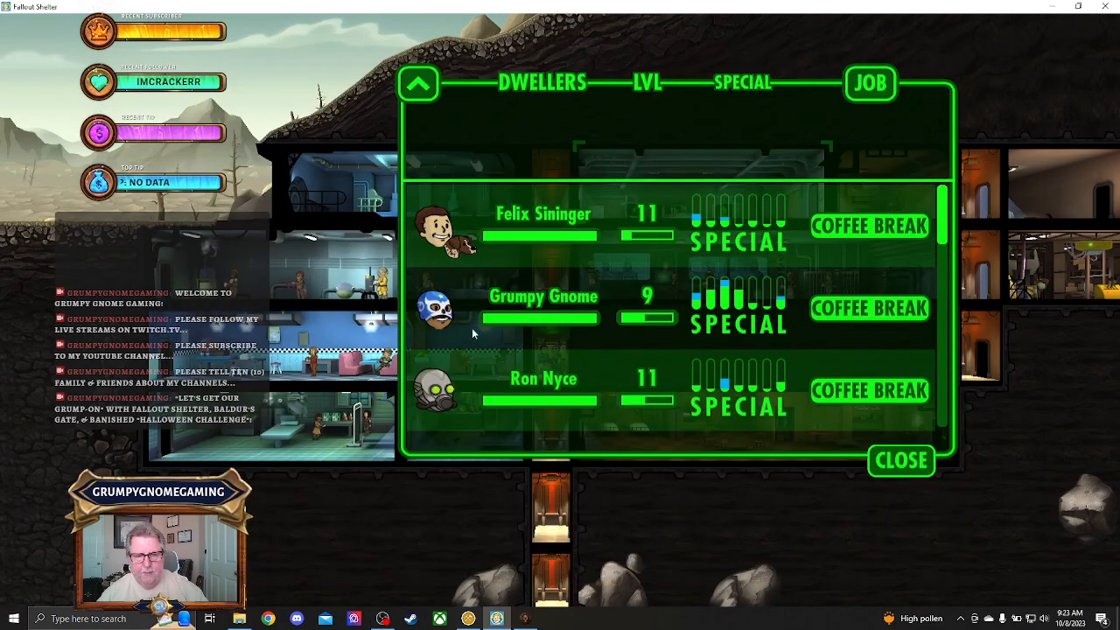
{"action": "scroll", "scroll_direction": "down", "scroll_amount": 3}
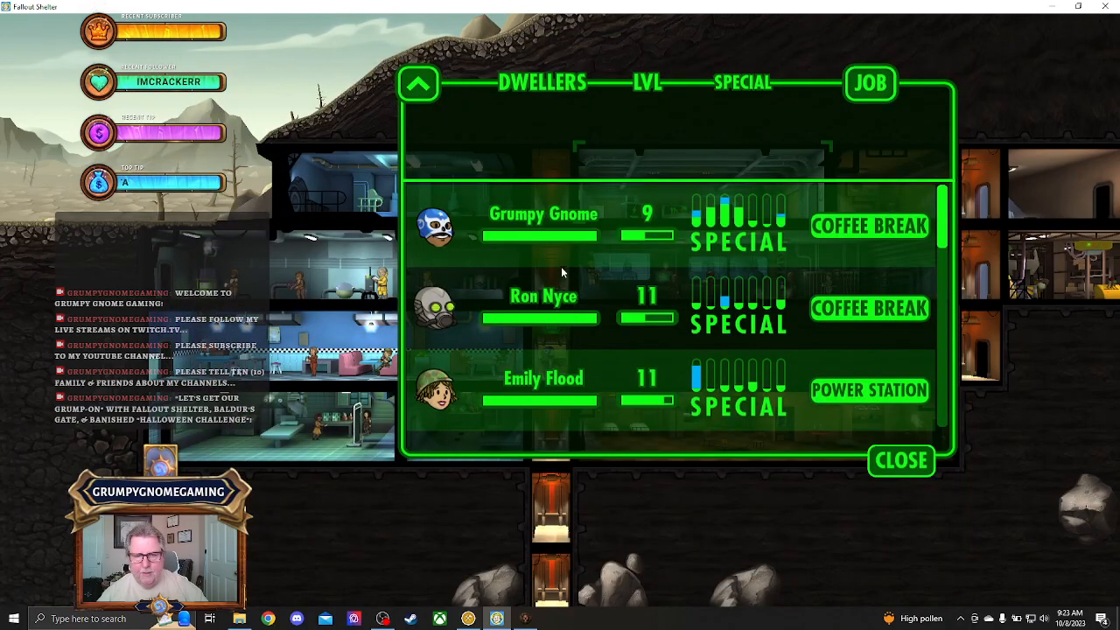
{"action": "scroll", "scroll_direction": "down", "scroll_amount": 3}
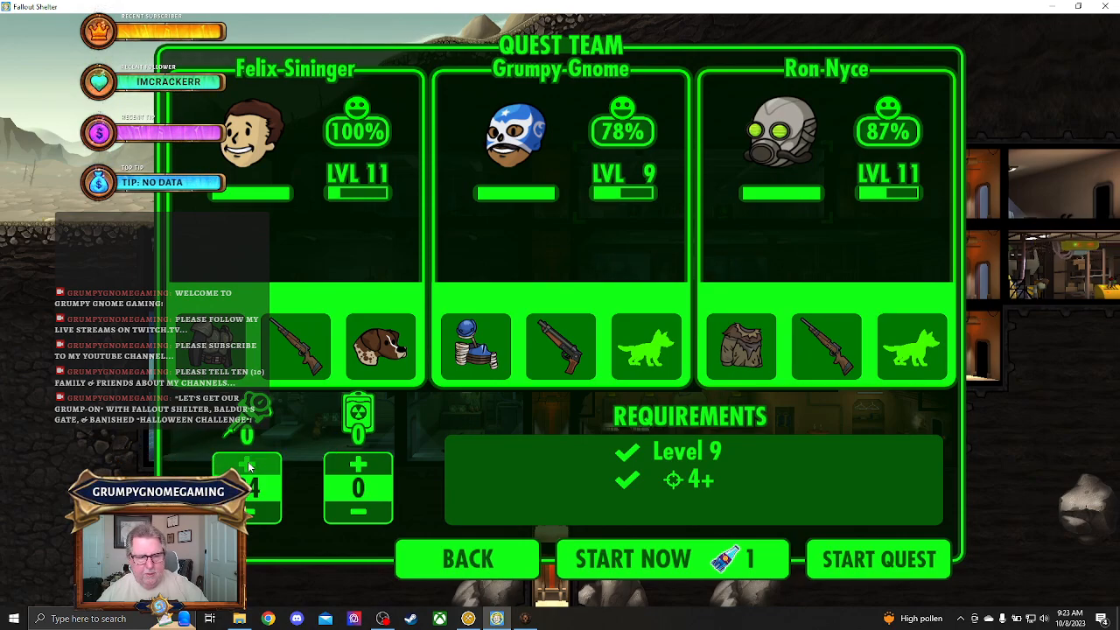
Stock the team with 10 stimpaks and start the quest now for one Nuka-Cola Quantum.
{"action": "left_click", "coordinate": [246, 463]}
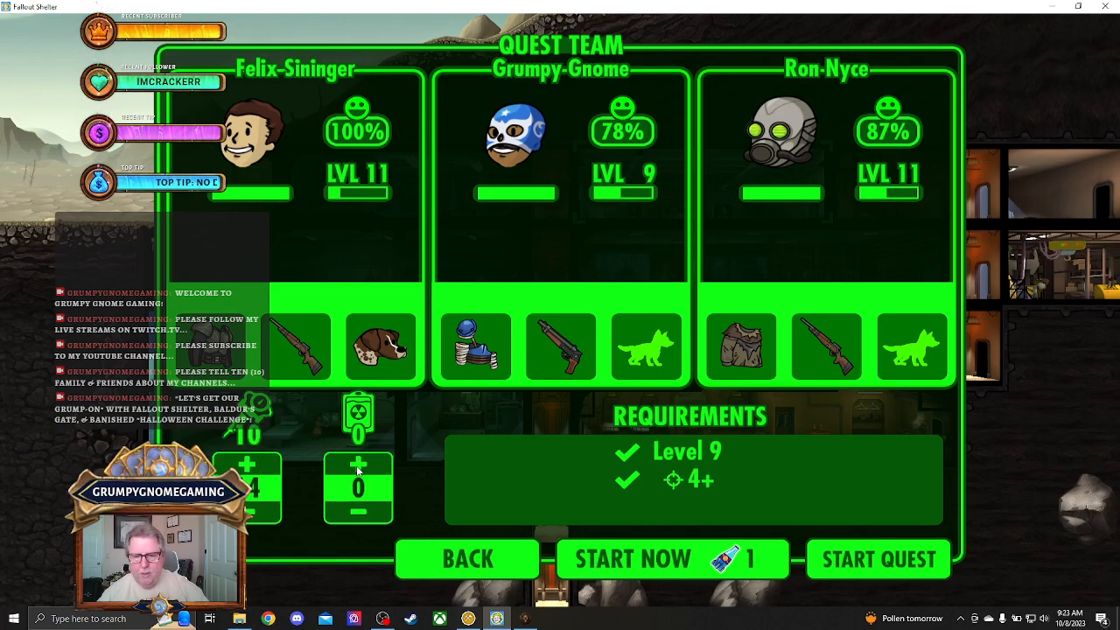
{"action": "mouse_move", "coordinate": [434, 433]}
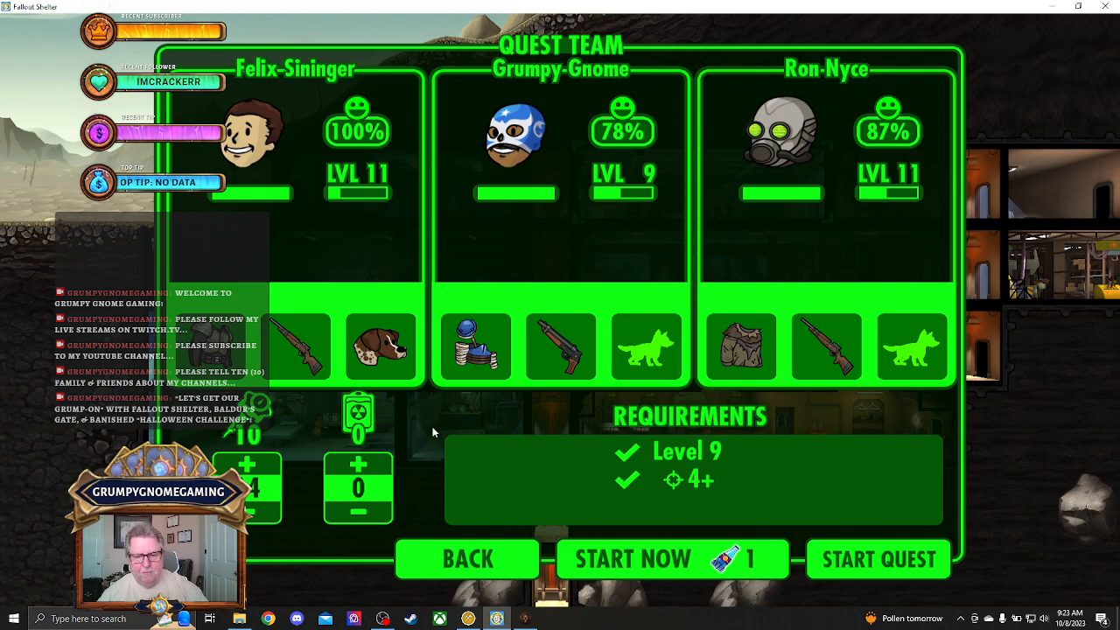
{"action": "mouse_move", "coordinate": [668, 535]}
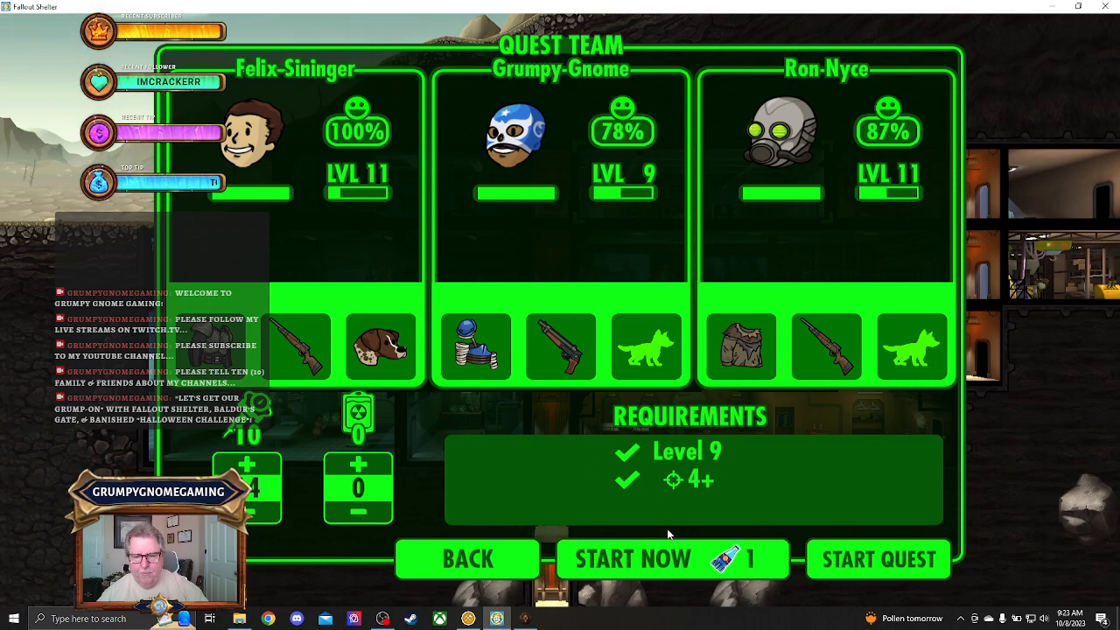
{"action": "left_click", "coordinate": [673, 559]}
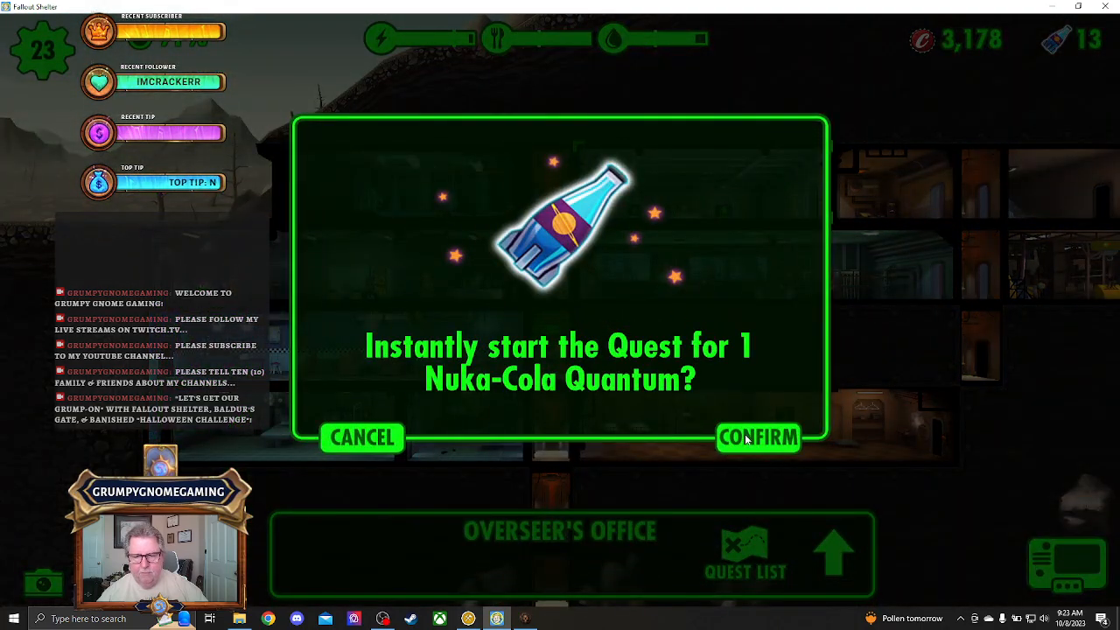
{"action": "left_click", "coordinate": [758, 438]}
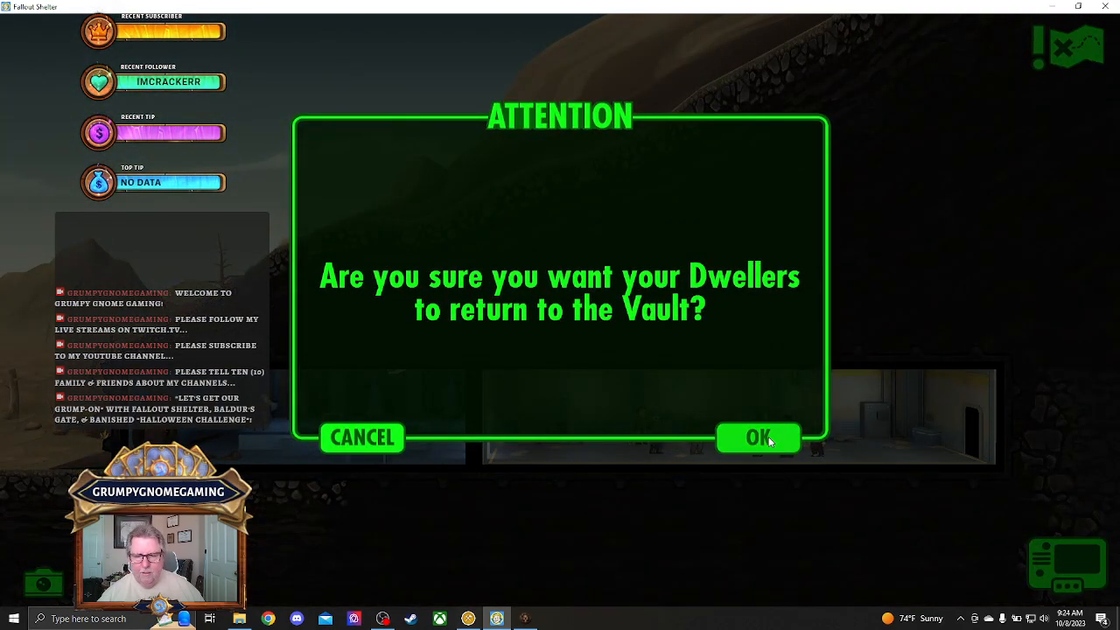
Accept the return prompt and collect rewards, then return the team instantly for a Quantum.
{"action": "left_click", "coordinate": [758, 438]}
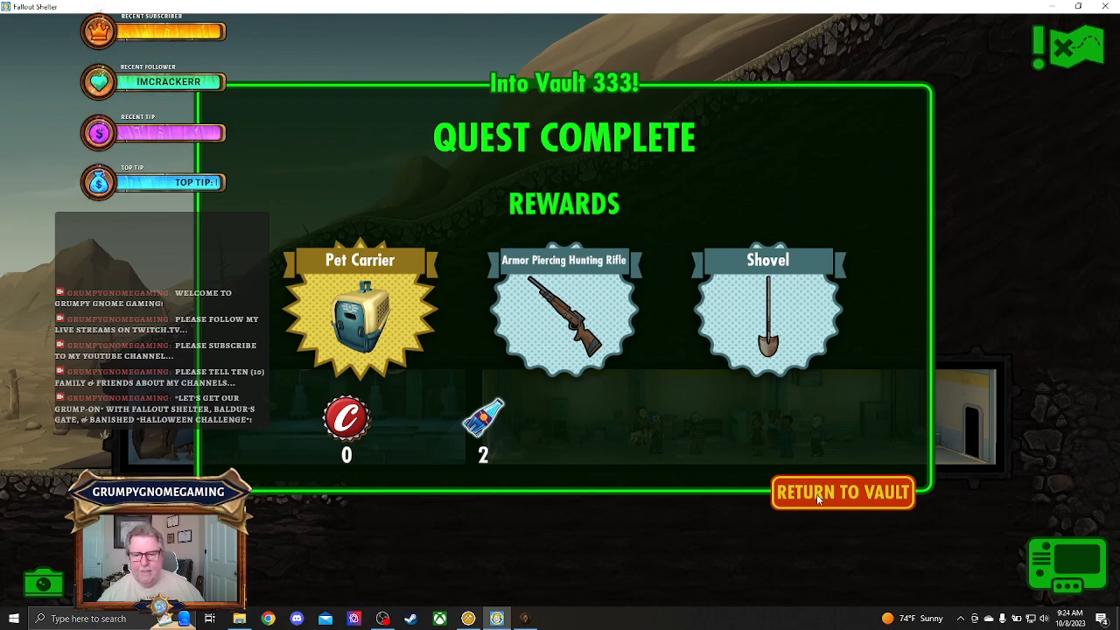
{"action": "left_click", "coordinate": [843, 492]}
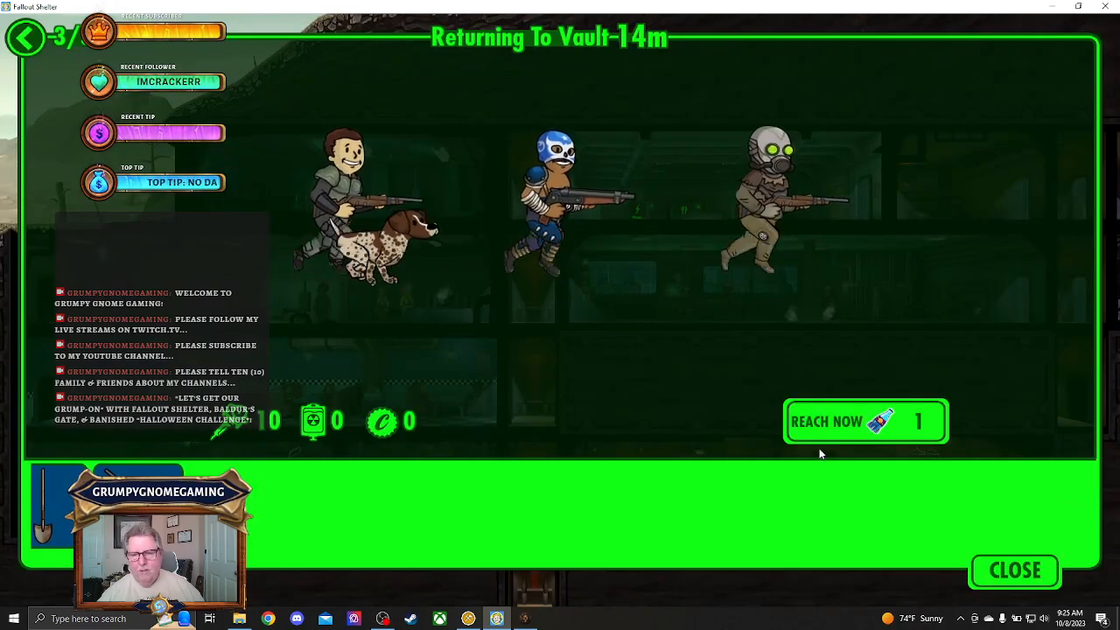
{"action": "left_click", "coordinate": [866, 421]}
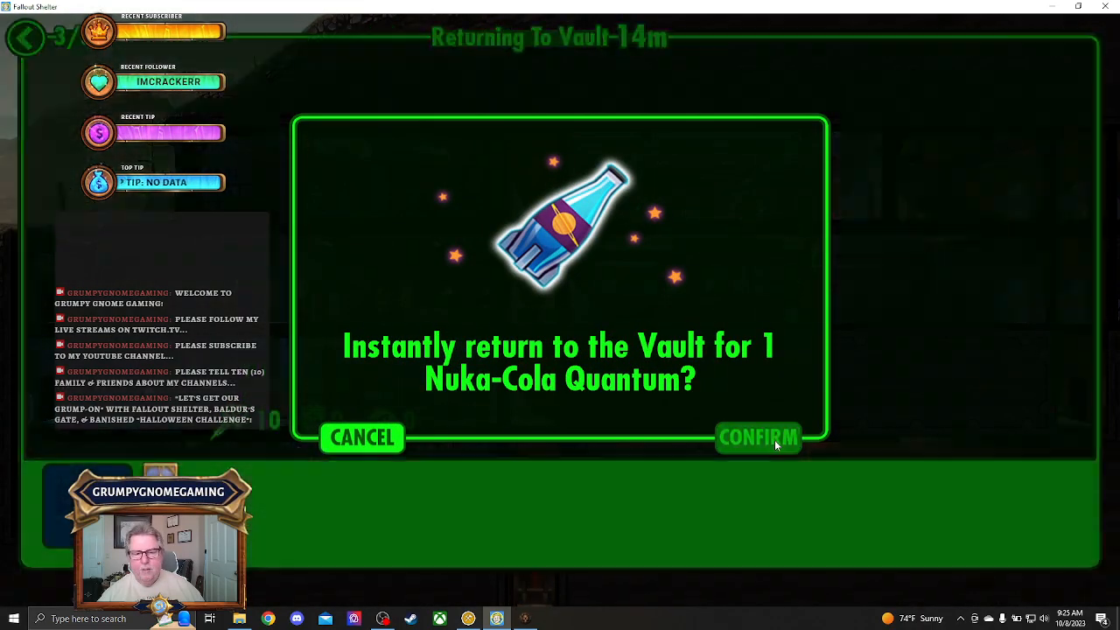
{"action": "left_click", "coordinate": [759, 437]}
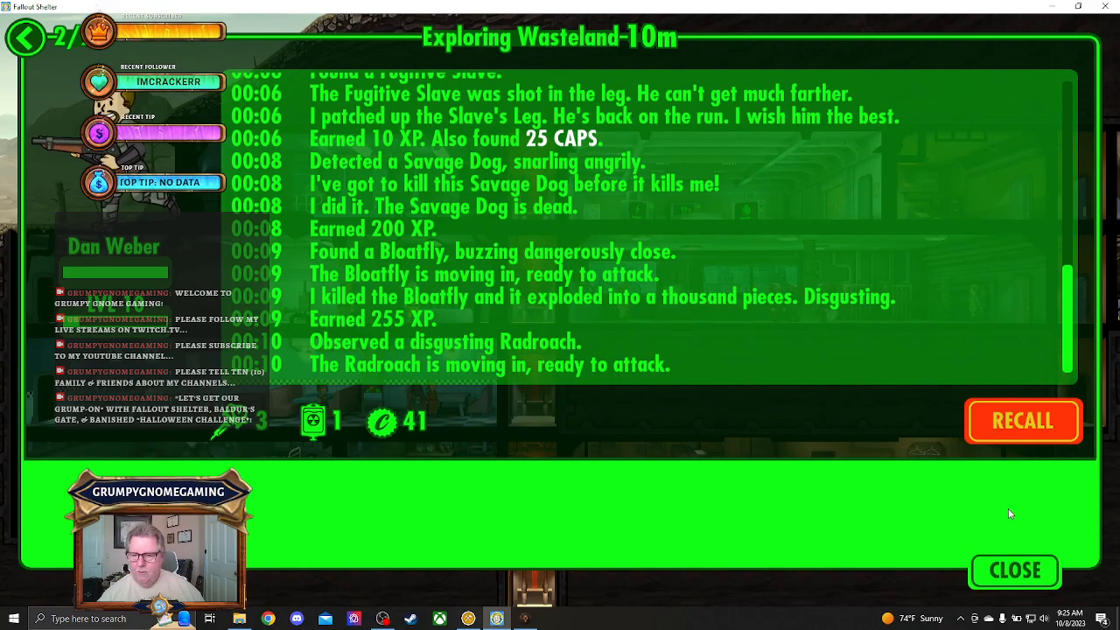
Close the exploring dweller's wasteland log.
{"action": "left_click", "coordinate": [1014, 570]}
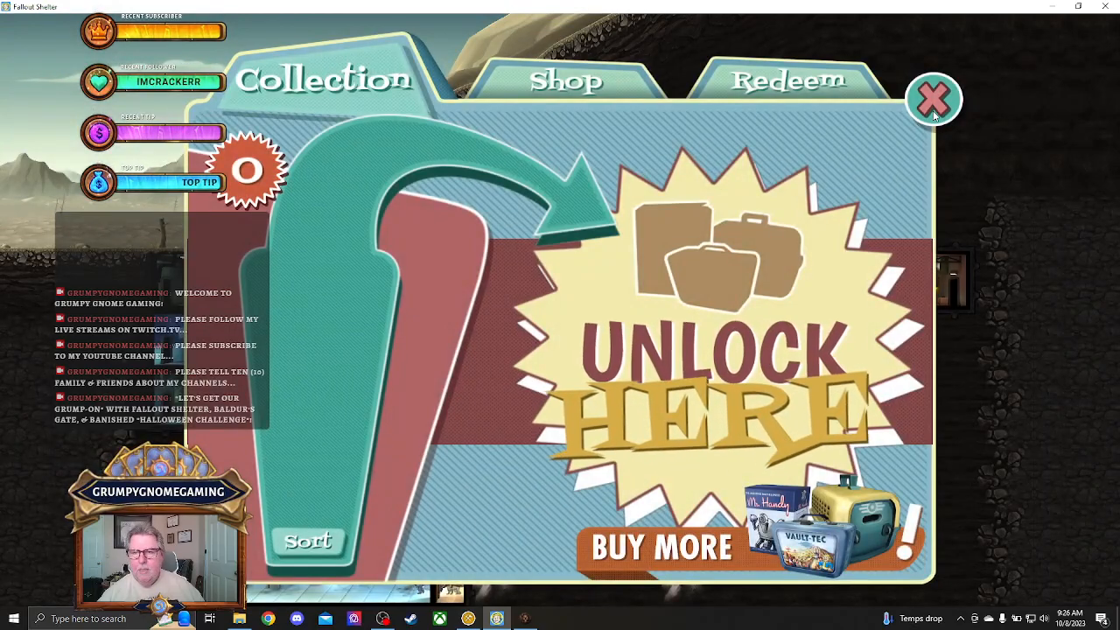
Close the collection and scroll the Overseer's office quest list.
{"action": "left_click", "coordinate": [932, 97]}
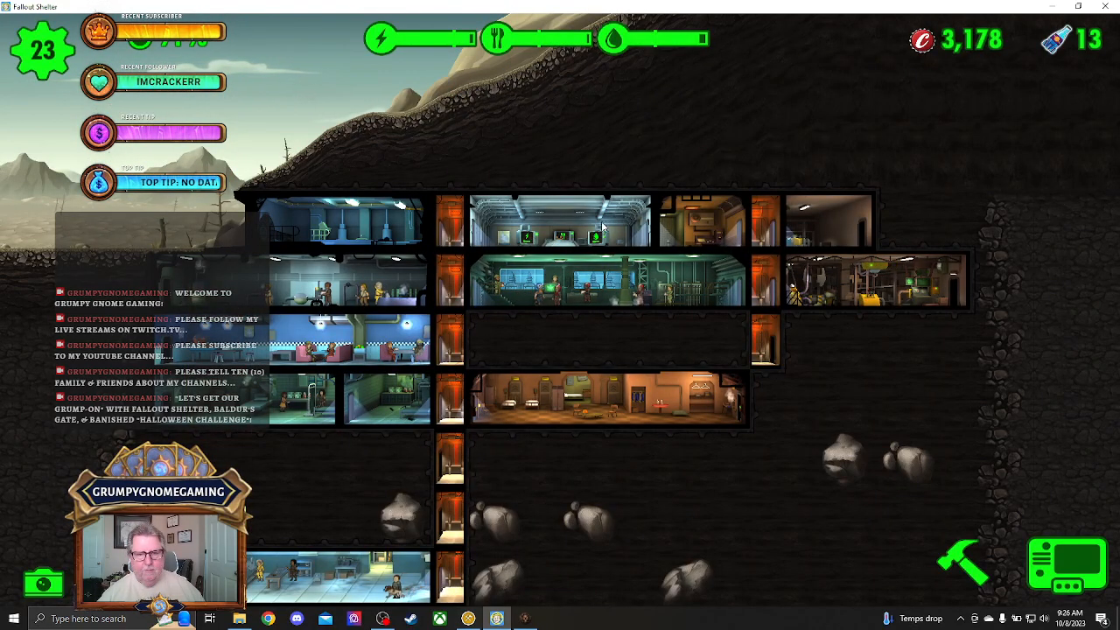
{"action": "left_click", "coordinate": [560, 228]}
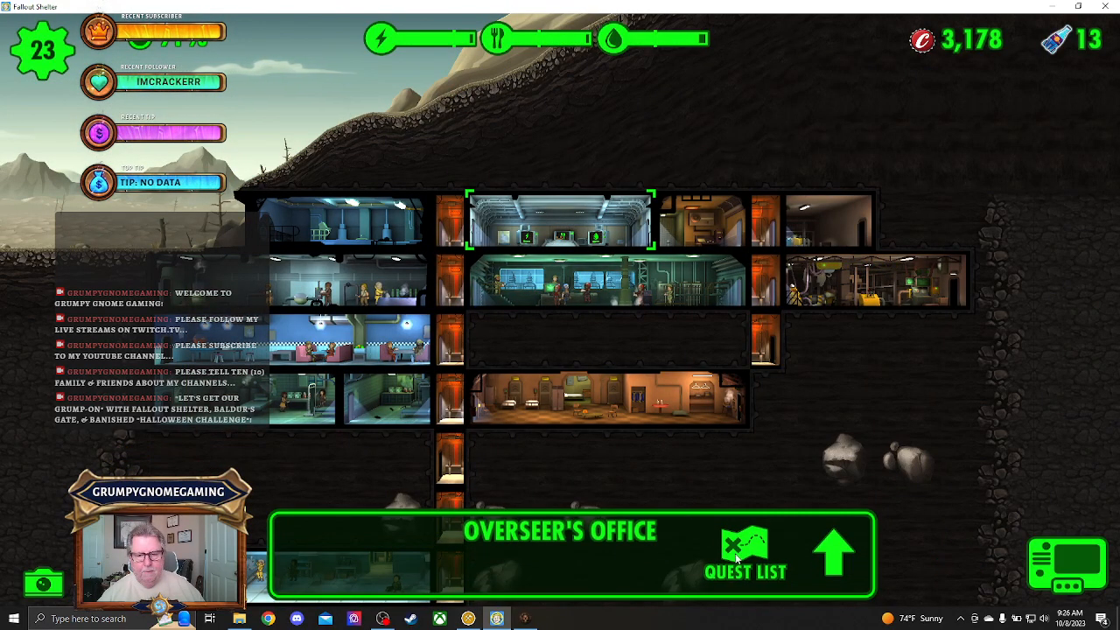
{"action": "left_click", "coordinate": [736, 553]}
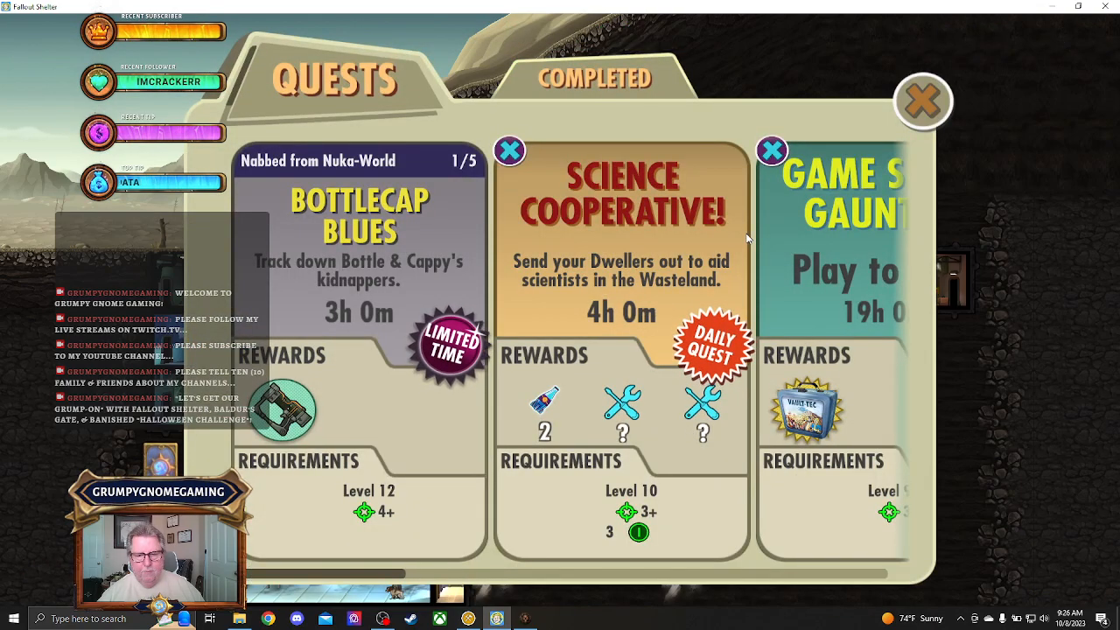
{"action": "scroll", "scroll_direction": "right", "scroll_amount": 3}
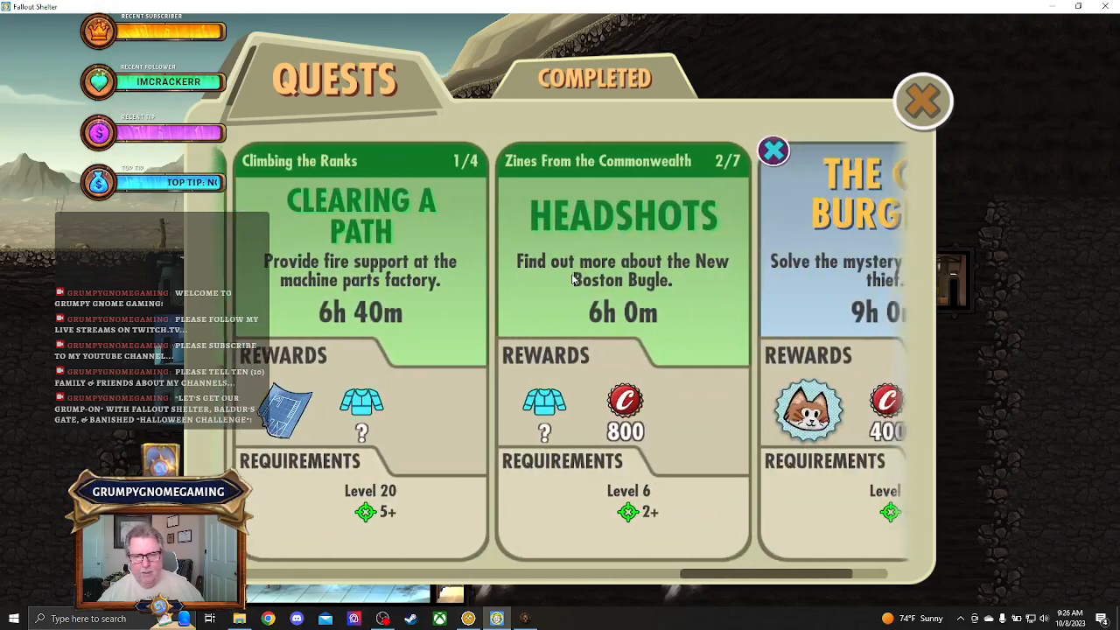
{"action": "scroll", "scroll_direction": "right", "scroll_amount": 3}
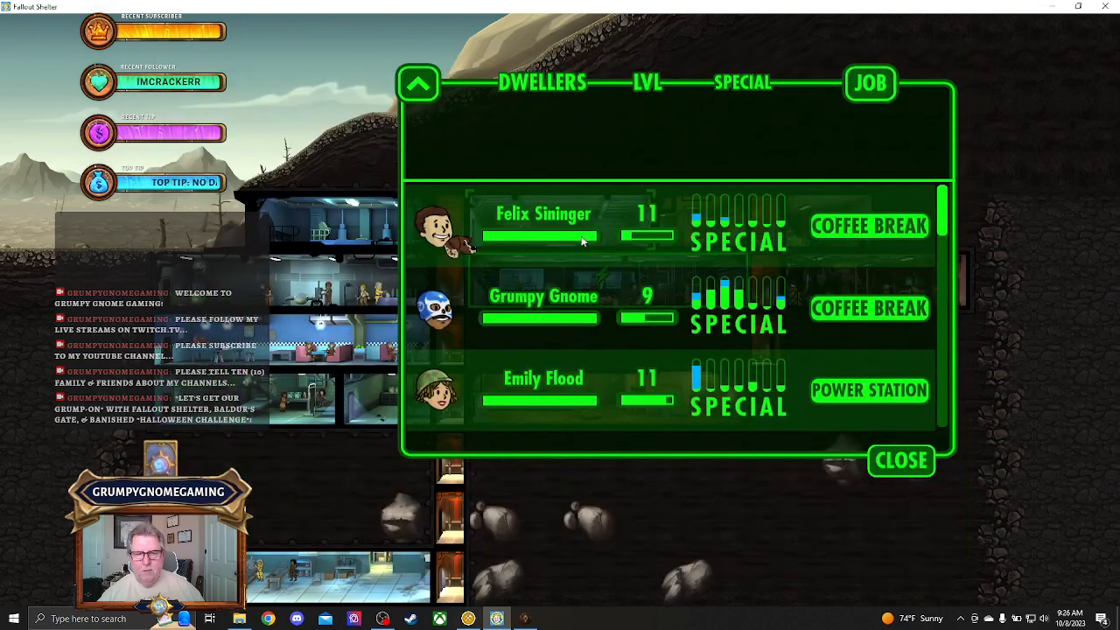
Scroll the dweller roster and equip Ron Nyce with a cat pet.
{"action": "scroll", "scroll_direction": "down", "scroll_amount": 3}
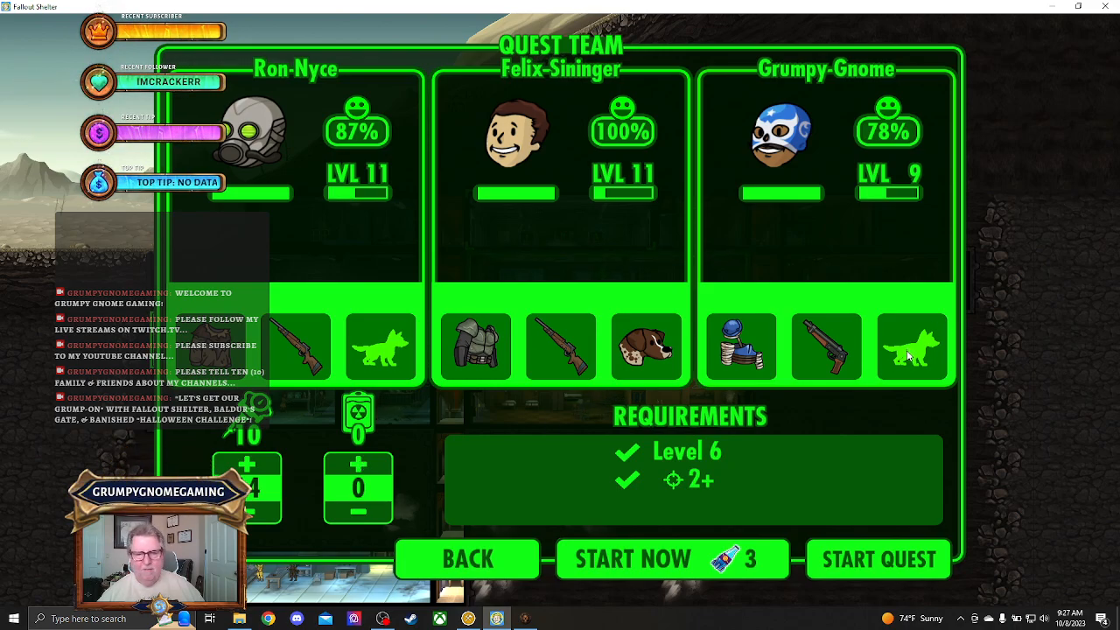
{"action": "left_click", "coordinate": [912, 348]}
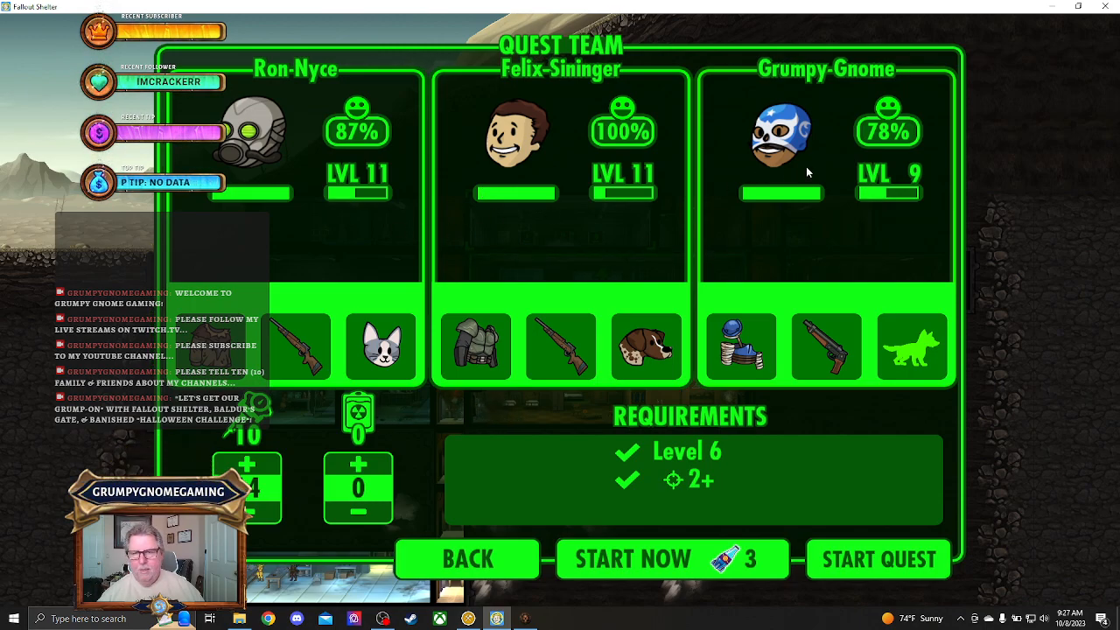
{"action": "mouse_move", "coordinate": [821, 220]}
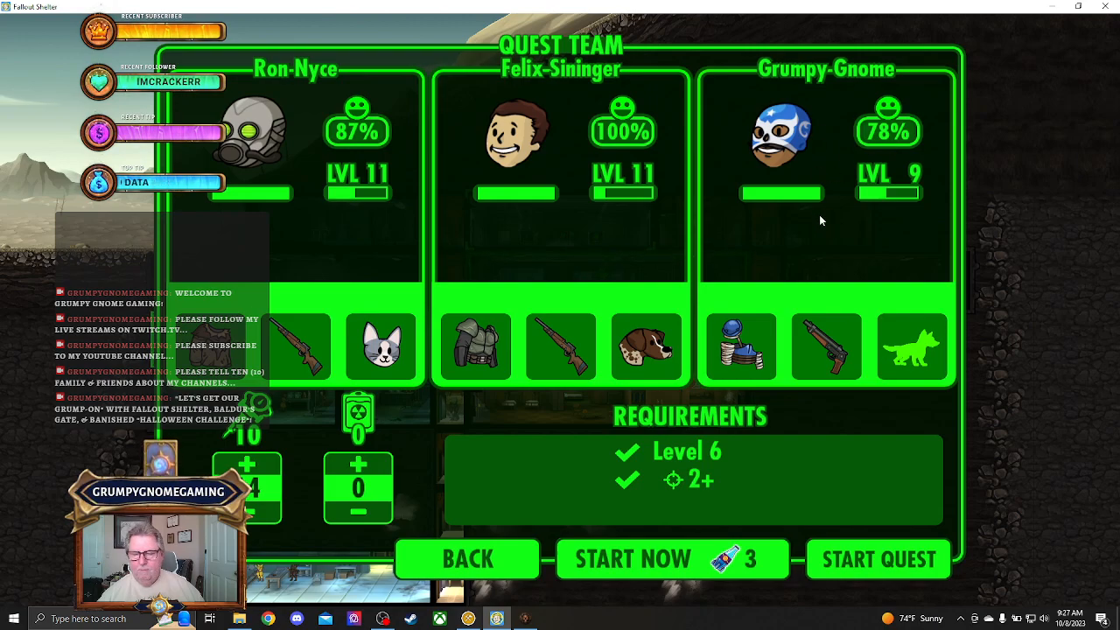
{"action": "mouse_move", "coordinate": [802, 226]}
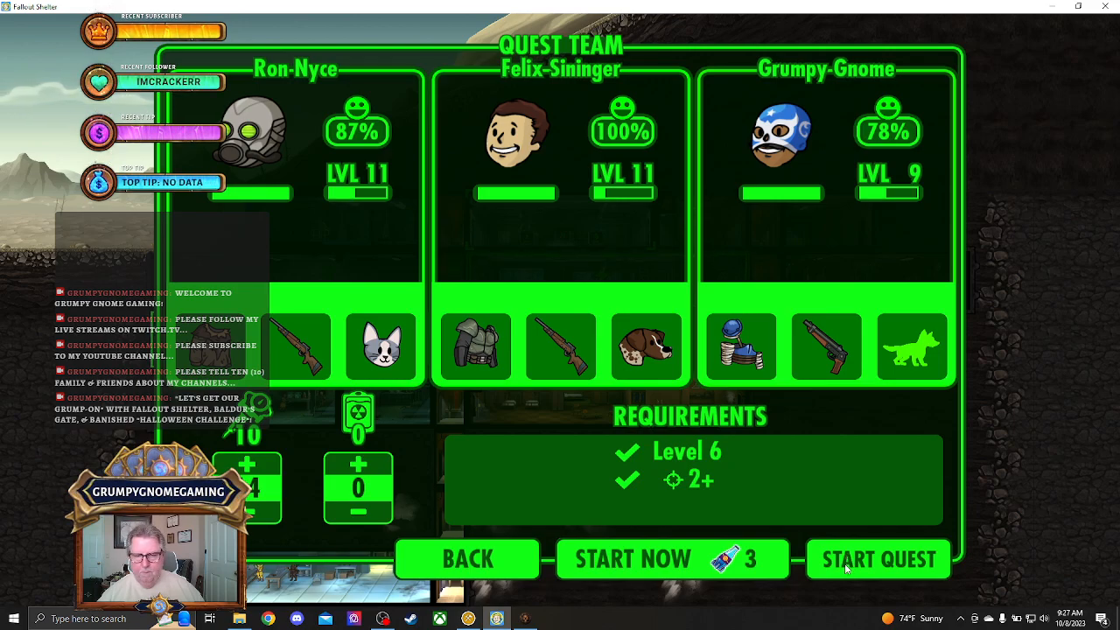
Launch the Headshots quest, then gather caps and generator power from the vault rooms.
{"action": "left_click", "coordinate": [878, 559]}
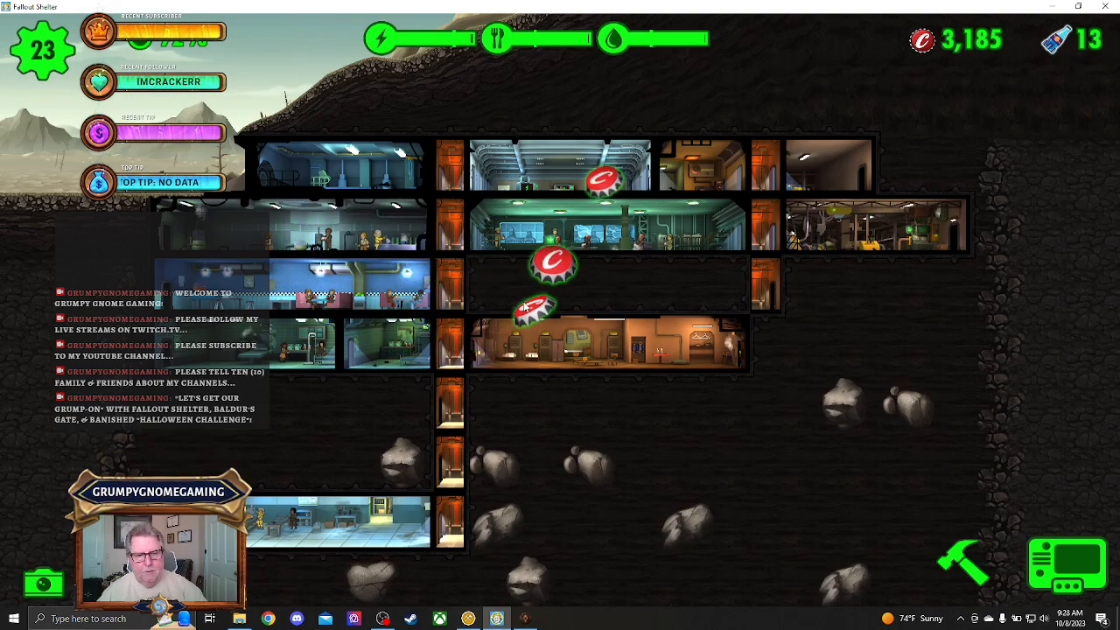
{"action": "left_click", "coordinate": [548, 266]}
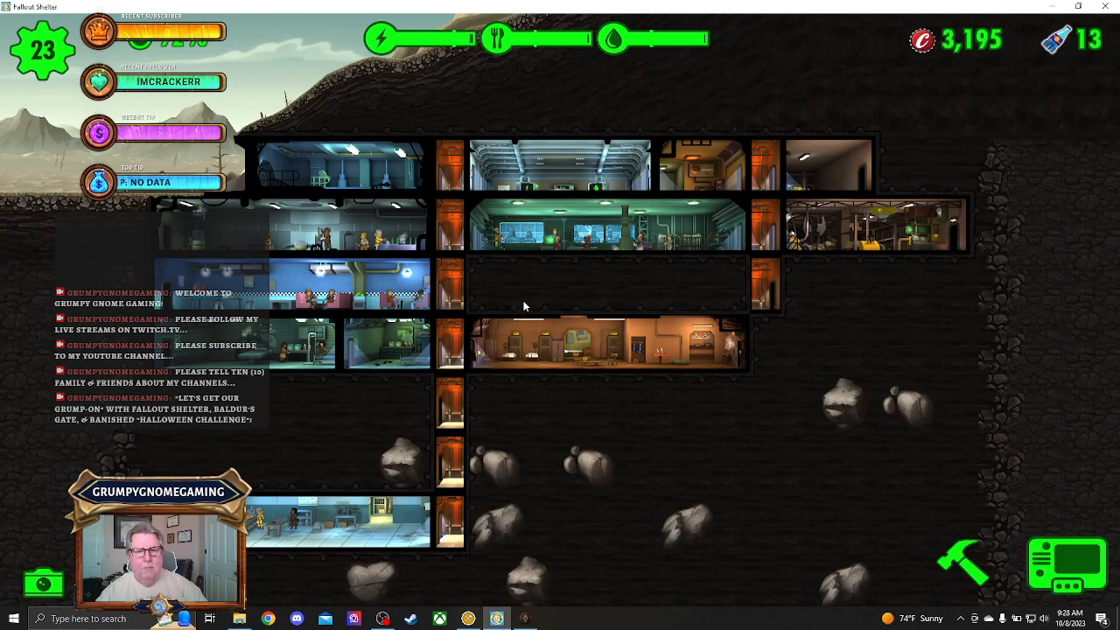
{"action": "mouse_move", "coordinate": [635, 122]}
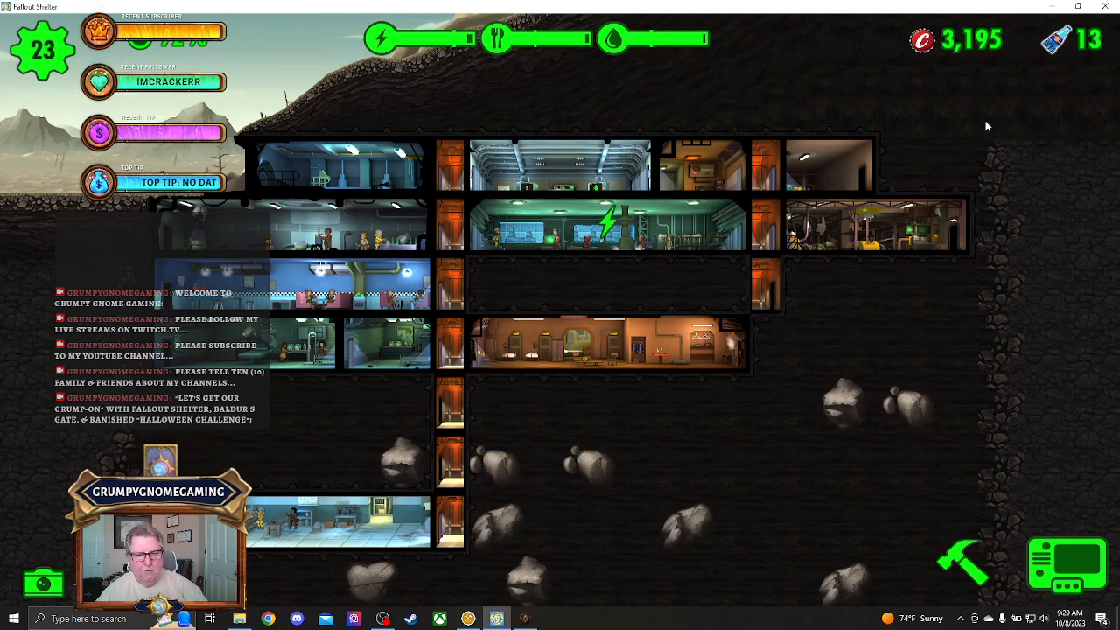
{"action": "left_click", "coordinate": [604, 241]}
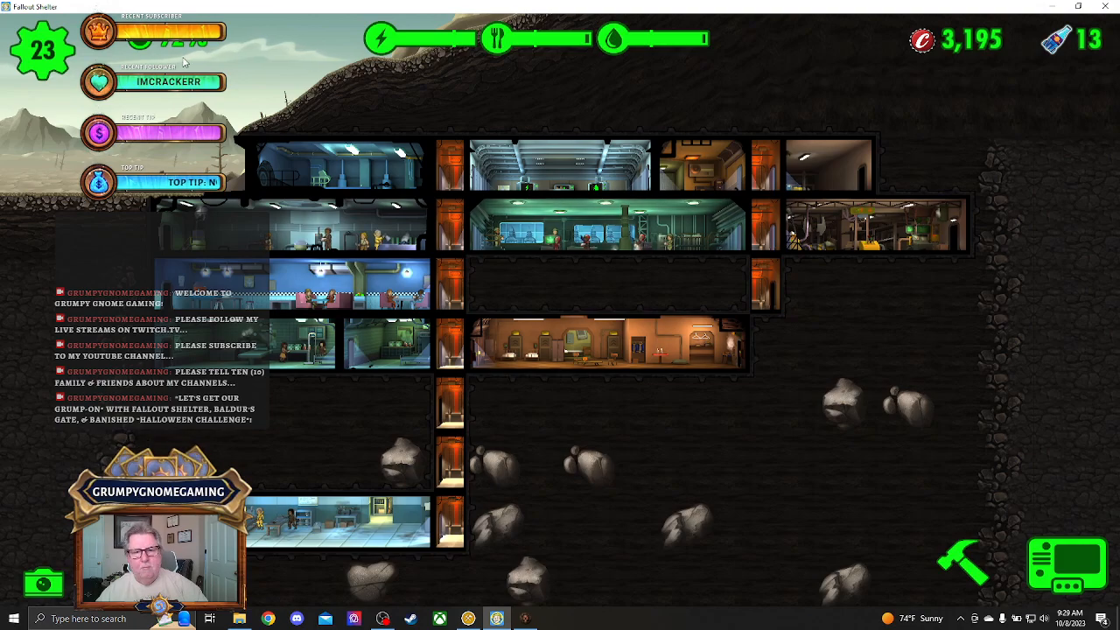
Check the daily objectives from the Pip-Boy menu and close them.
{"action": "left_click", "coordinate": [1065, 565]}
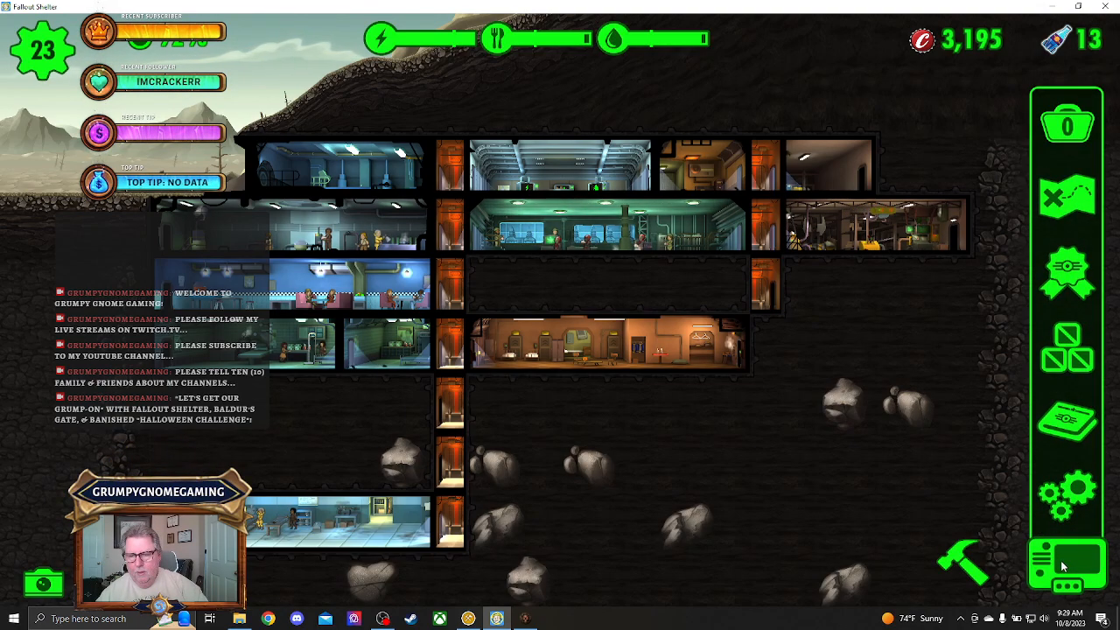
{"action": "left_click", "coordinate": [1071, 271]}
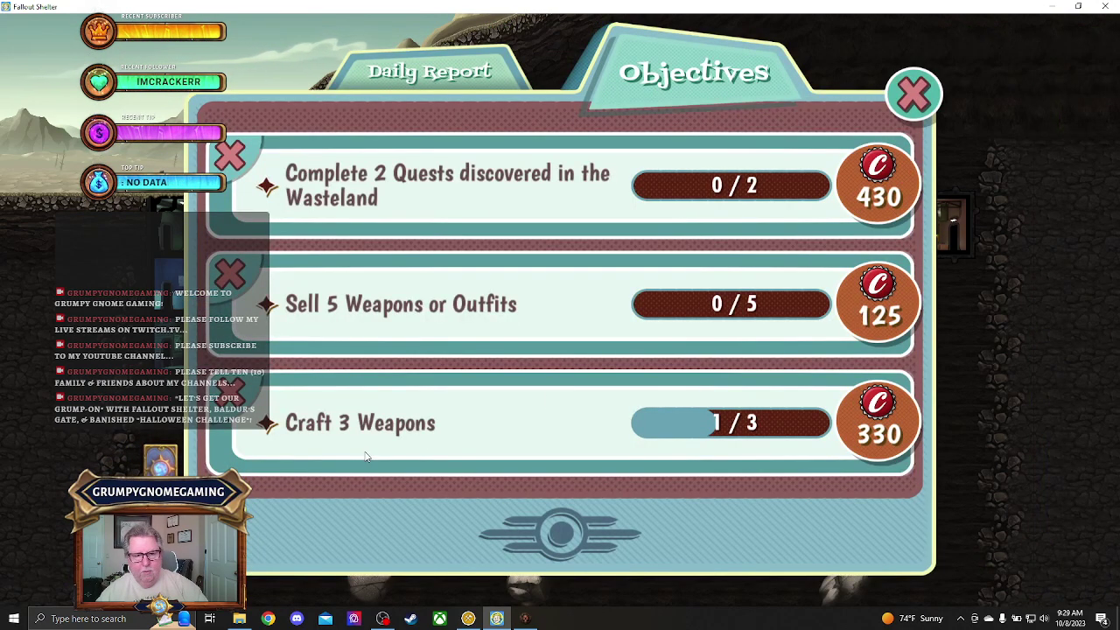
{"action": "mouse_move", "coordinate": [695, 406]}
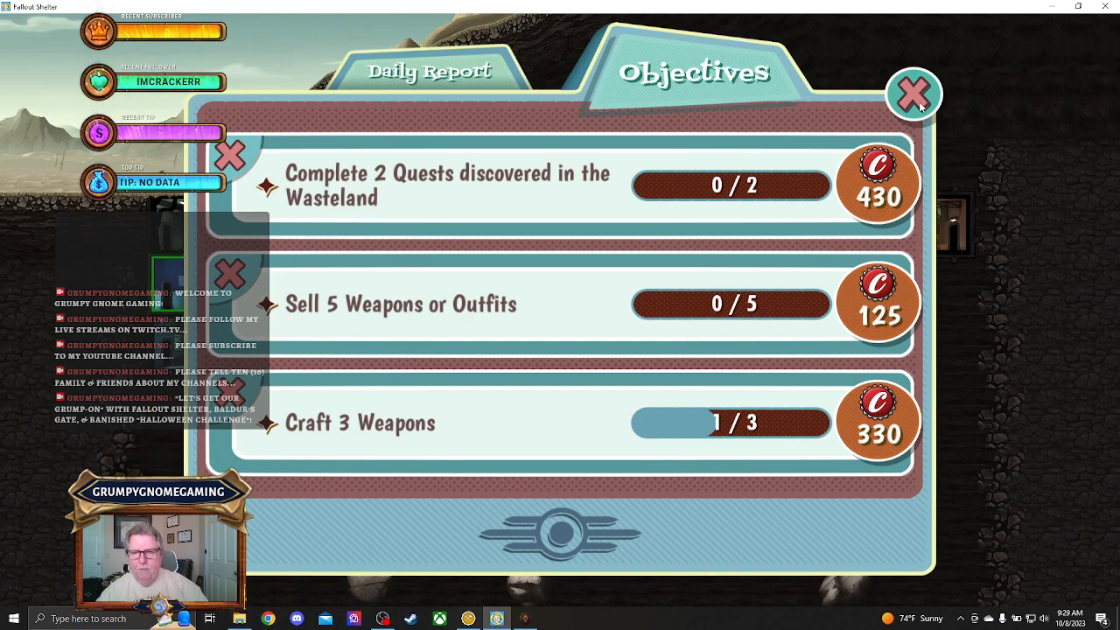
{"action": "left_click", "coordinate": [914, 92]}
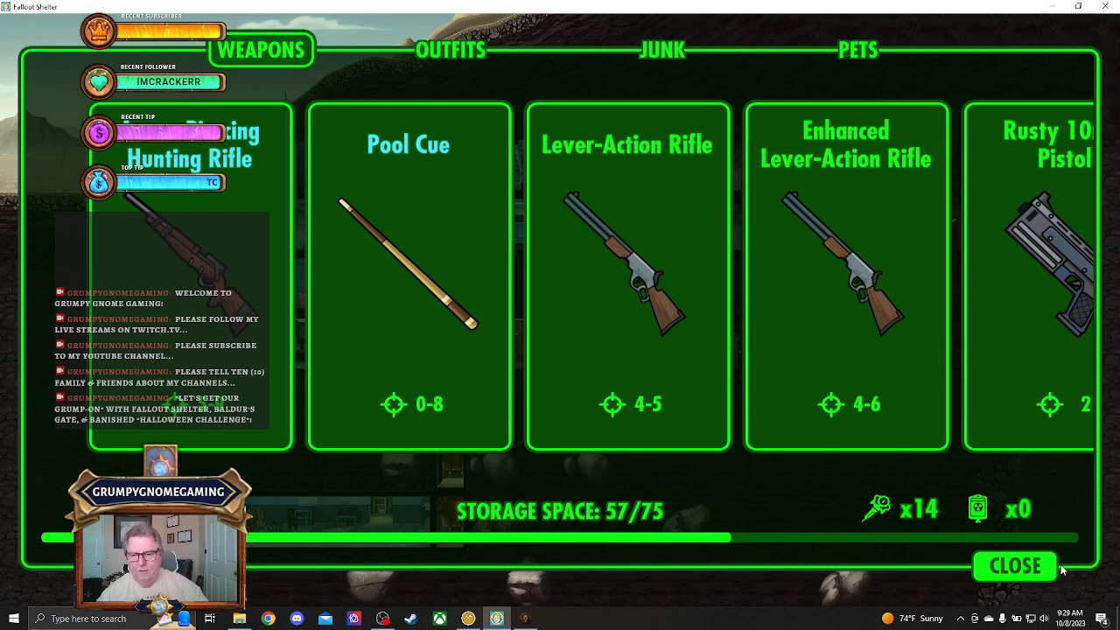
Exit weapon storage back to the vault with the Pip-Boy menu still open.
{"action": "left_click", "coordinate": [1014, 567]}
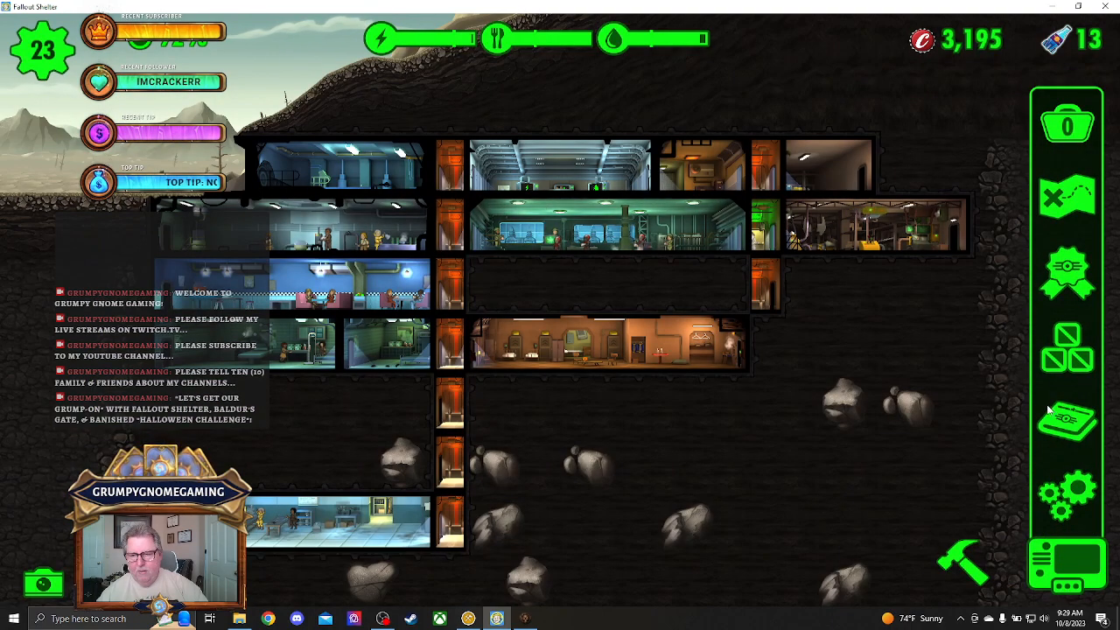
{"action": "left_click", "coordinate": [1067, 269]}
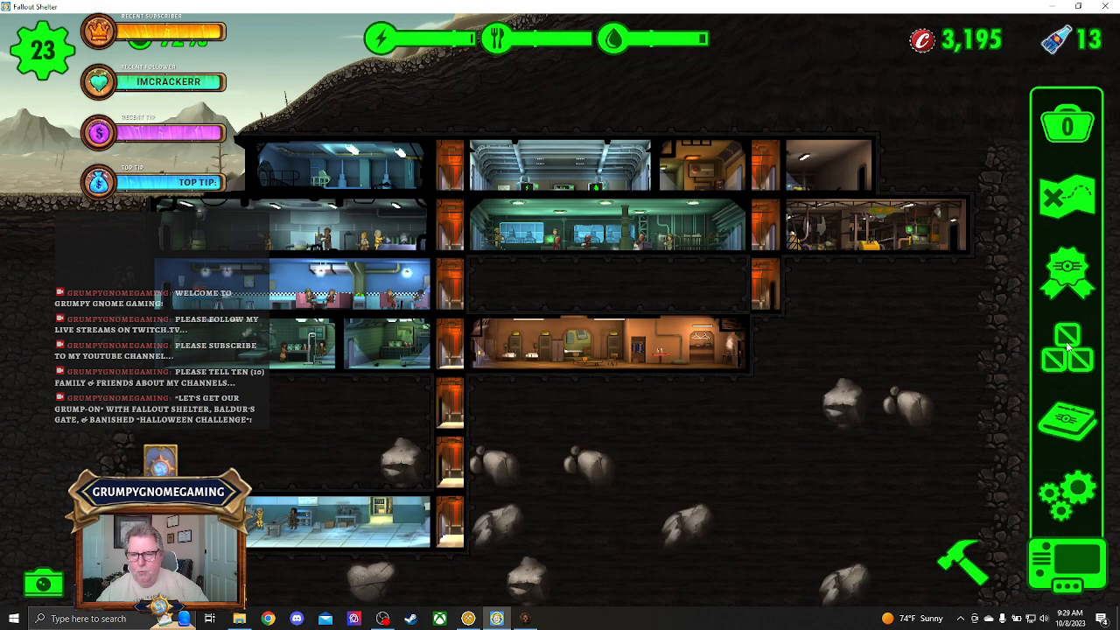
Sell the Pool Cue, Rusty 10mm Pistol, Scoped .44 and Rusty Scoped .44 from storage.
{"action": "left_click", "coordinate": [1068, 121]}
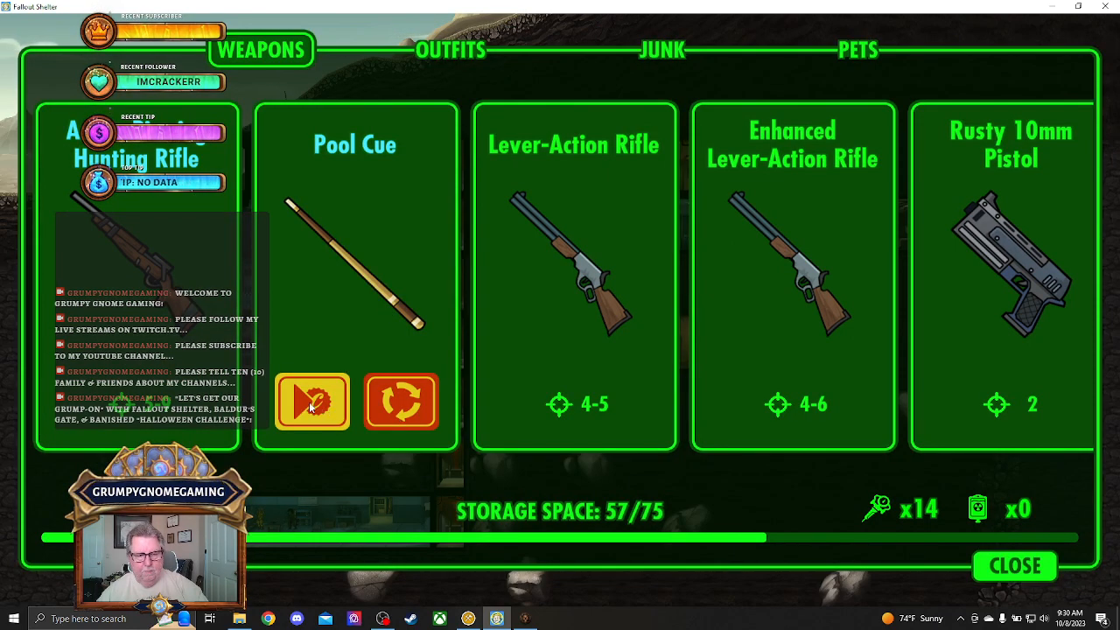
{"action": "left_click", "coordinate": [312, 401]}
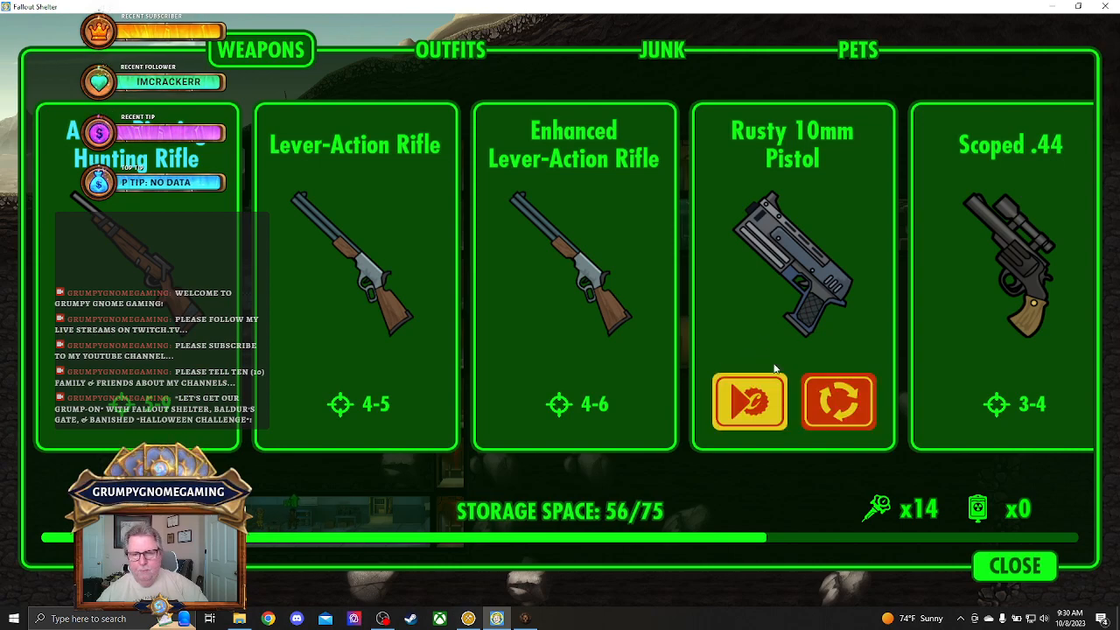
{"action": "left_click", "coordinate": [750, 402]}
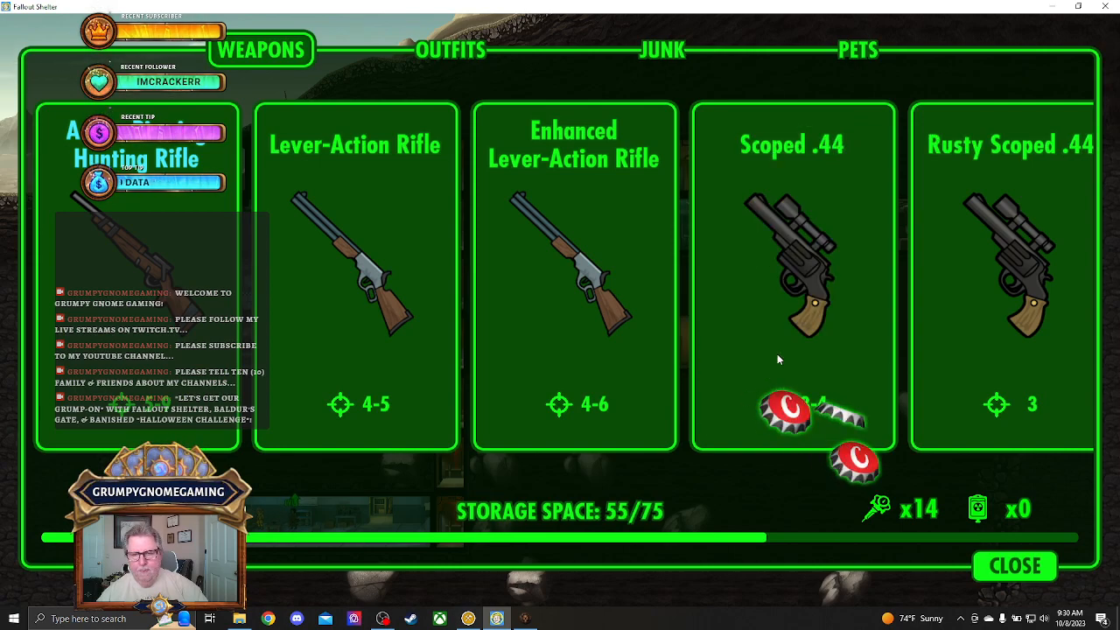
{"action": "scroll", "scroll_direction": "right", "scroll_amount": 3}
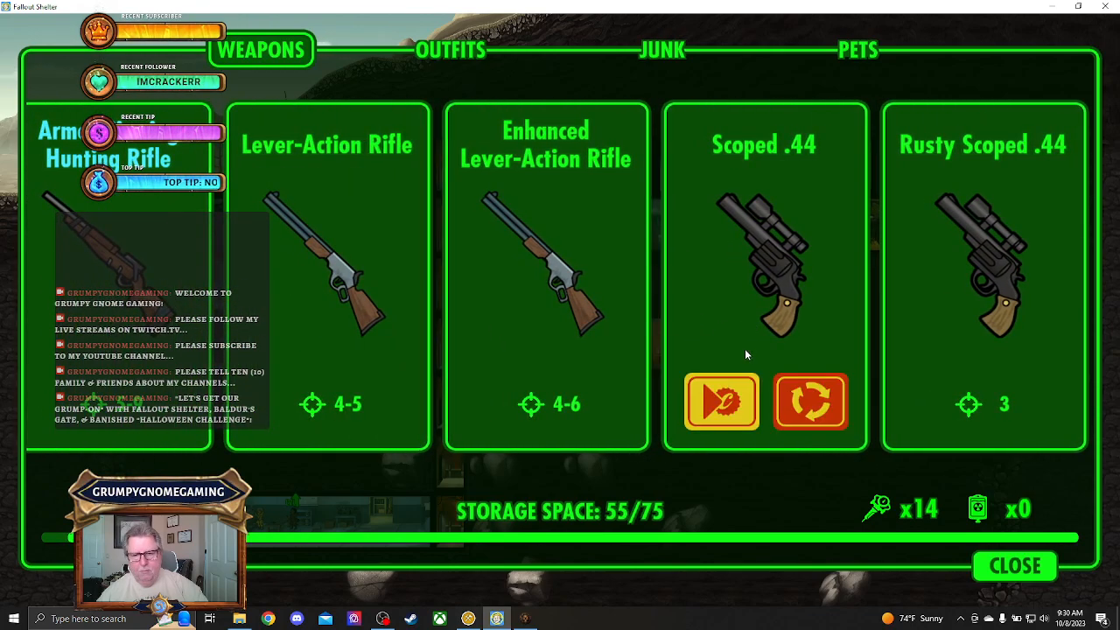
{"action": "left_click", "coordinate": [722, 400]}
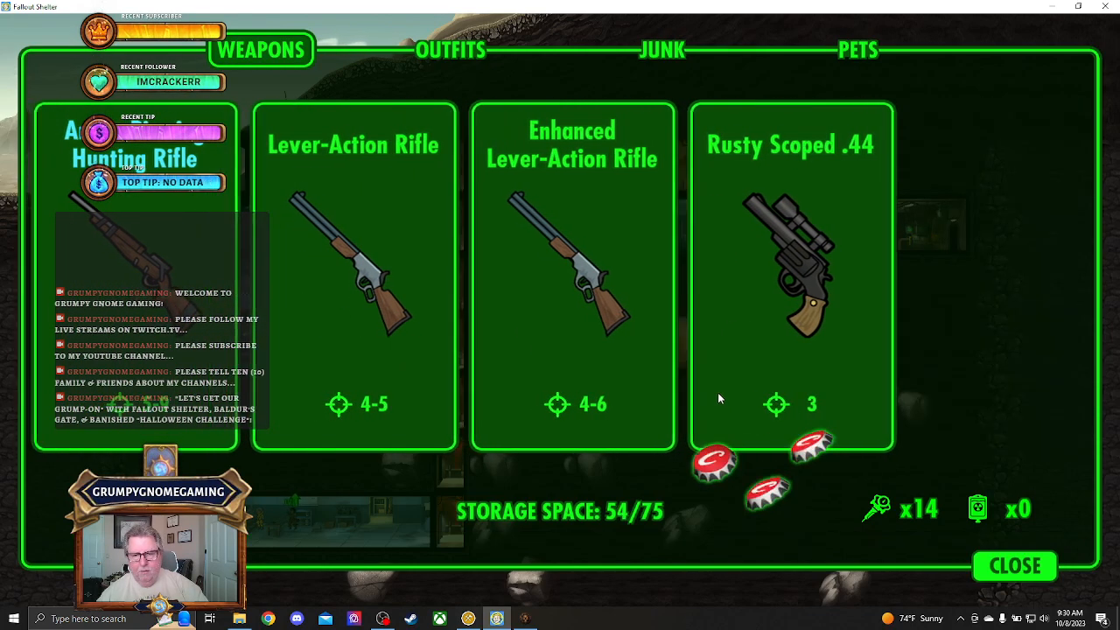
{"action": "left_click", "coordinate": [791, 262]}
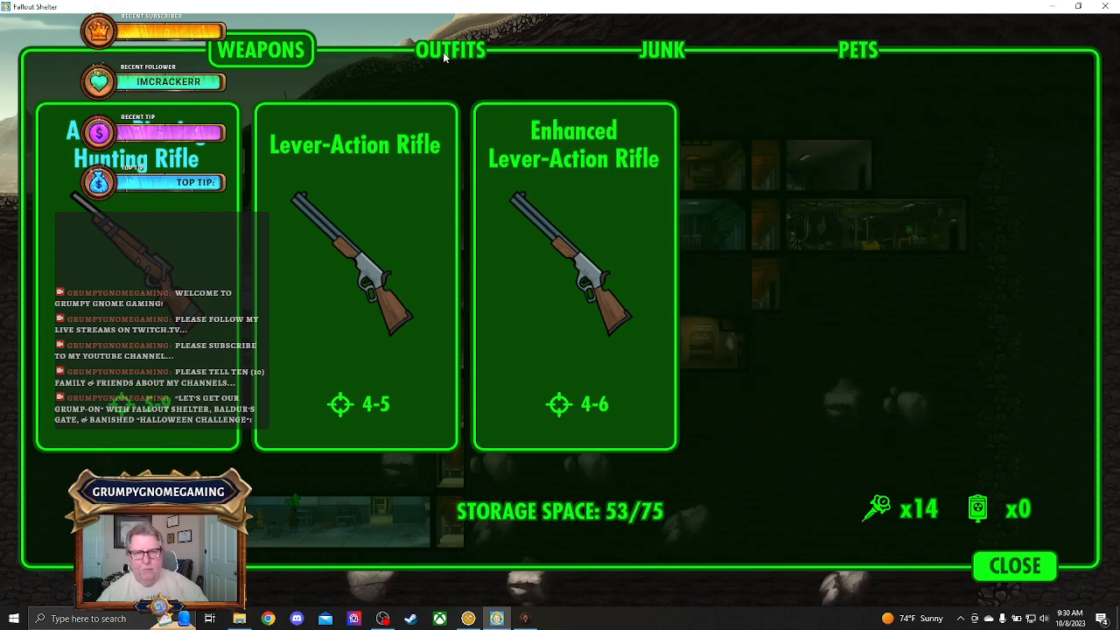
Sell one Lab Coat from stored outfits and leave storage.
{"action": "left_click", "coordinate": [451, 50]}
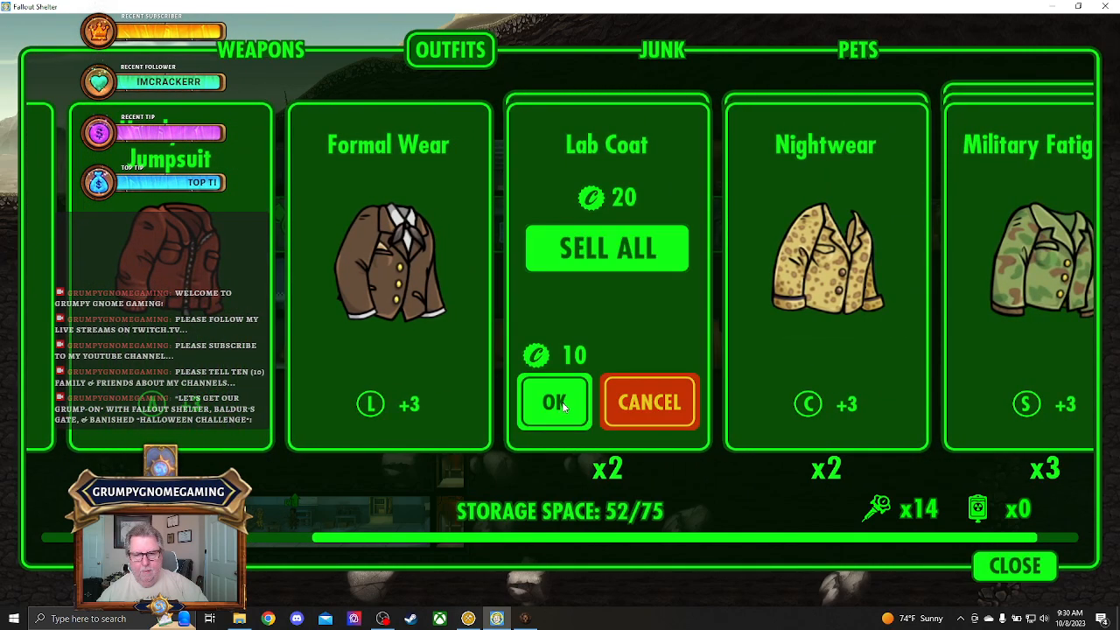
{"action": "left_click", "coordinate": [554, 401]}
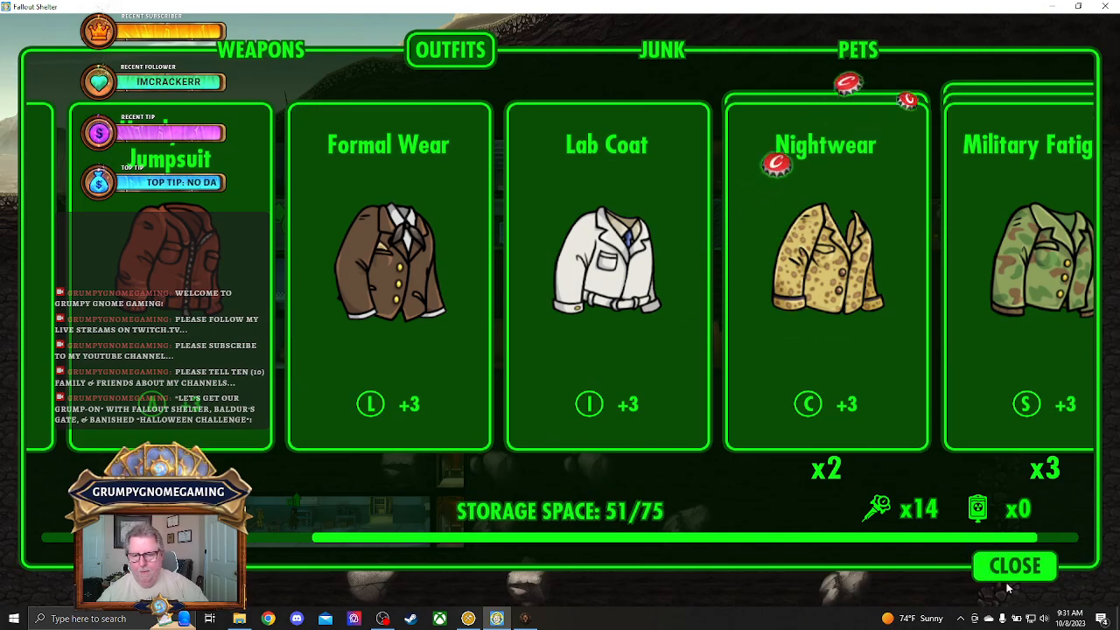
{"action": "left_click", "coordinate": [1014, 566]}
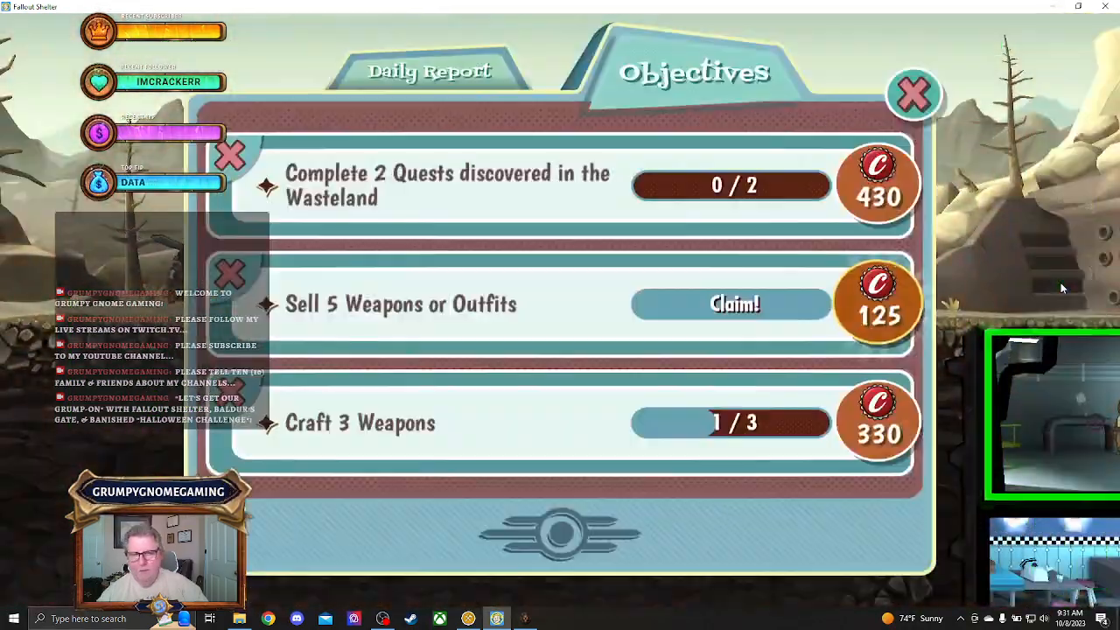
Claim the 125-cap 'Sell 5 Weapons or Outfits' reward and close the objectives list.
{"action": "left_click", "coordinate": [732, 303]}
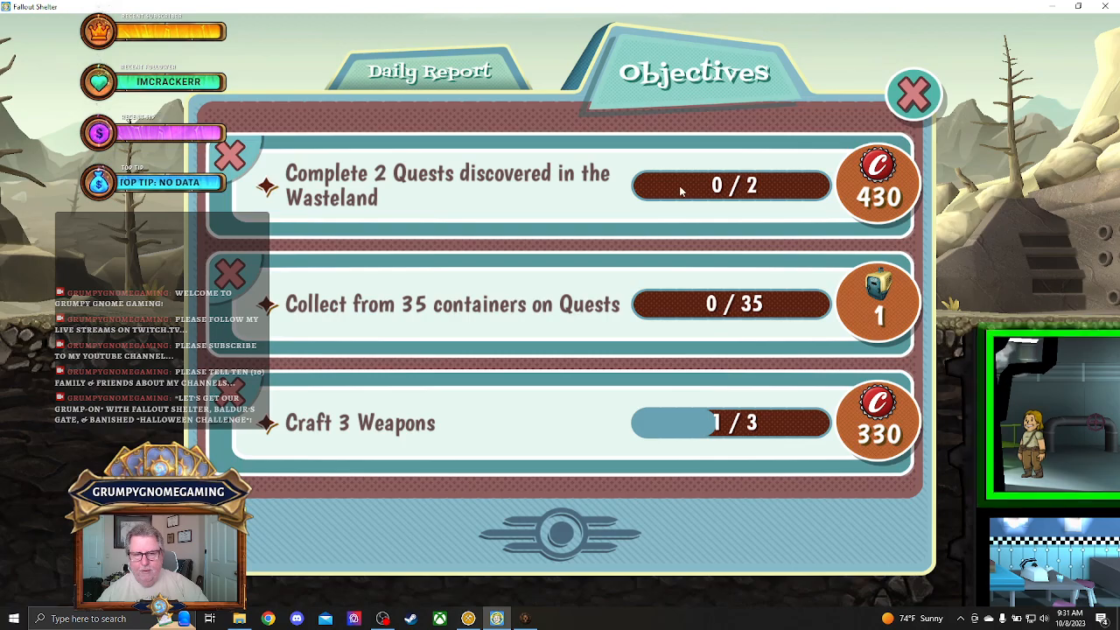
{"action": "left_click", "coordinate": [915, 92]}
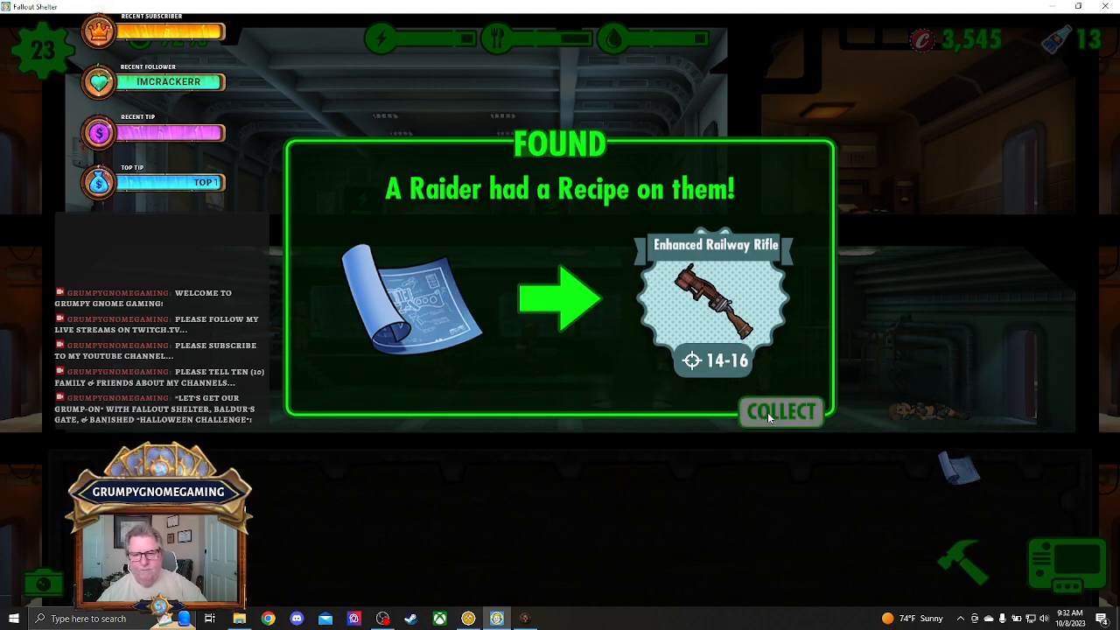
Collect the Enhanced Railway Rifle recipe, then select a Power Station dweller.
{"action": "left_click", "coordinate": [781, 411]}
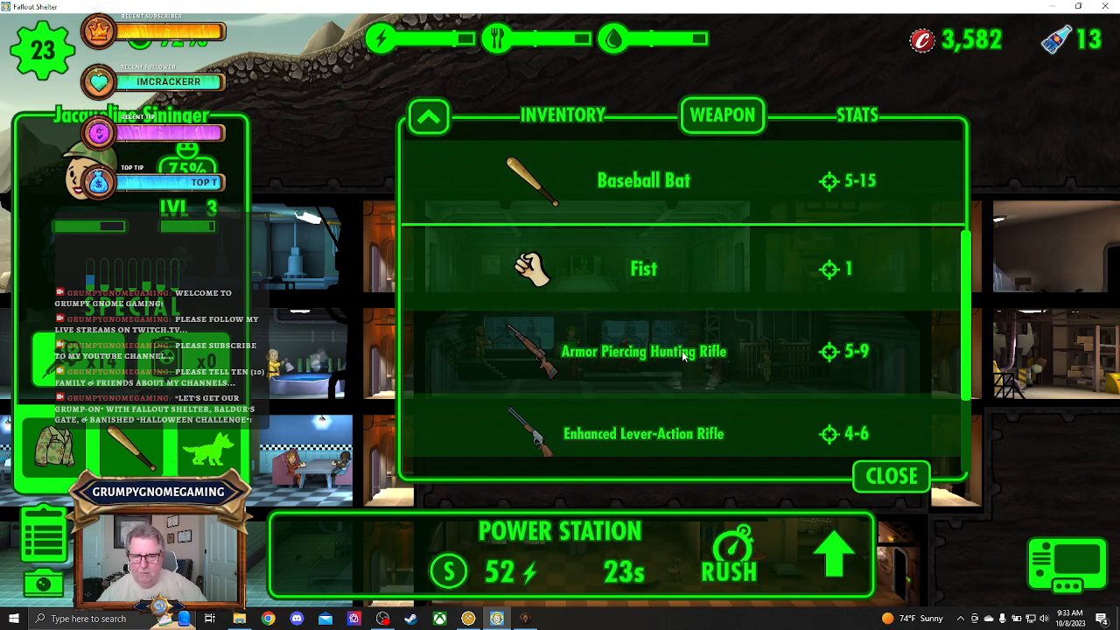
{"action": "mouse_move", "coordinate": [838, 358]}
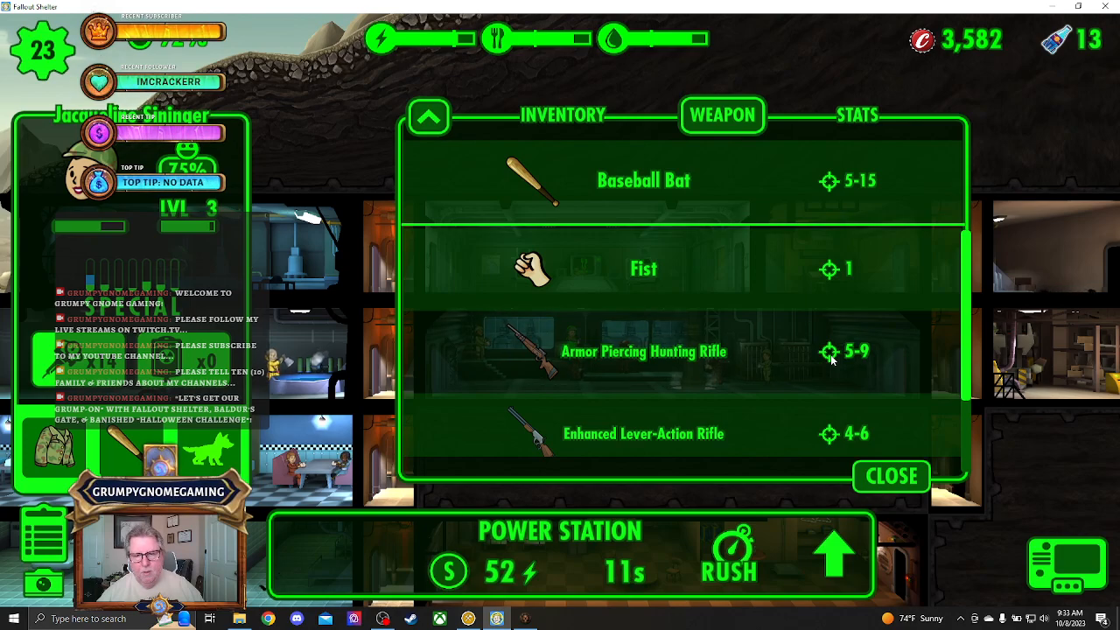
{"action": "mouse_move", "coordinate": [887, 228]}
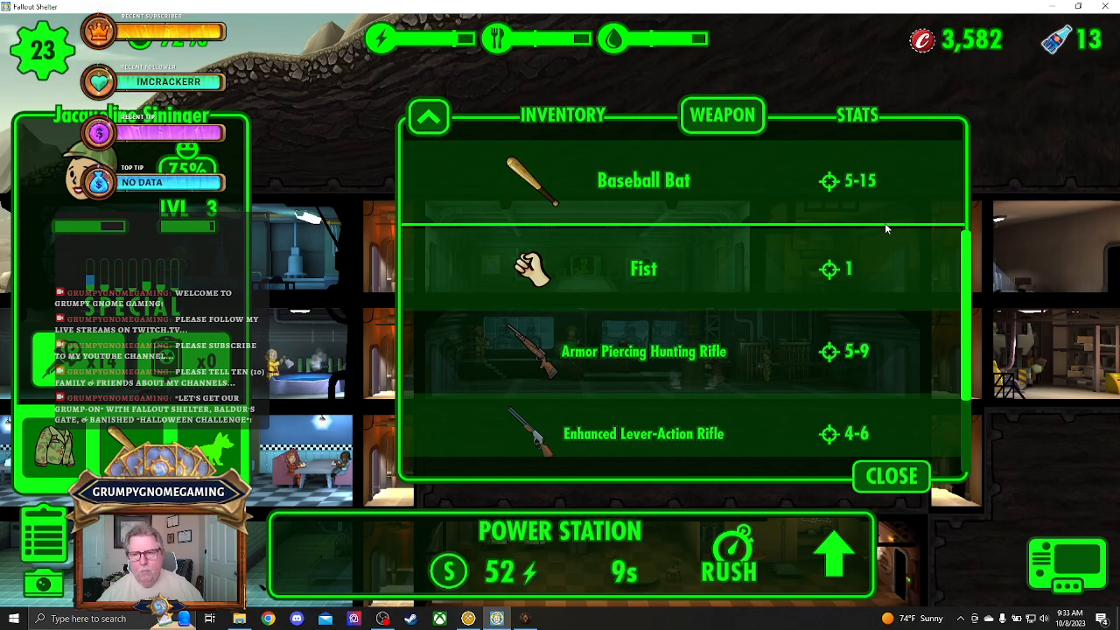
{"action": "left_click", "coordinate": [891, 476]}
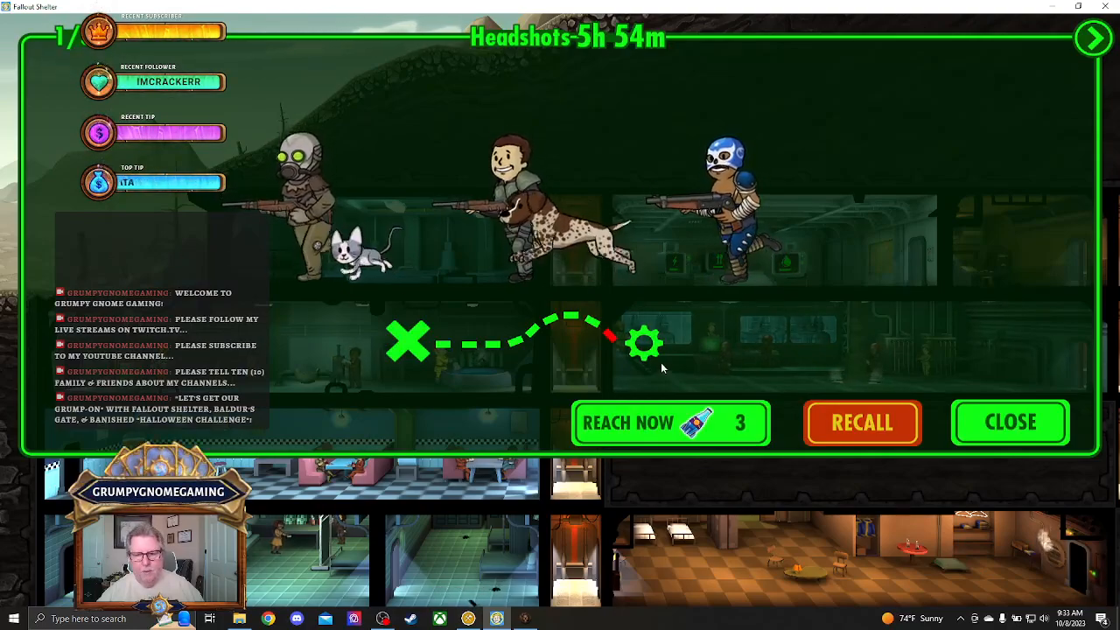
Spend 3 Nuka-Cola Quantum on Reach Now for the Headshots quest team.
{"action": "left_click", "coordinate": [660, 423]}
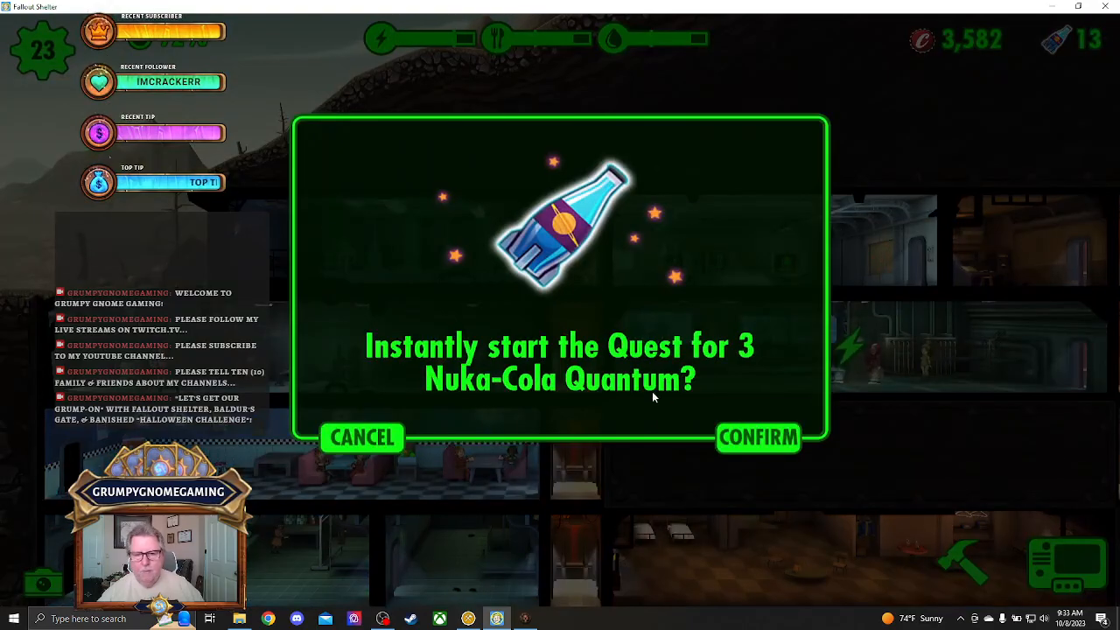
{"action": "left_click", "coordinate": [757, 438]}
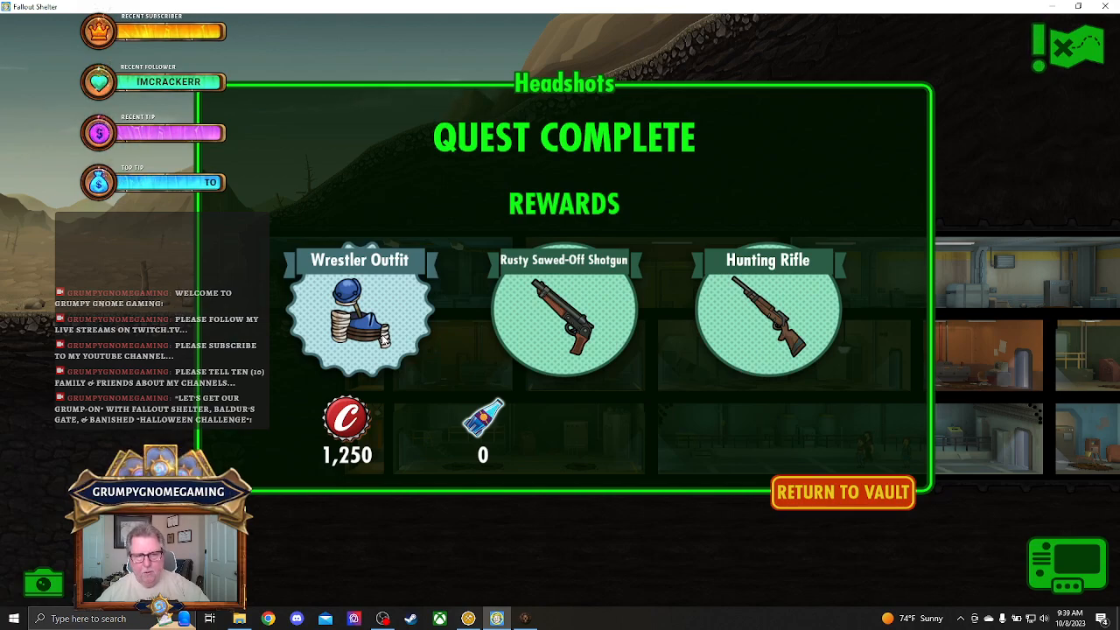
Press Return to Vault on the Headshots Quest Complete screen.
{"action": "left_click", "coordinate": [842, 492]}
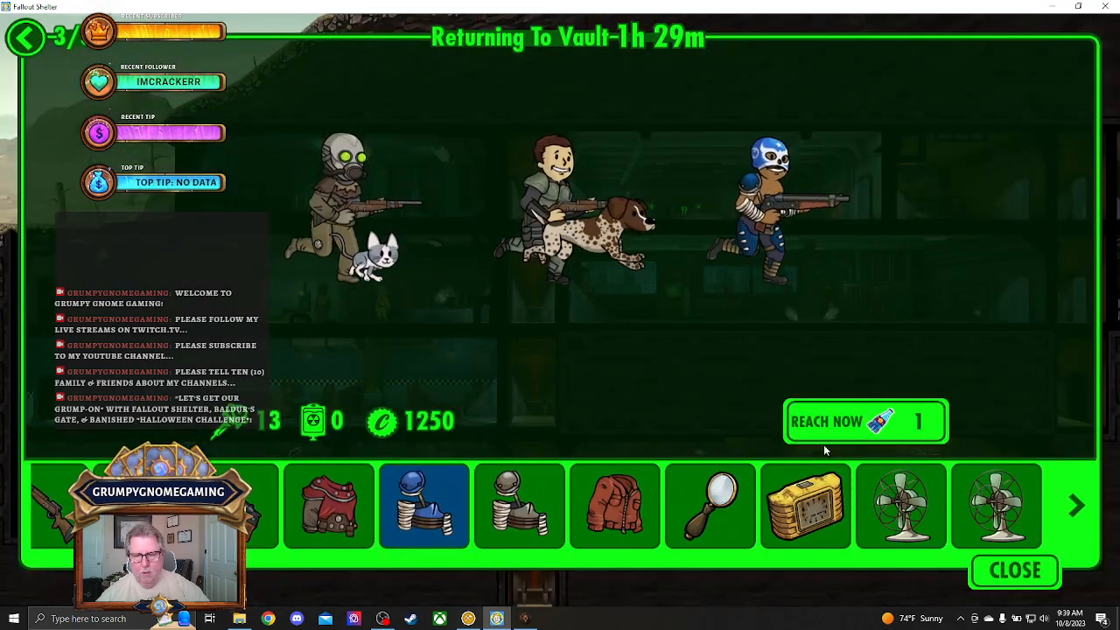
Spend one Quantum to bring the Headshots team home and collect their loot.
{"action": "left_click", "coordinate": [866, 422]}
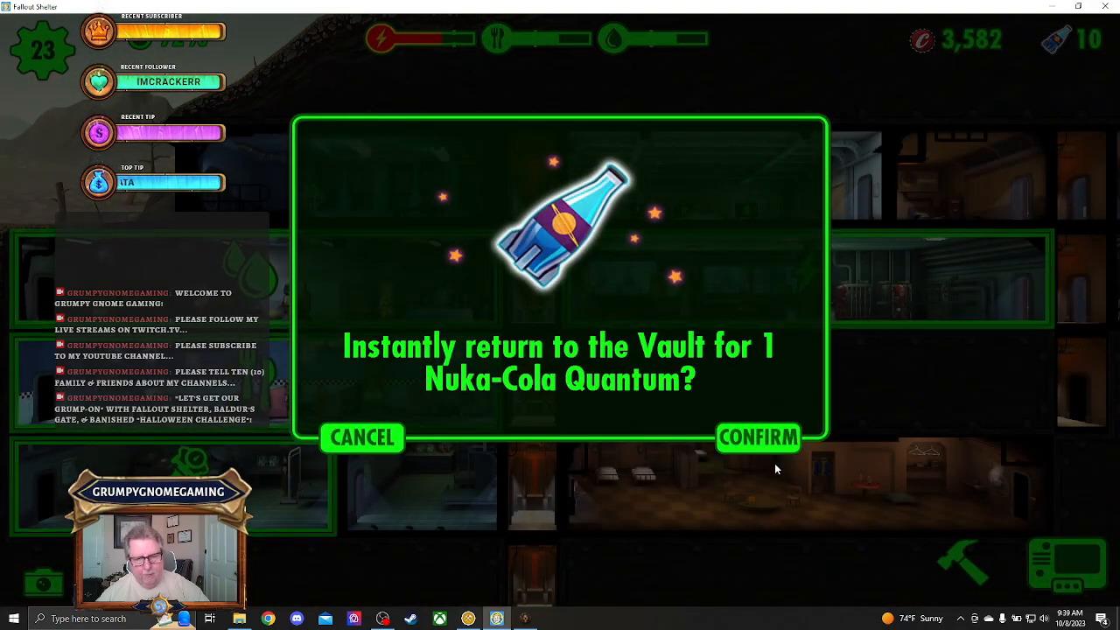
{"action": "left_click", "coordinate": [757, 437]}
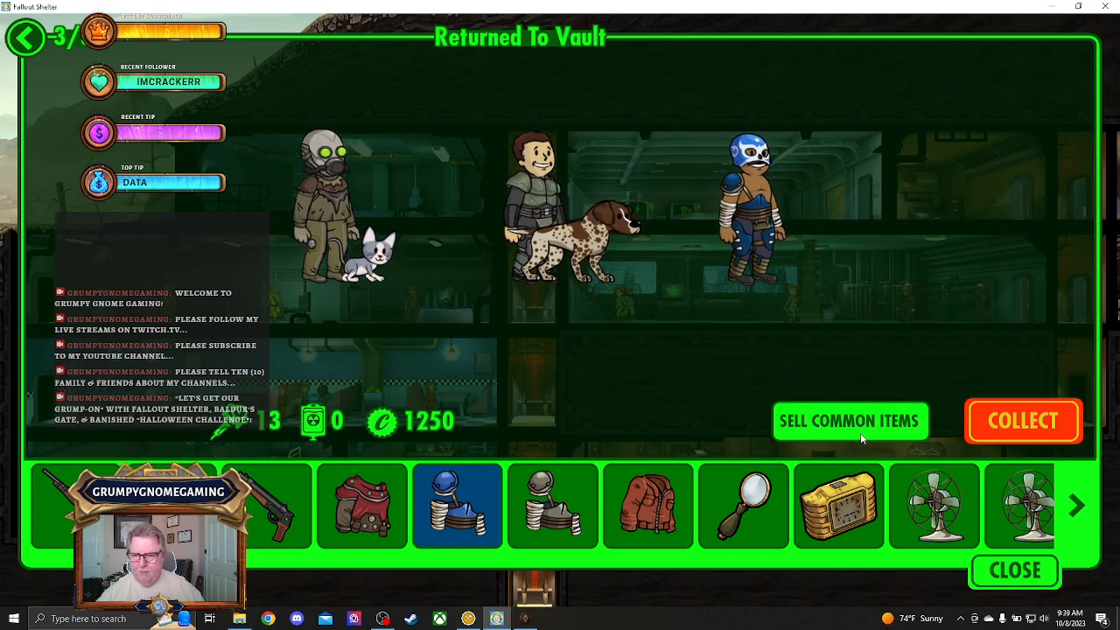
{"action": "left_click", "coordinate": [1023, 421]}
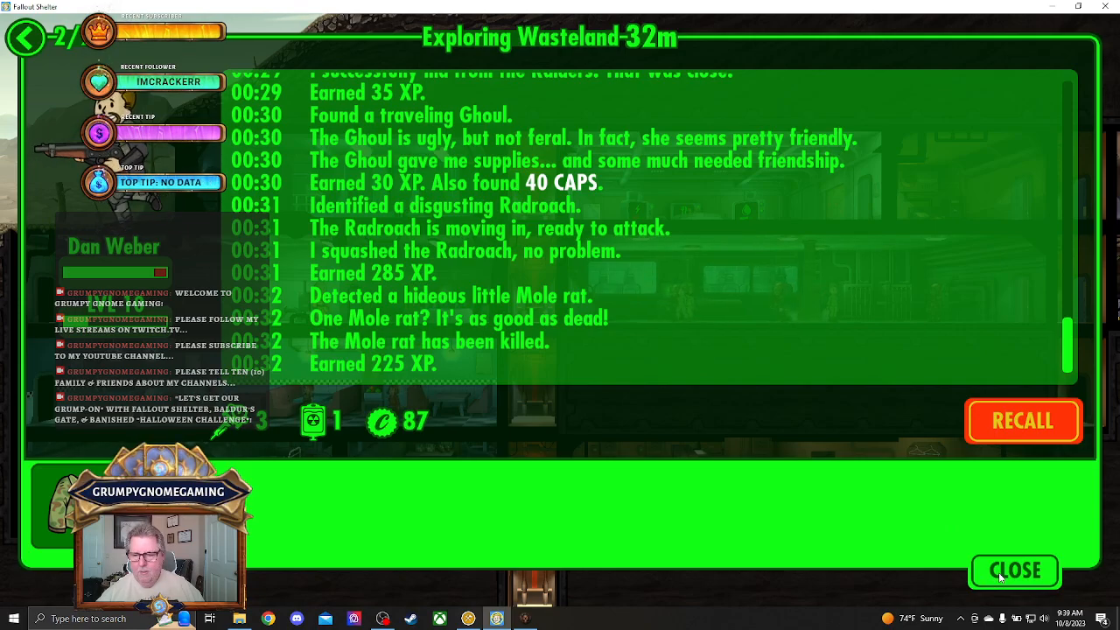
Close Dan Weber's Exploring Wasteland log.
{"action": "left_click", "coordinate": [1013, 570]}
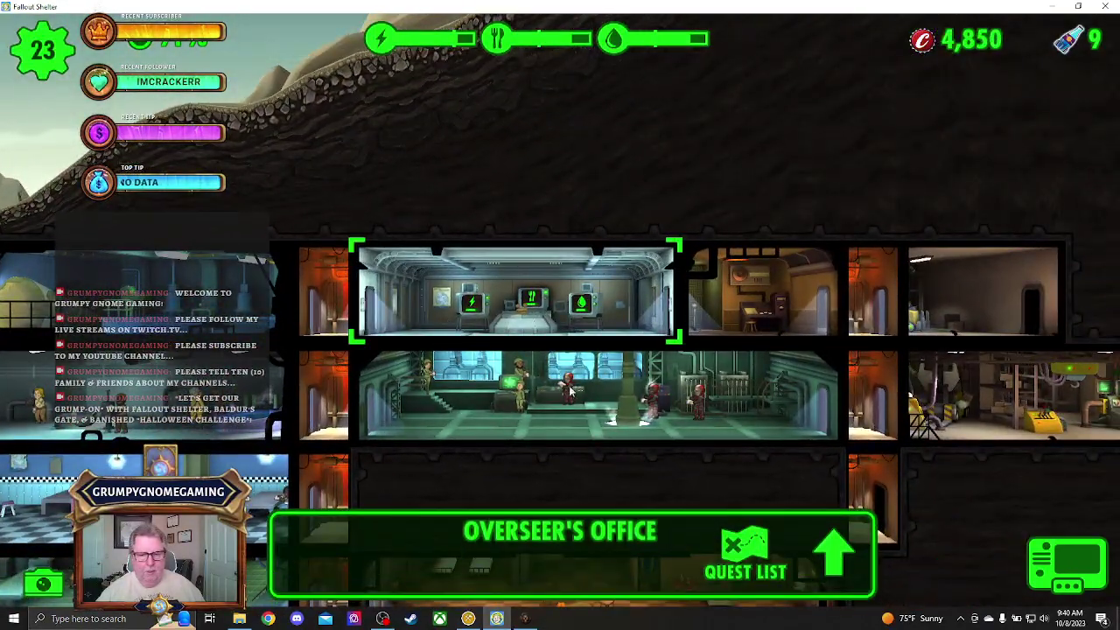
Open the Science Cooperative quest, dismiss the dweller list and back out of the empty team.
{"action": "left_click", "coordinate": [743, 553]}
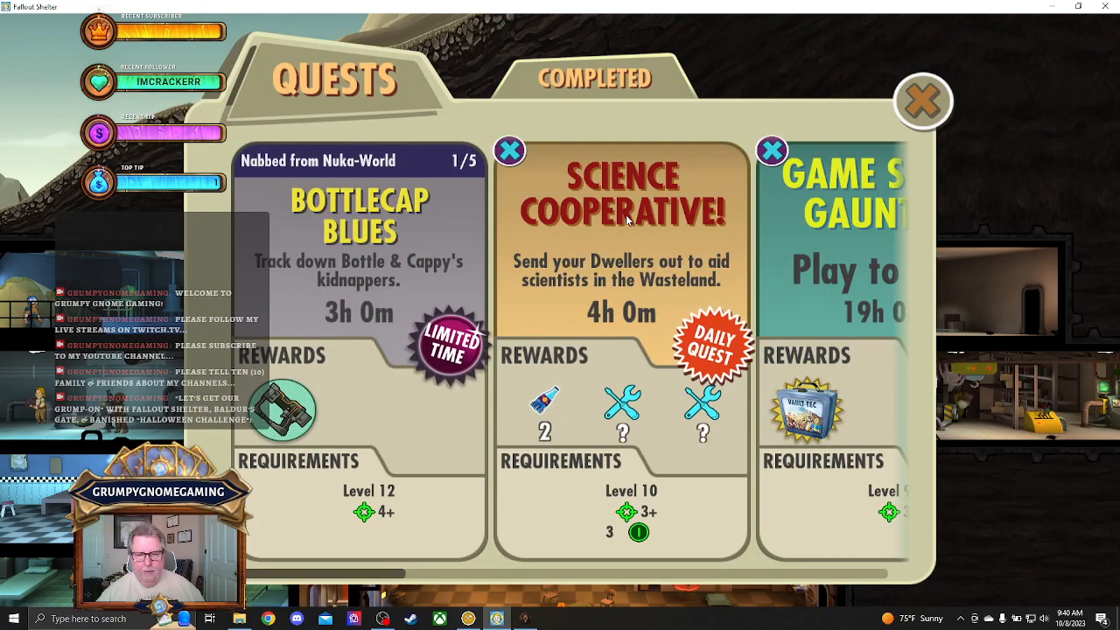
{"action": "mouse_move", "coordinate": [641, 199]}
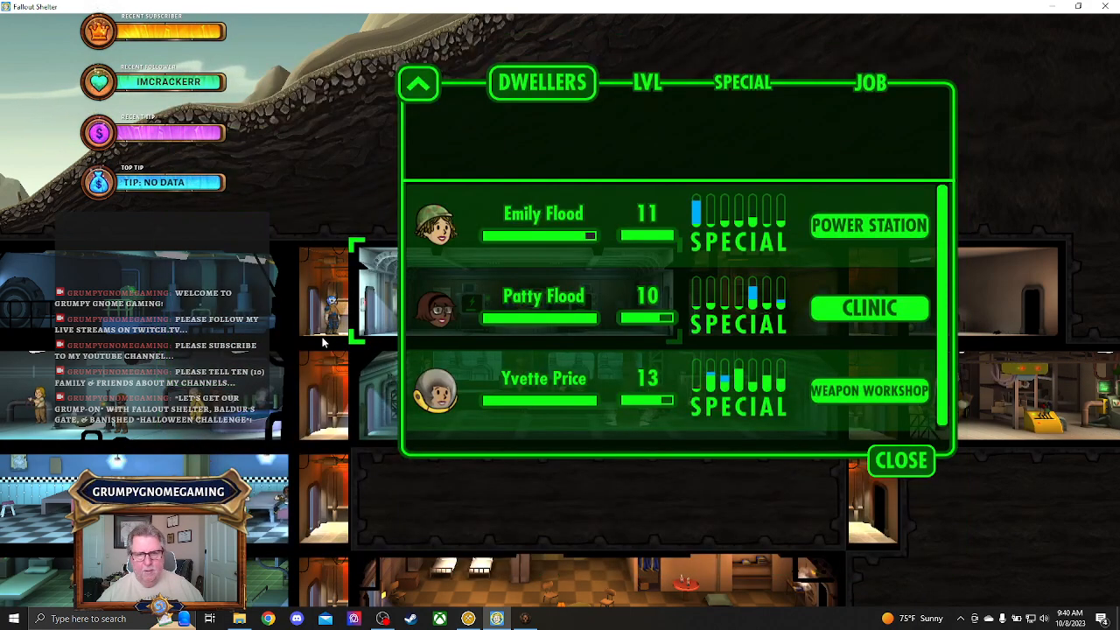
{"action": "left_click", "coordinate": [870, 82]}
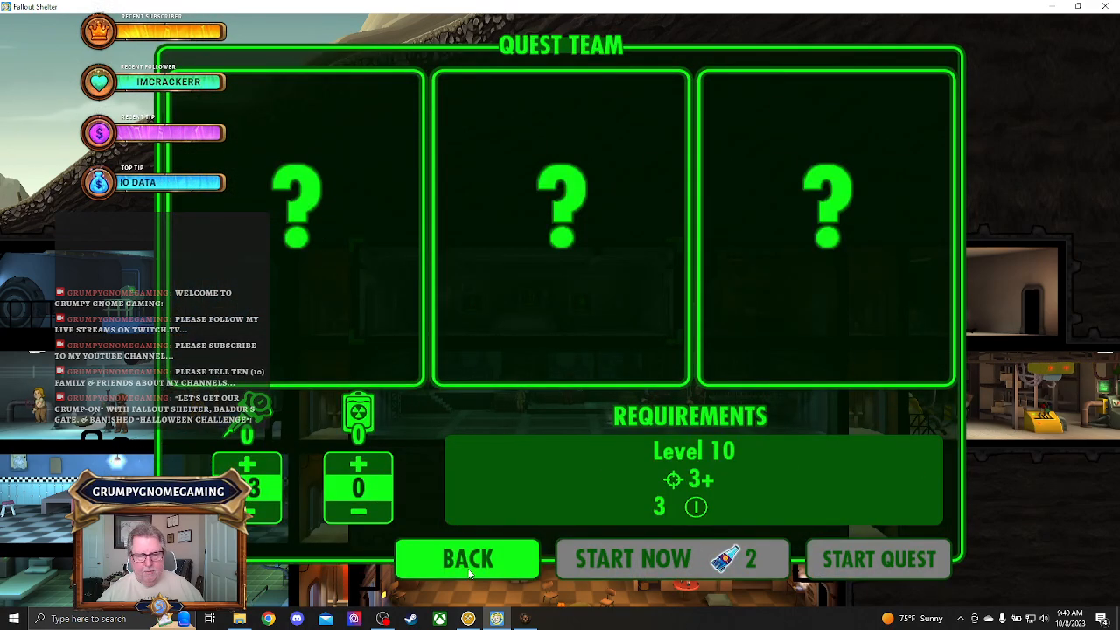
{"action": "left_click", "coordinate": [467, 559]}
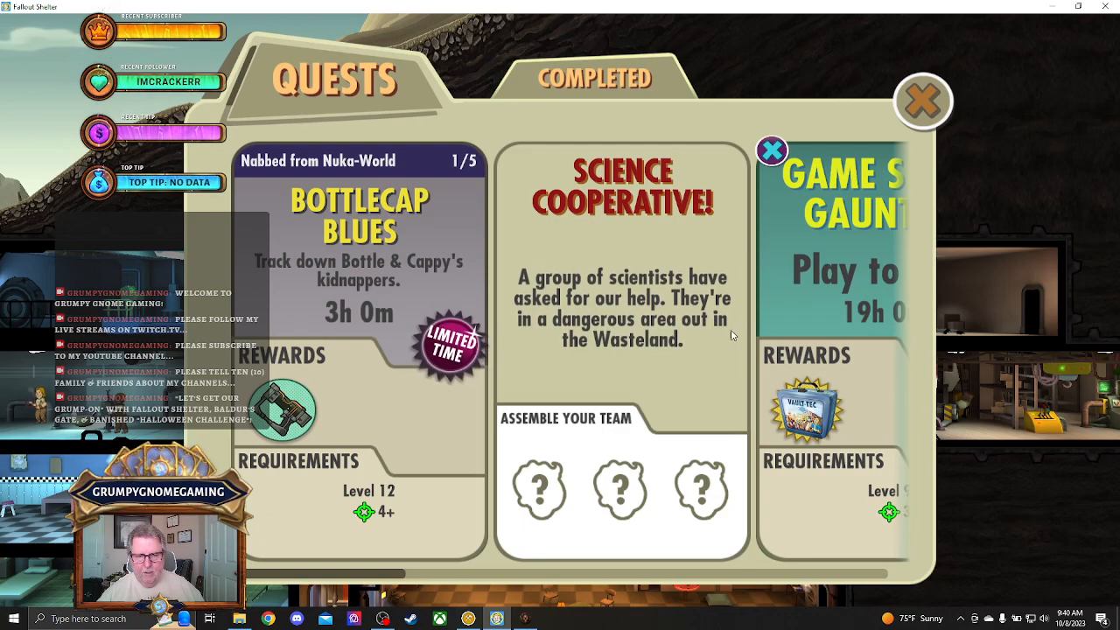
Add extra stimpaks to the A Map to the Stars team's supplies.
{"action": "scroll", "scroll_direction": "right", "scroll_amount": 3}
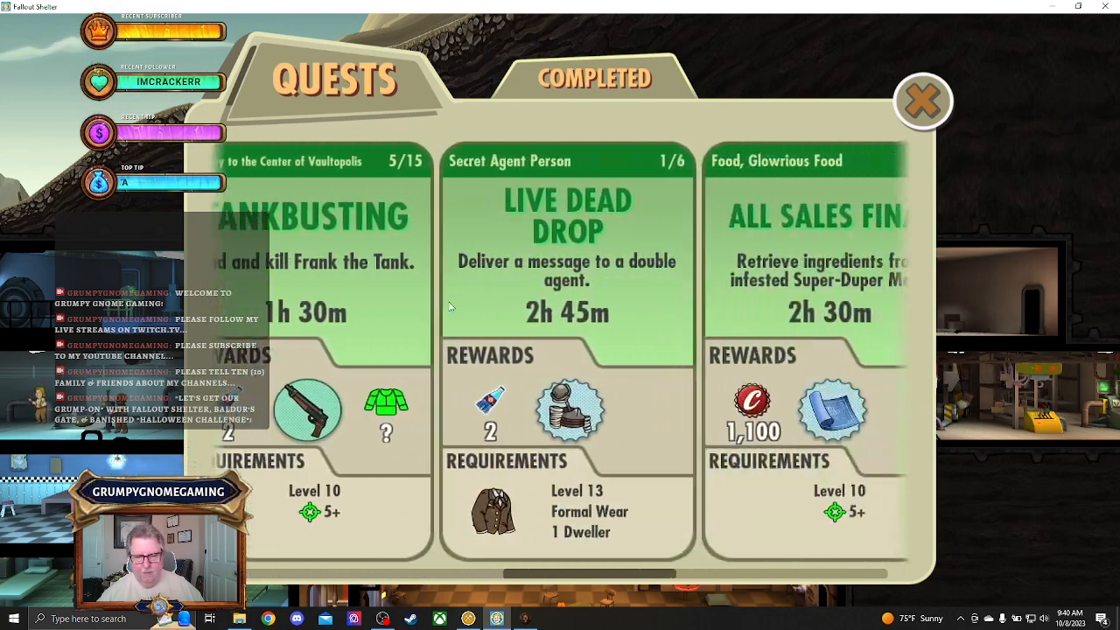
{"action": "scroll", "scroll_direction": "right", "scroll_amount": 3}
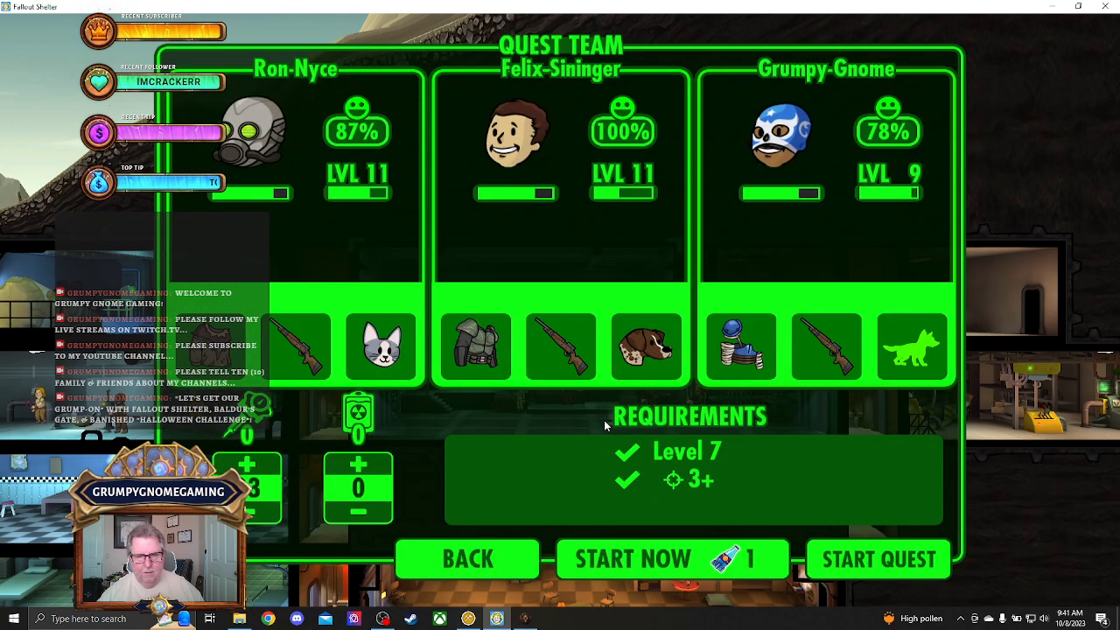
{"action": "mouse_move", "coordinate": [668, 389]}
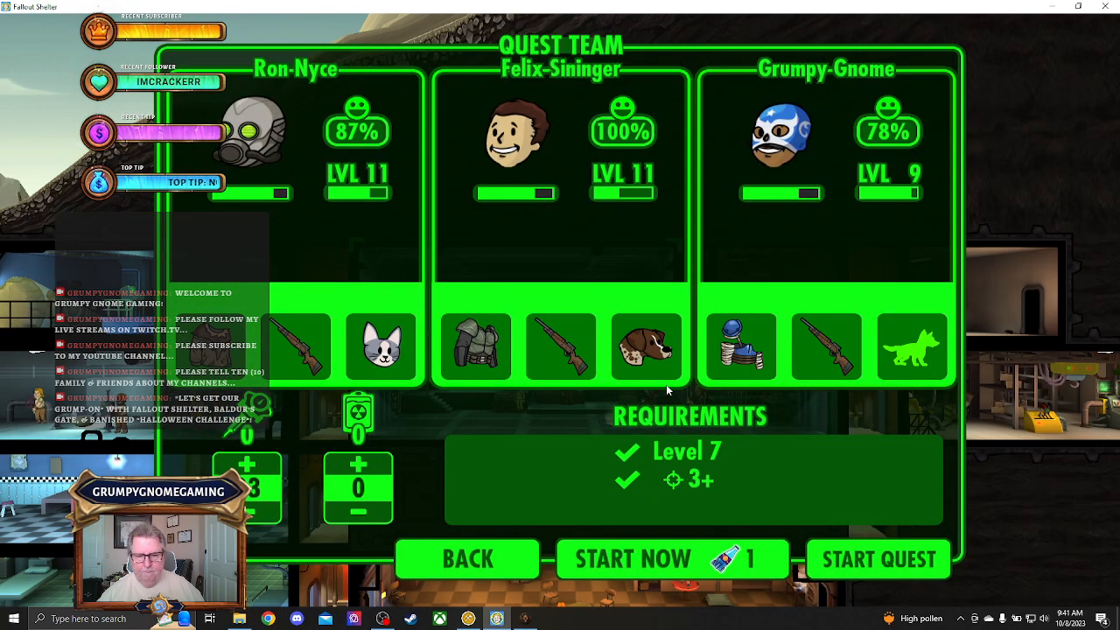
{"action": "left_click", "coordinate": [248, 465]}
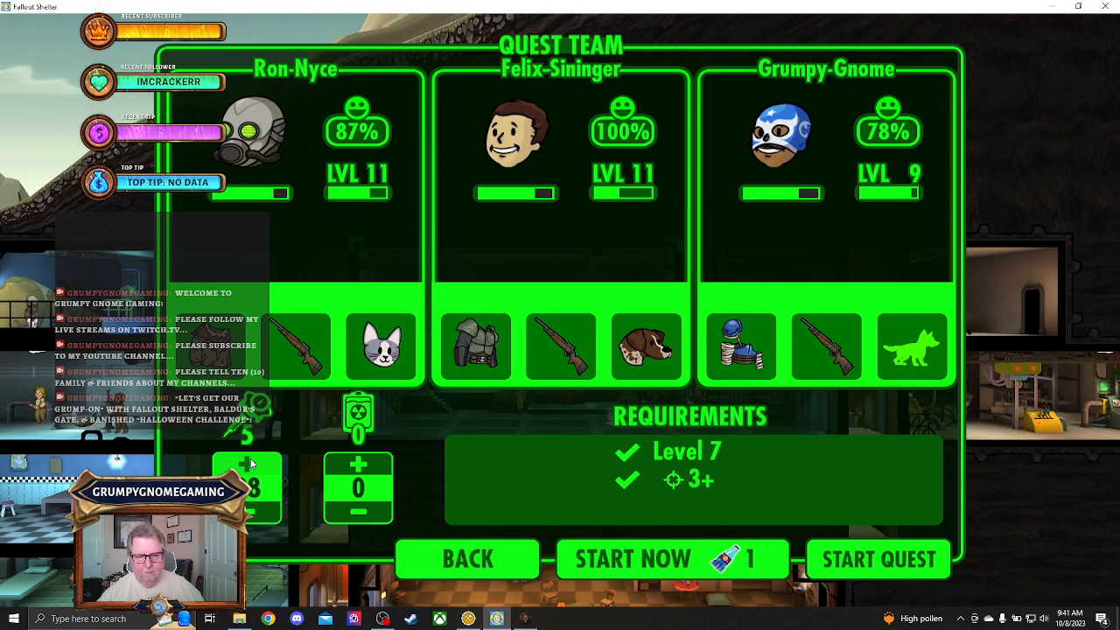
{"action": "left_click", "coordinate": [246, 465]}
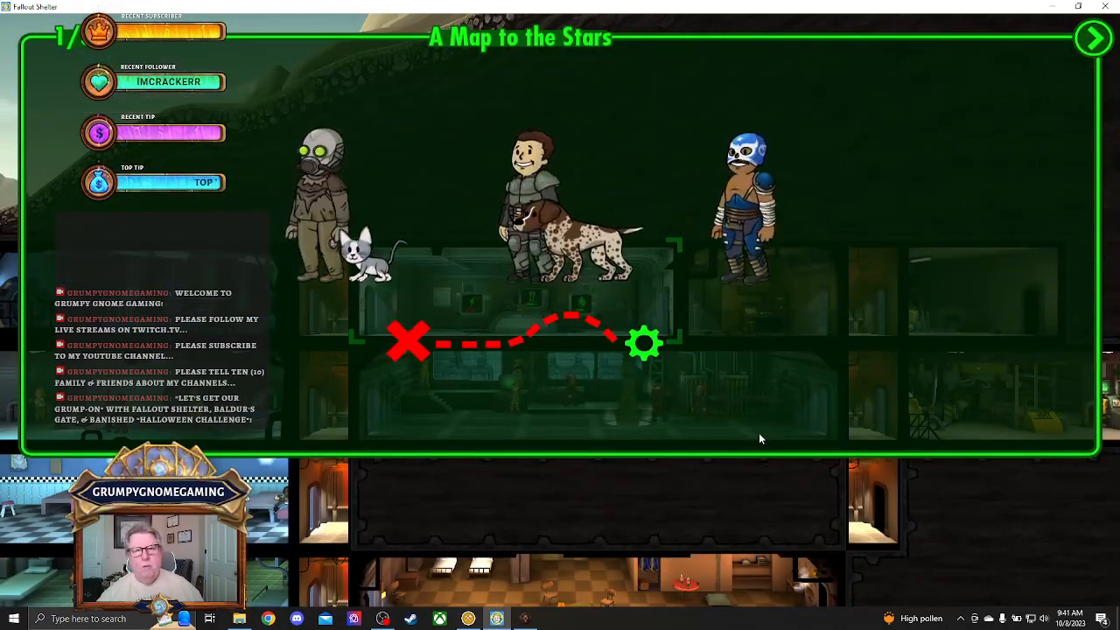
Close the A Map to the Stars travel overview to return to the vault.
{"action": "left_click", "coordinate": [1095, 36]}
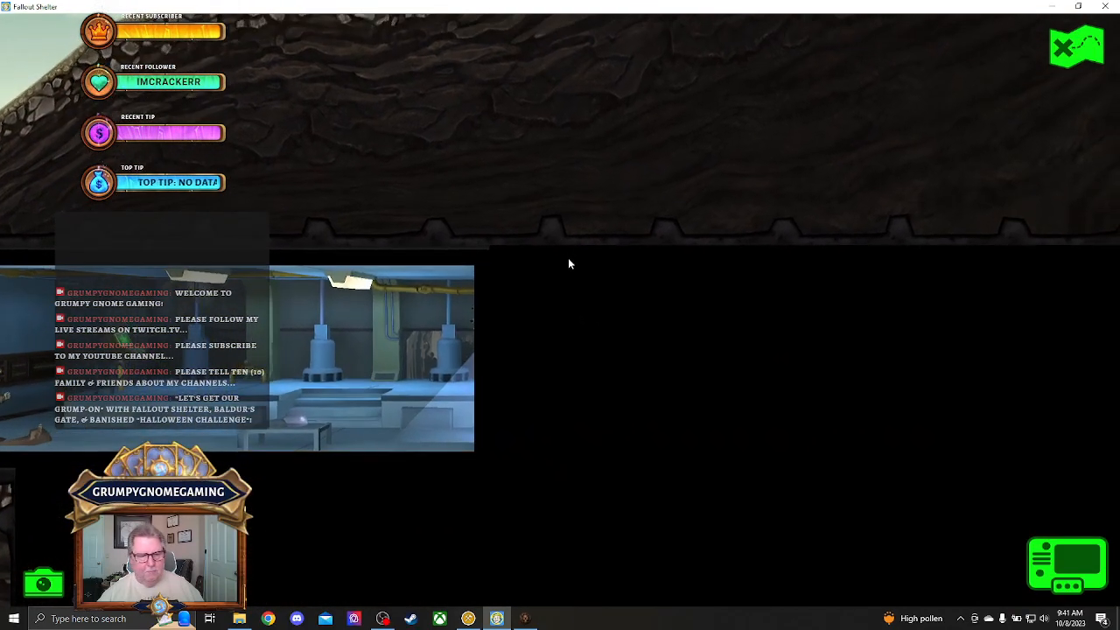
{"action": "mouse_move", "coordinate": [663, 397]}
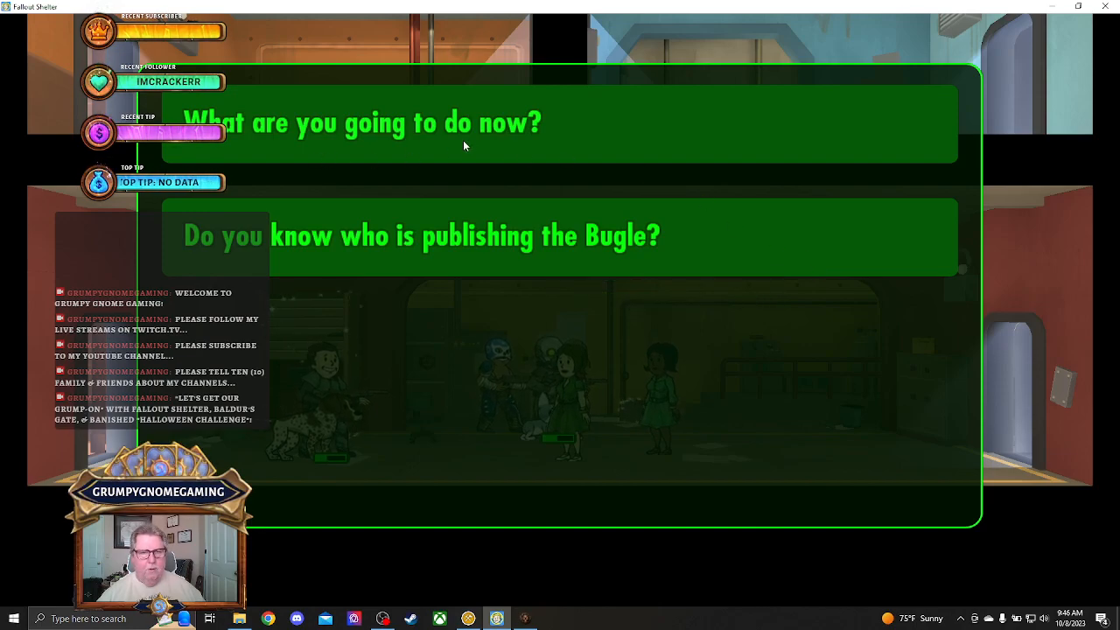
{"action": "mouse_move", "coordinate": [387, 245]}
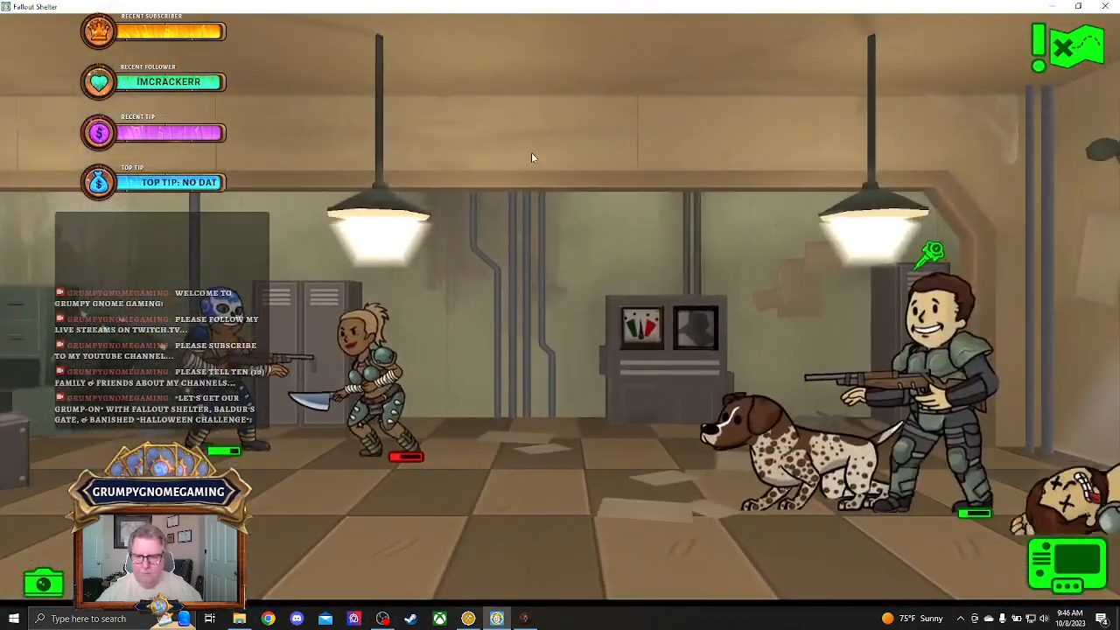
{"action": "mouse_move", "coordinate": [613, 226]}
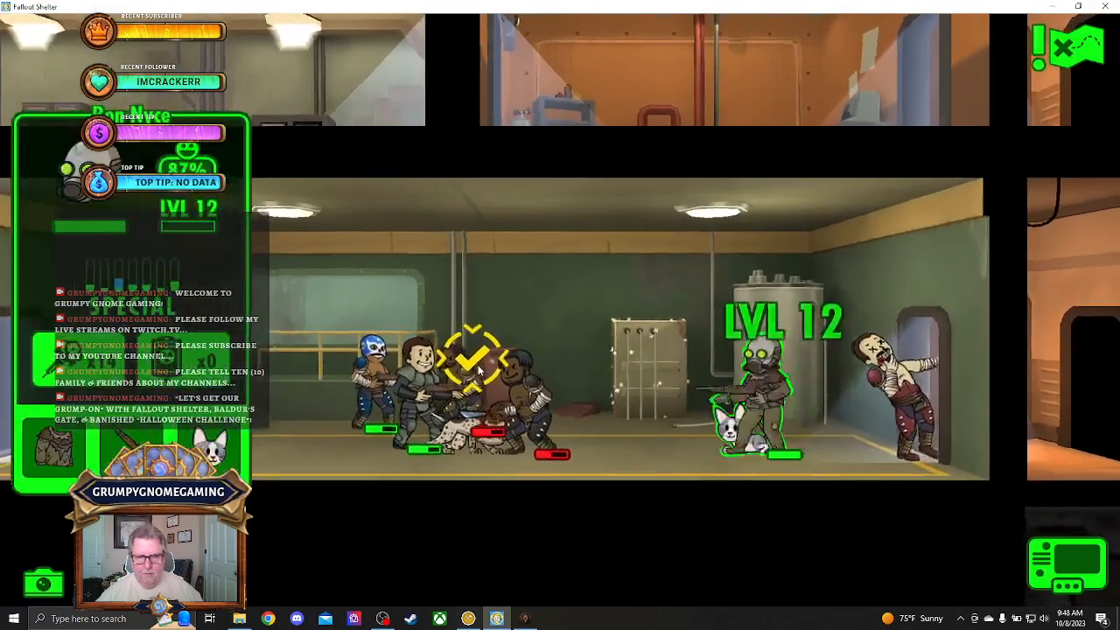
Land a critical hit on the raiders in the green-walled room.
{"action": "left_click", "coordinate": [476, 369]}
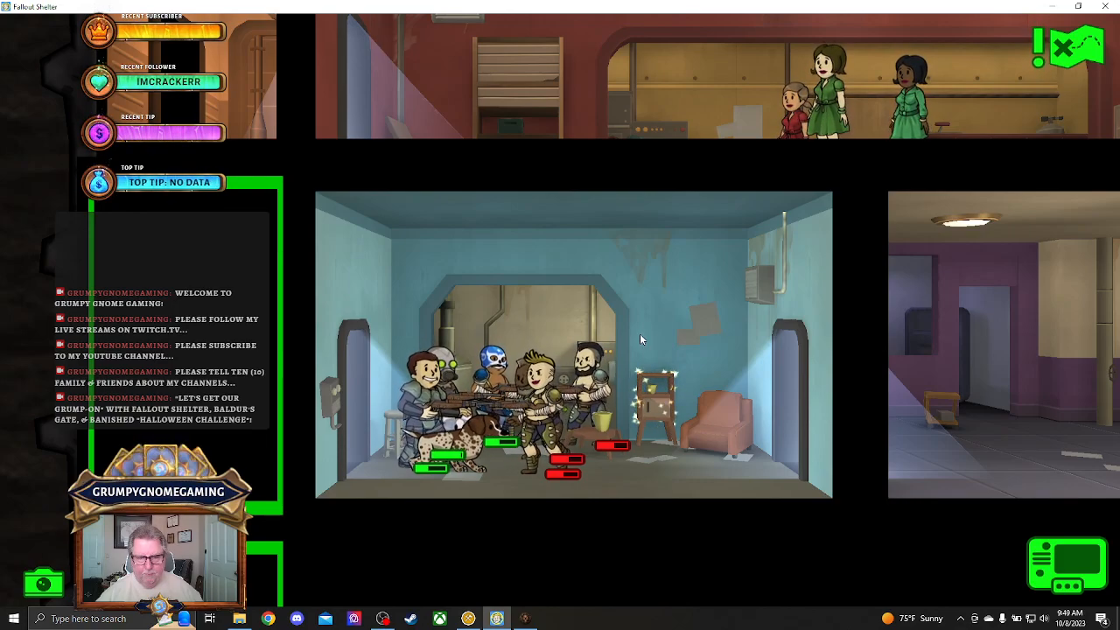
{"action": "mouse_move", "coordinate": [707, 299]}
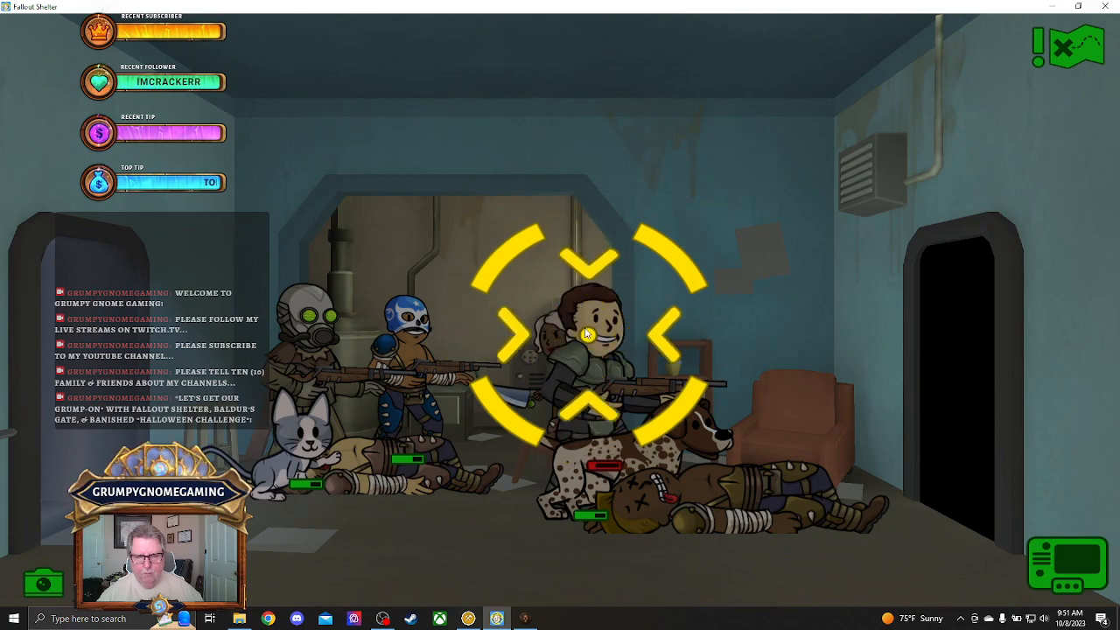
Land a critical hit to defeat the remaining raiders in the blue room.
{"action": "left_click", "coordinate": [587, 341]}
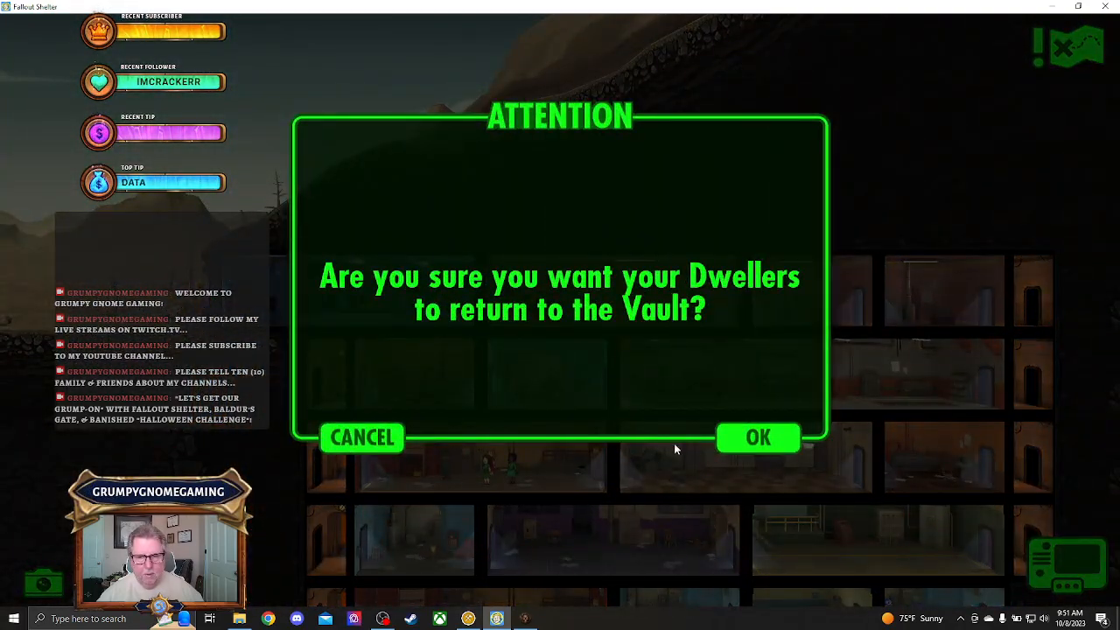
Collect A Map to the Stars rewards and bring the team home instantly for one Nuka-Cola Quantum.
{"action": "left_click", "coordinate": [758, 438]}
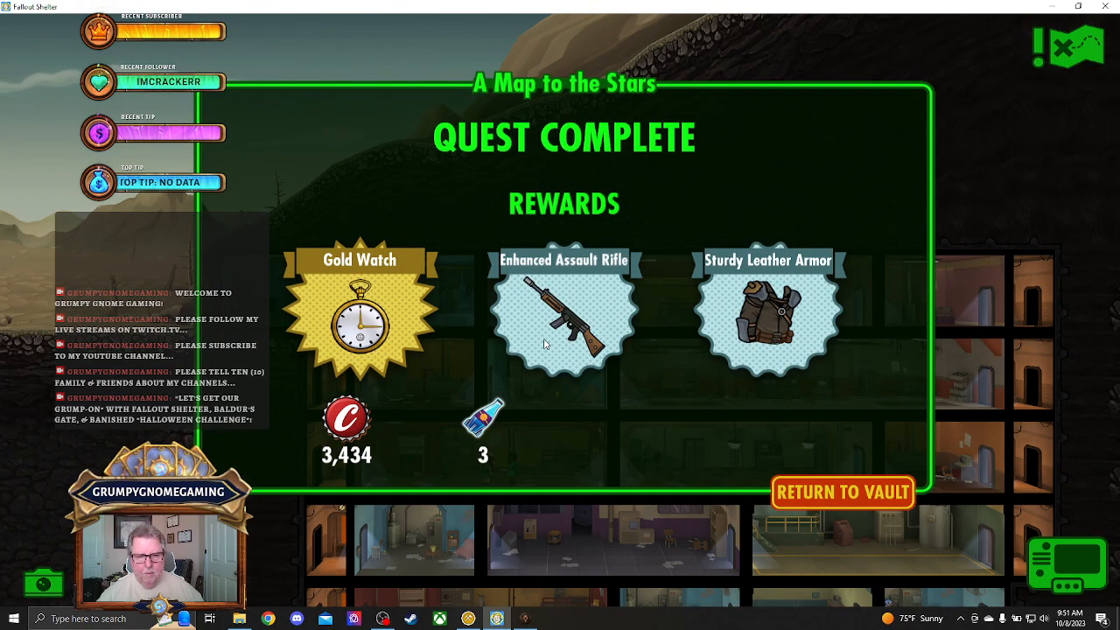
{"action": "left_click", "coordinate": [843, 492]}
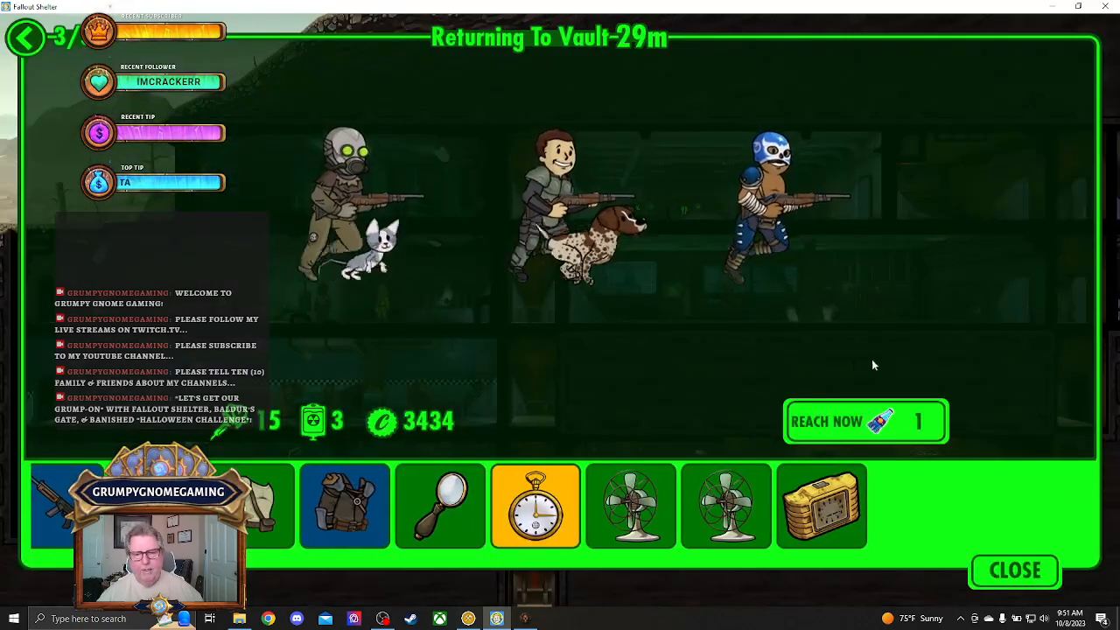
{"action": "left_click", "coordinate": [865, 421]}
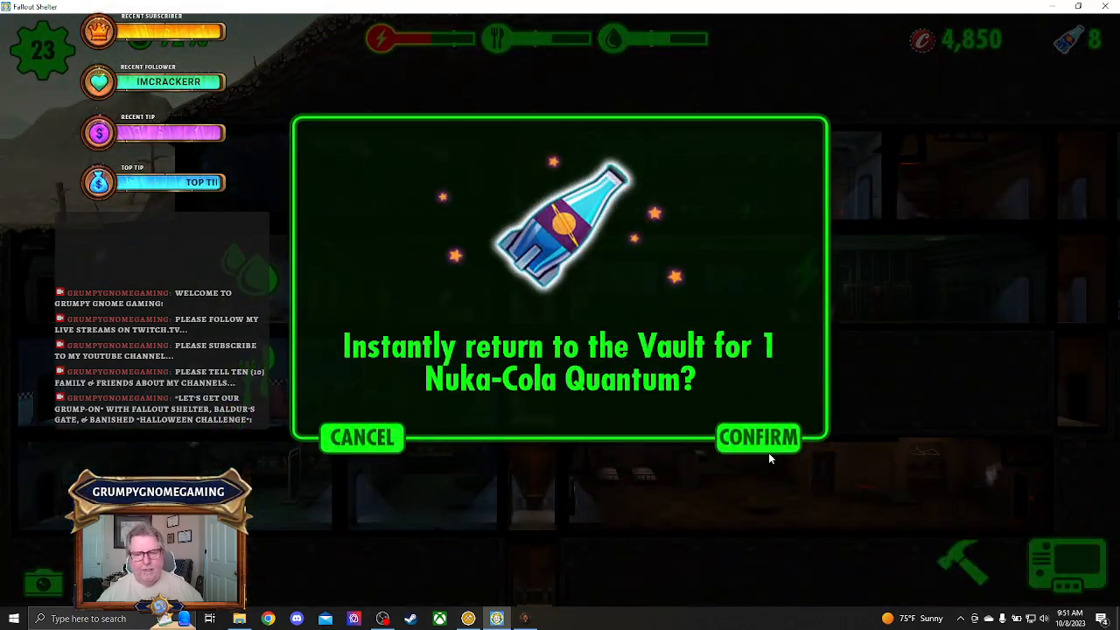
{"action": "left_click", "coordinate": [760, 438]}
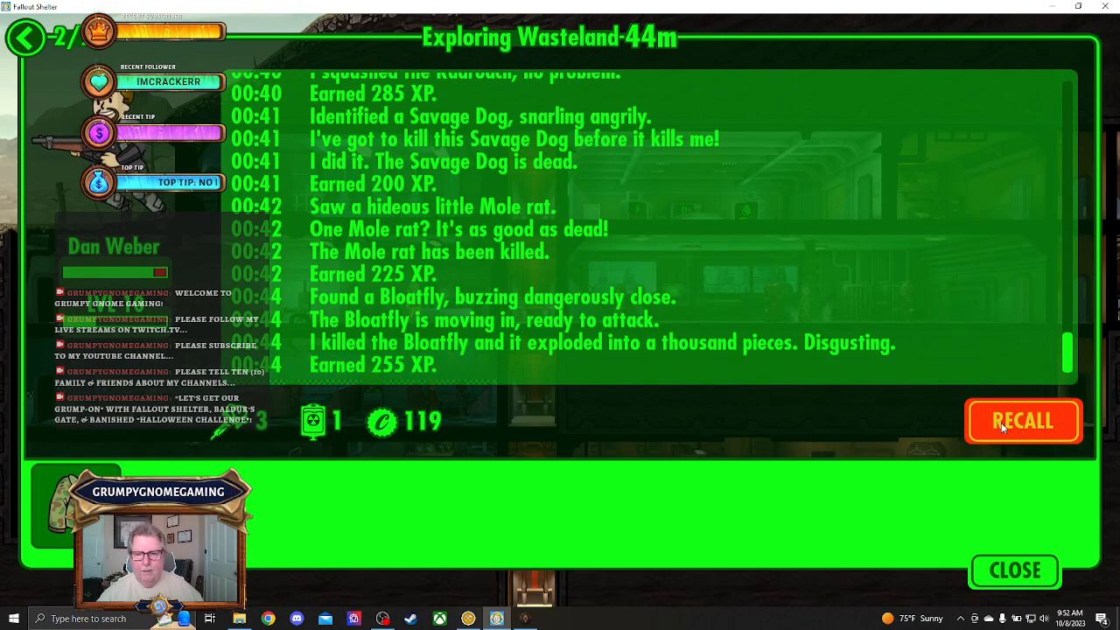
{"action": "mouse_move", "coordinate": [823, 387]}
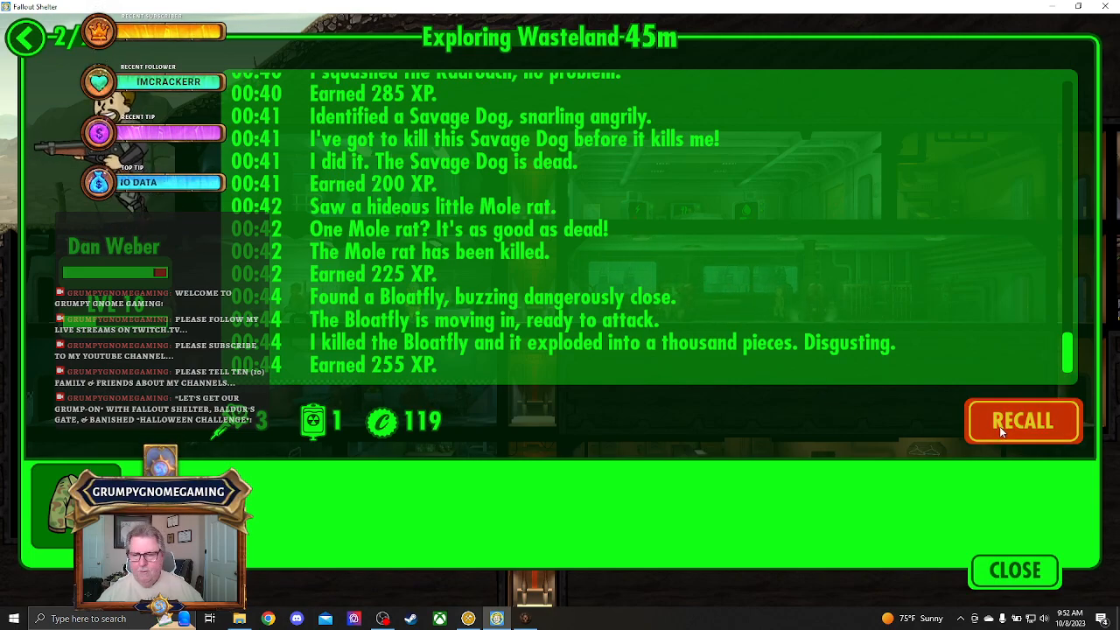
Recall explorers Dan Weber and Adam Rosenblum from the wasteland.
{"action": "left_click", "coordinate": [1023, 421]}
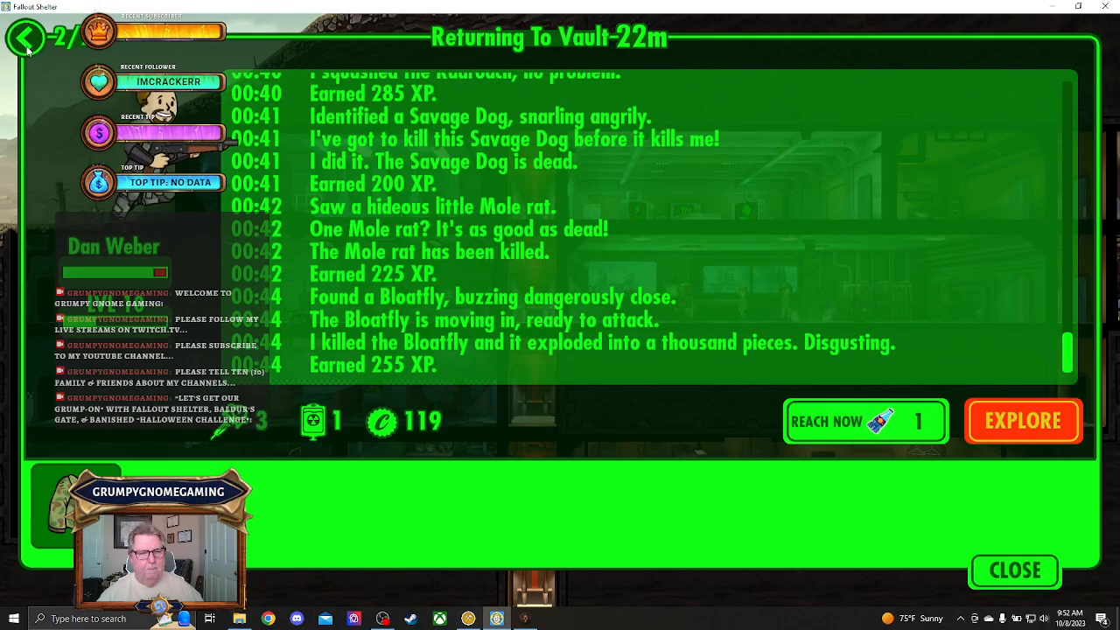
{"action": "left_click", "coordinate": [28, 39]}
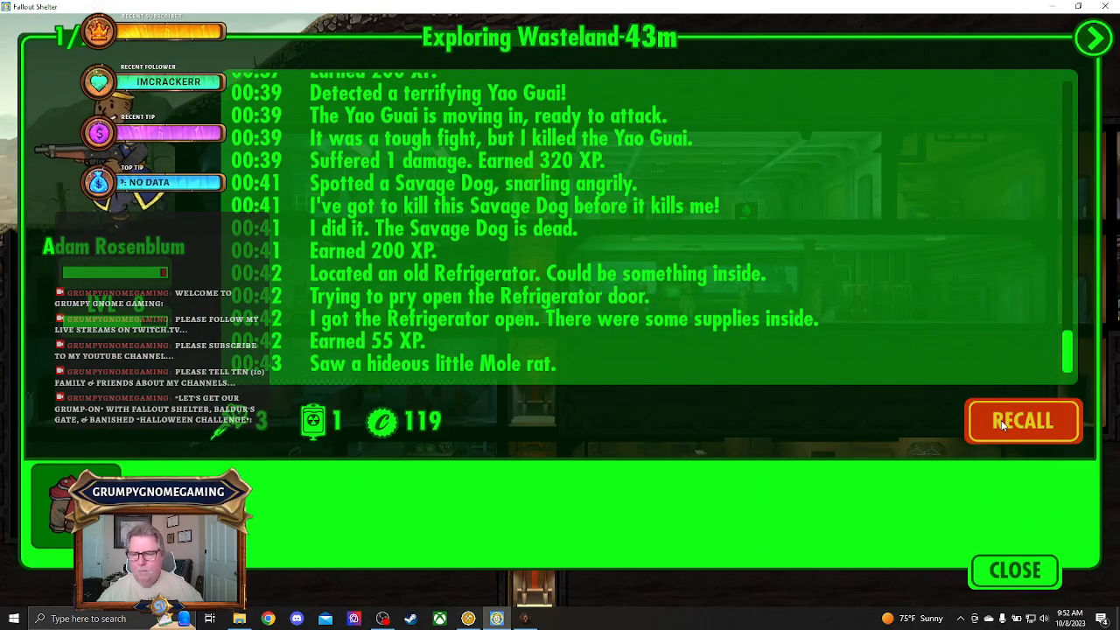
{"action": "left_click", "coordinate": [1024, 421]}
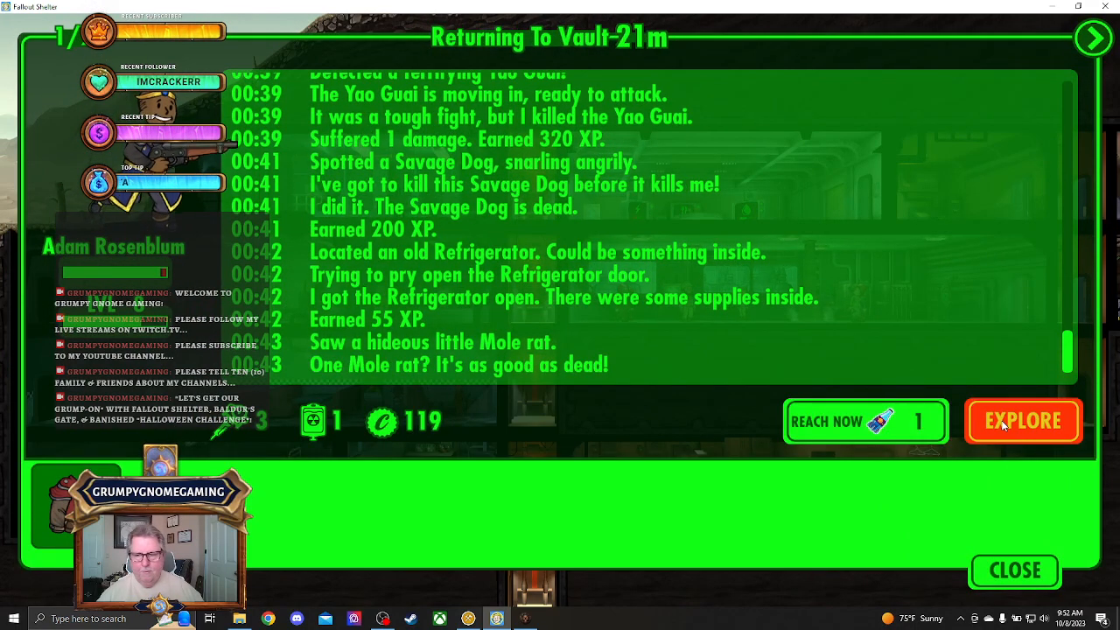
{"action": "mouse_move", "coordinate": [1031, 71]}
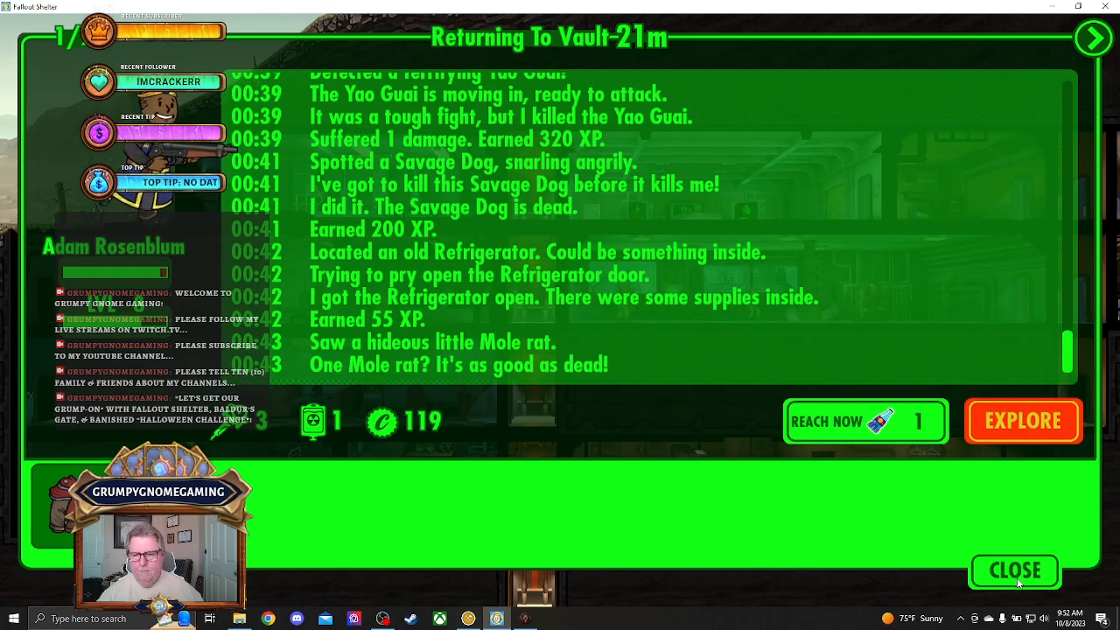
Sort Benjamin Peterson's outfits by Strength and select Battle Armor.
{"action": "left_click", "coordinate": [1013, 571]}
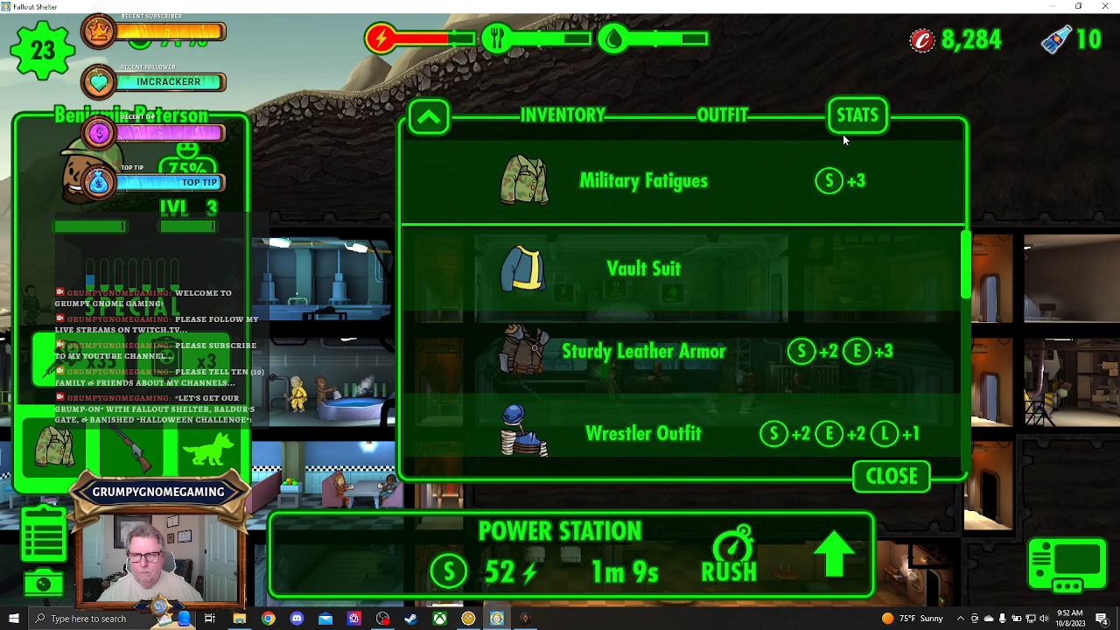
{"action": "left_click", "coordinate": [857, 115]}
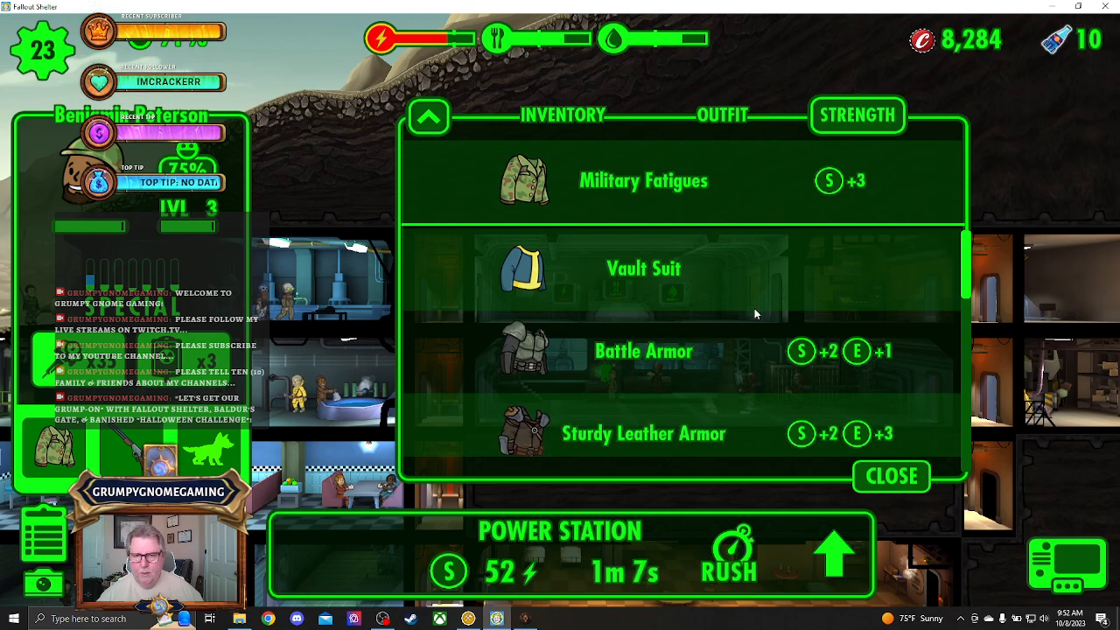
{"action": "scroll", "scroll_direction": "down", "scroll_amount": 3}
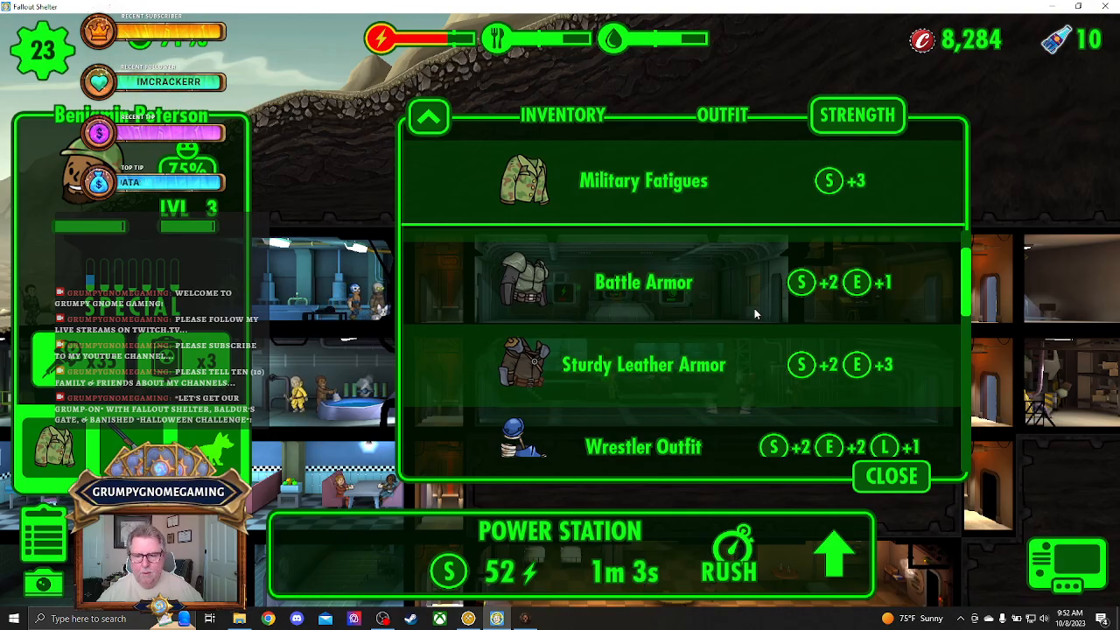
{"action": "left_click", "coordinate": [892, 477]}
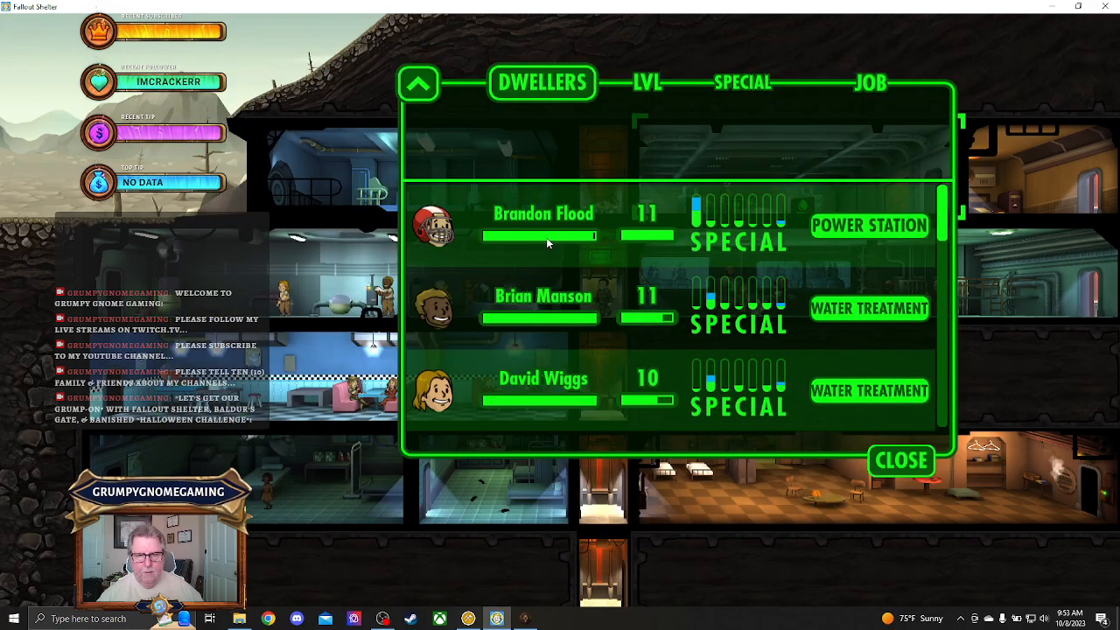
Close the dwellers list to return to the Quest Team screen.
{"action": "left_click", "coordinate": [870, 83]}
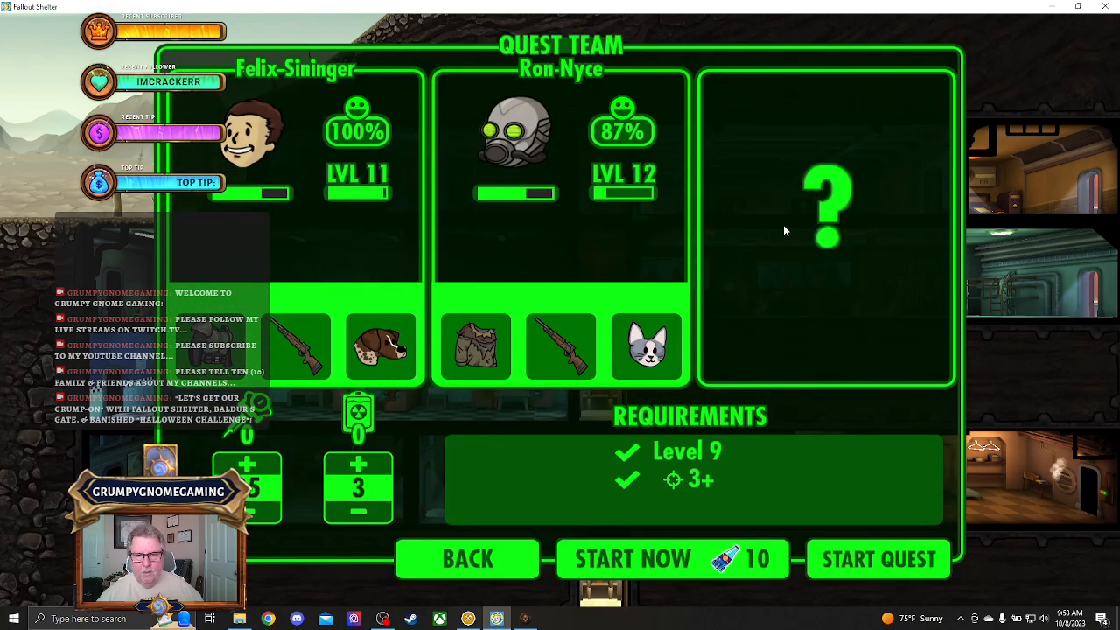
Put Grumpy-Gnome in the third quest slot and give him the dog Brian Jr.
{"action": "left_click", "coordinate": [827, 206]}
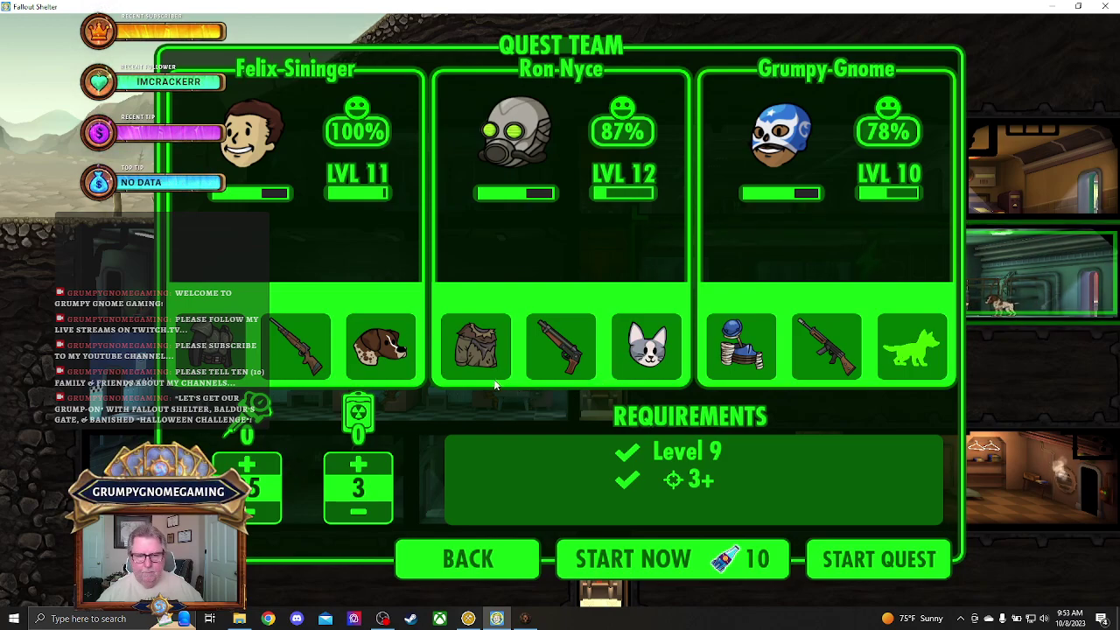
{"action": "mouse_move", "coordinate": [380, 355]}
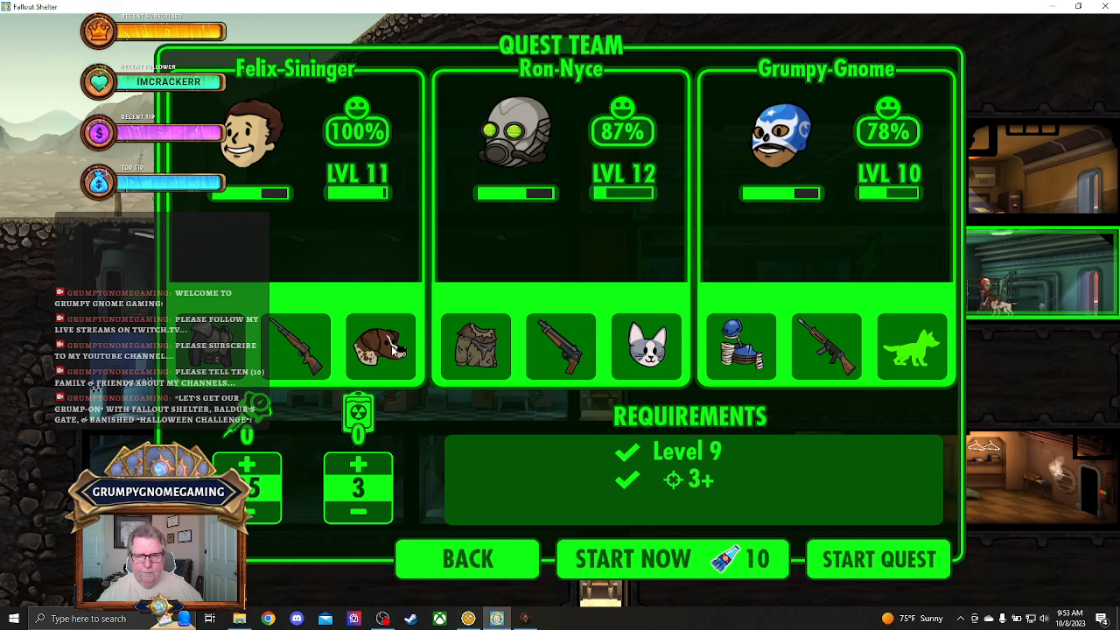
{"action": "left_click", "coordinate": [381, 347]}
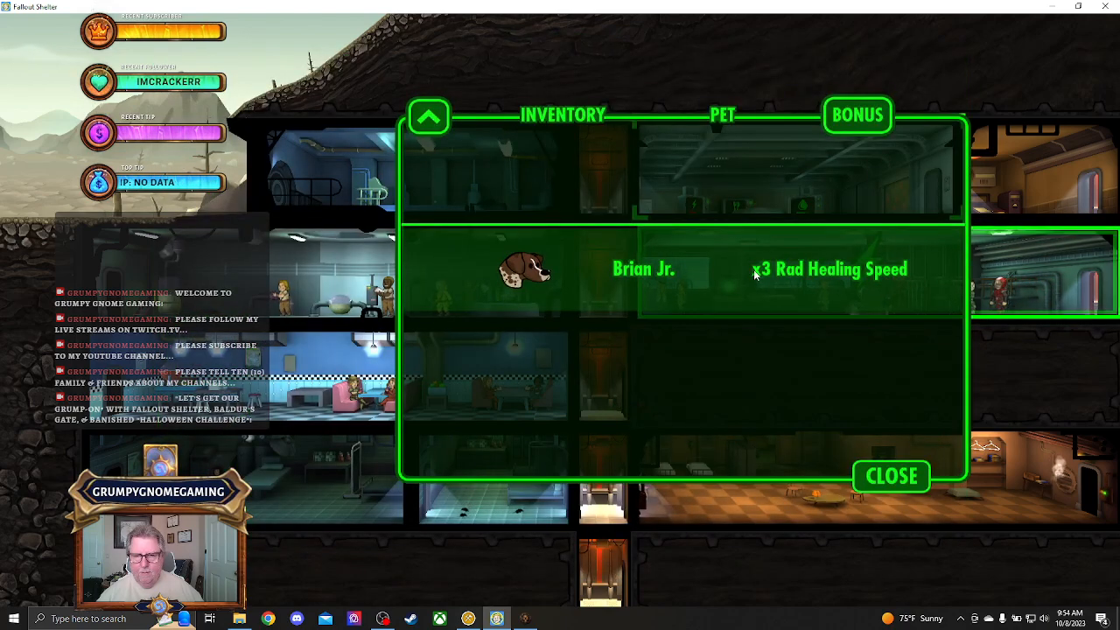
{"action": "left_click", "coordinate": [891, 476]}
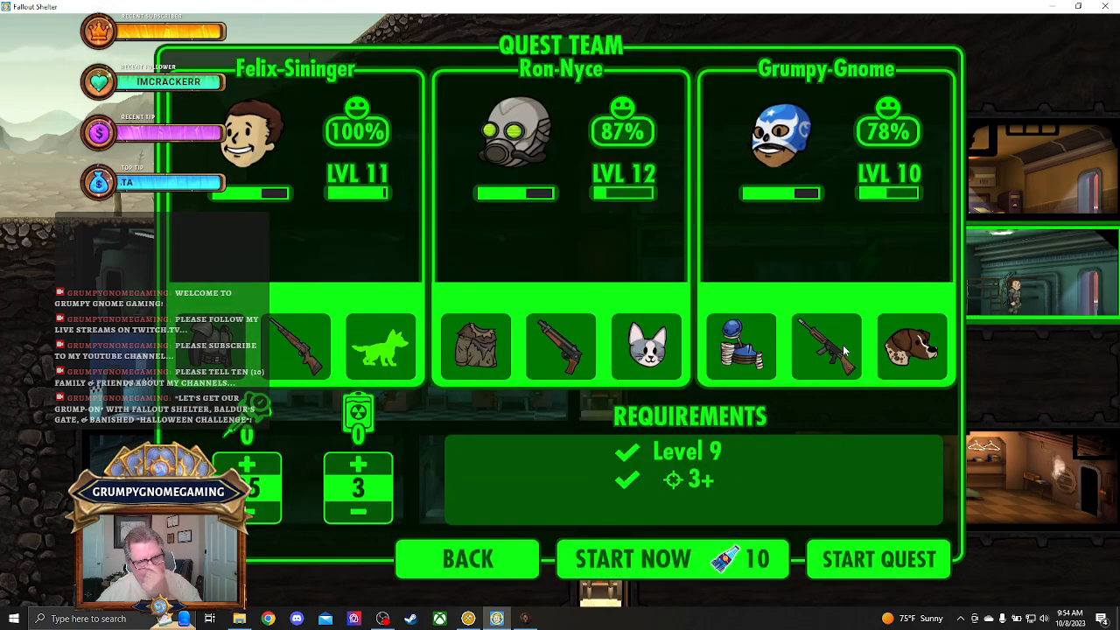
{"action": "mouse_move", "coordinate": [835, 415]}
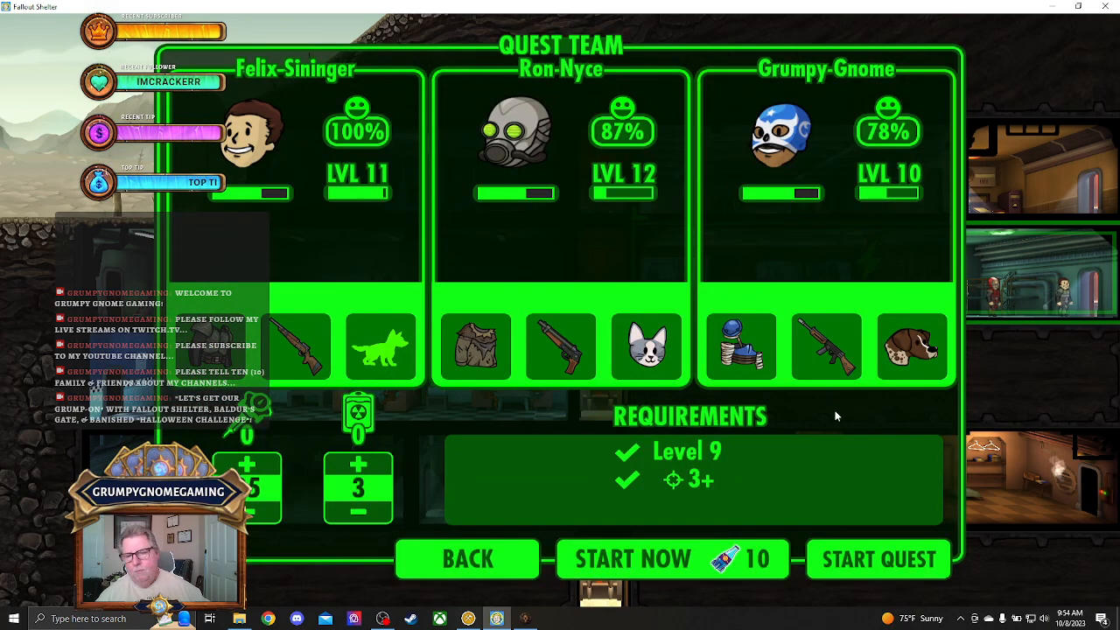
{"action": "mouse_move", "coordinate": [307, 465]}
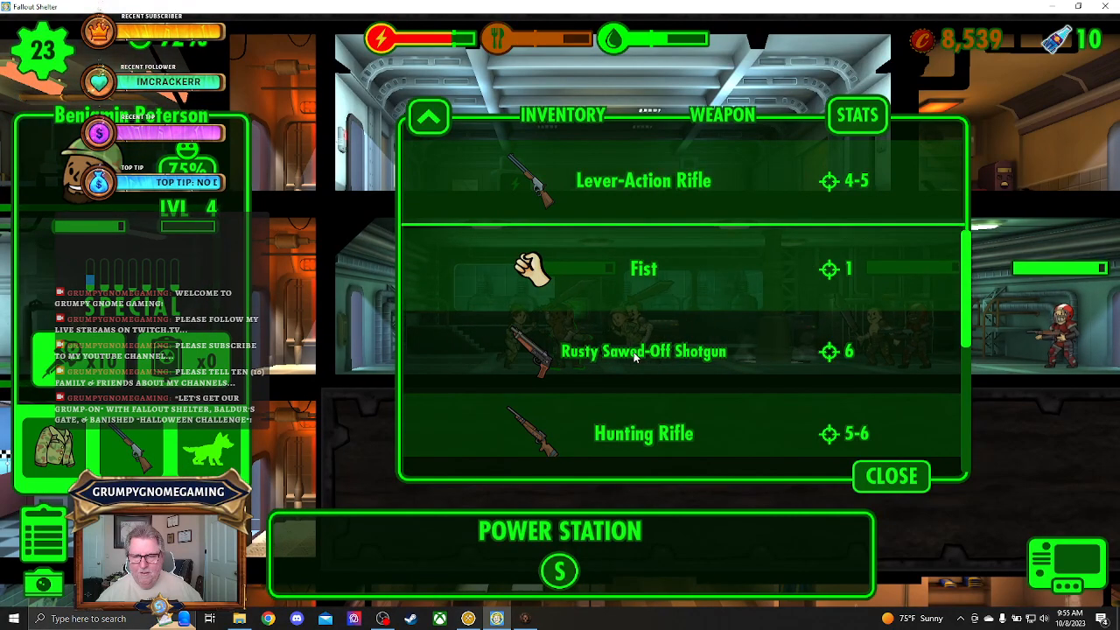
Equip Power Station dwellers with the Rusty Sawed-Off Shotgun and Hunting Rifle.
{"action": "left_click", "coordinate": [891, 476]}
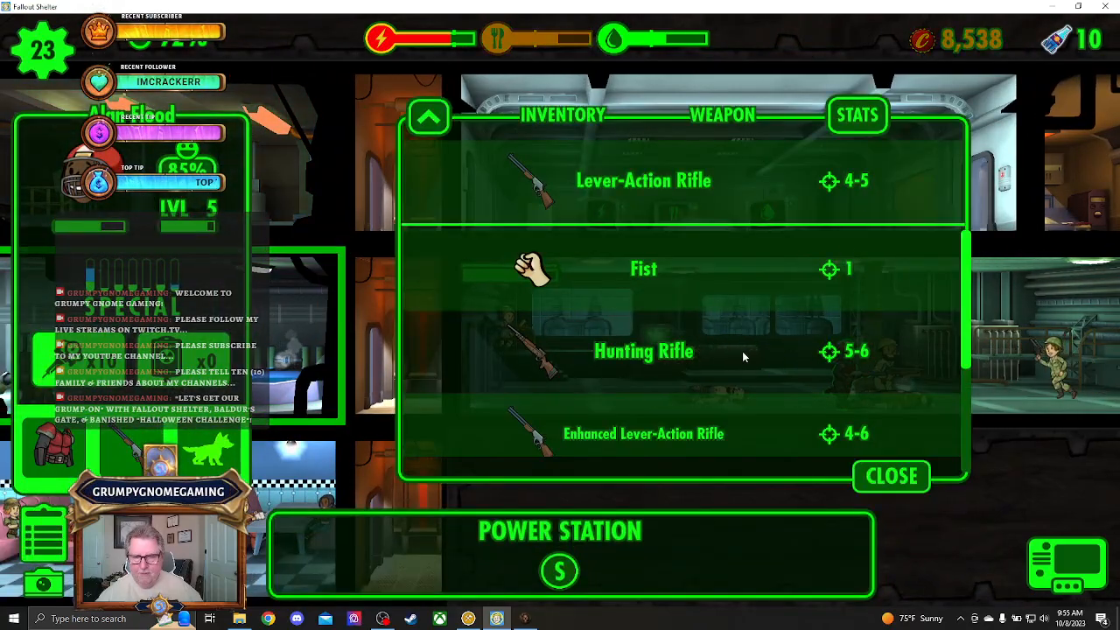
{"action": "left_click", "coordinate": [892, 476]}
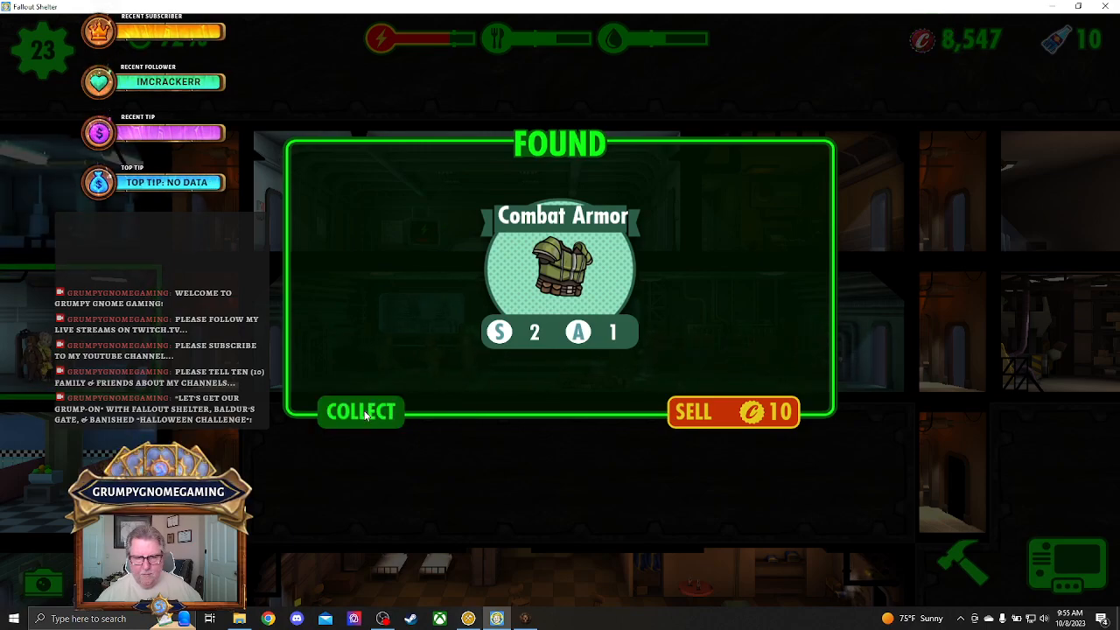
Collect the Combat Armor found after the raid.
{"action": "left_click", "coordinate": [361, 411]}
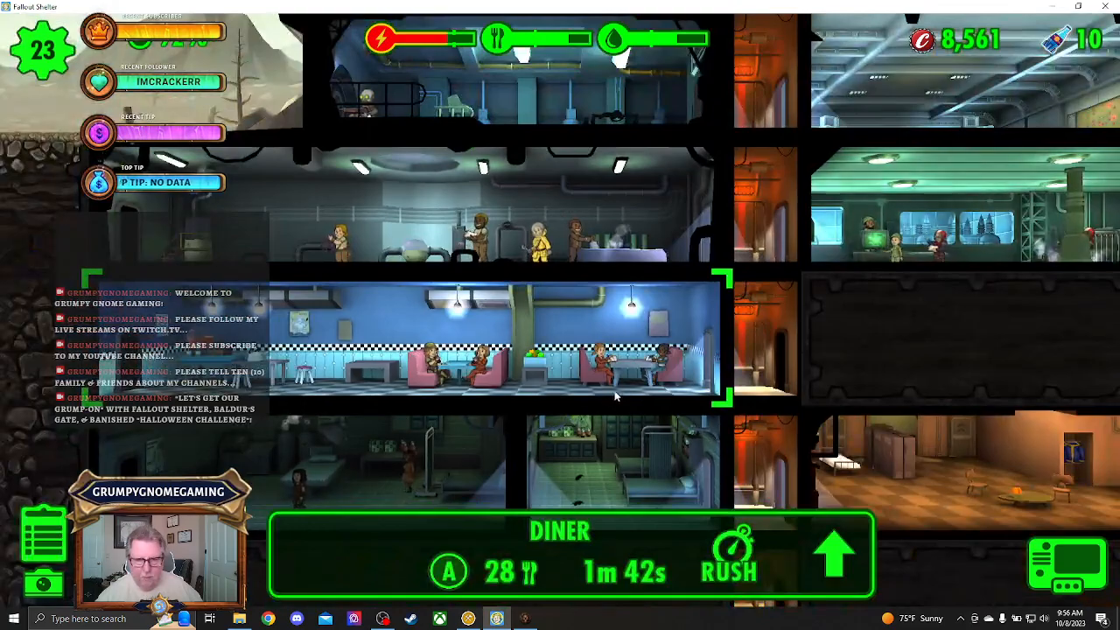
{"action": "mouse_move", "coordinate": [545, 395]}
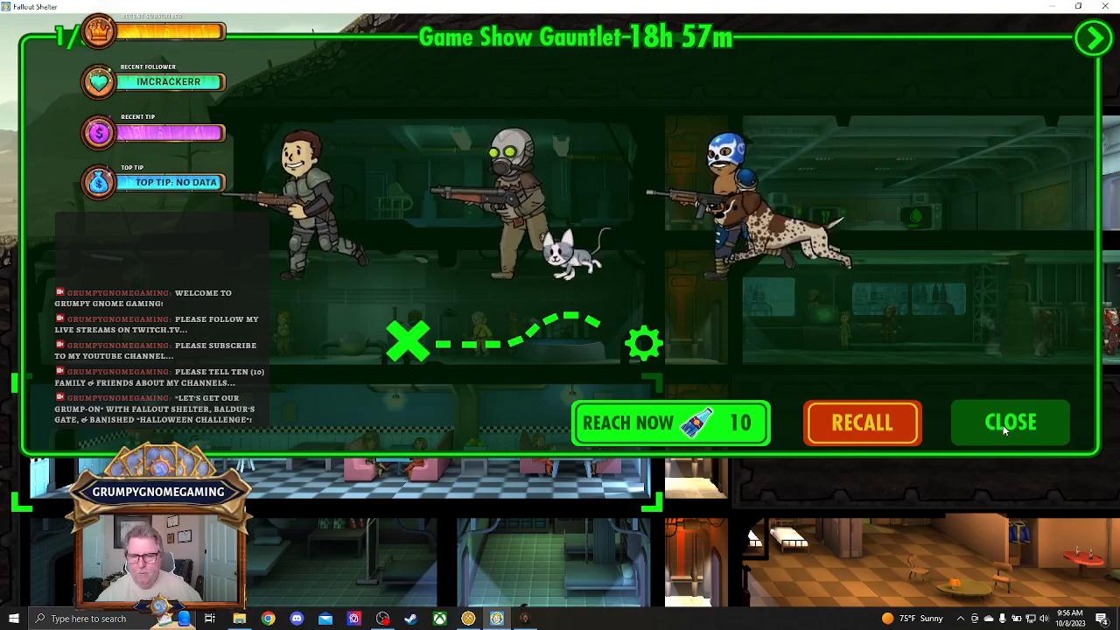
{"action": "left_click", "coordinate": [1010, 422]}
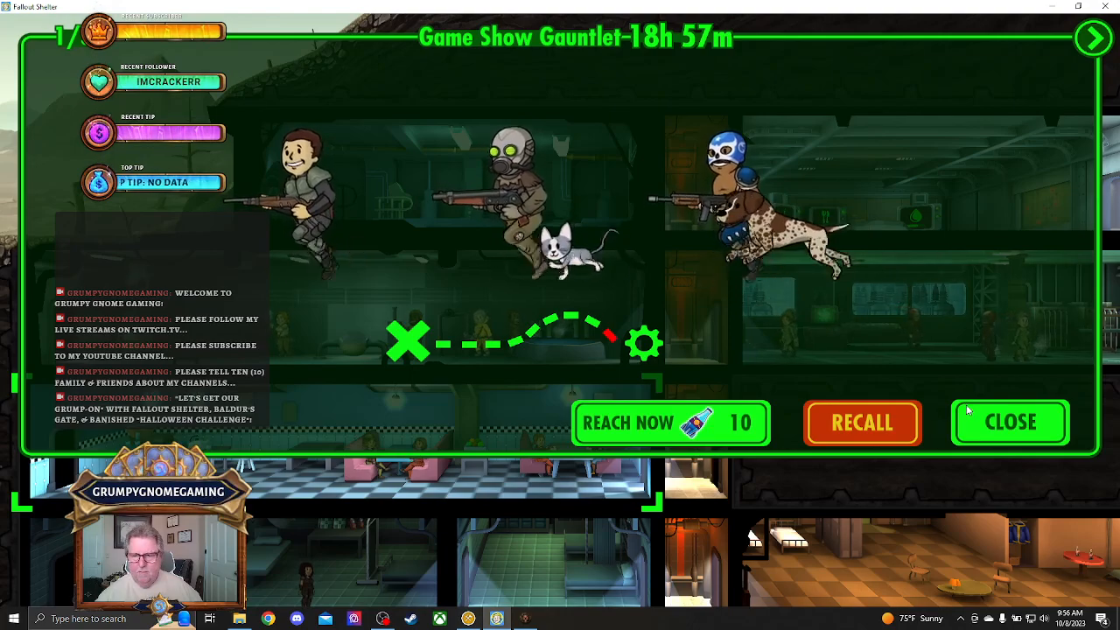
{"action": "left_click", "coordinate": [1010, 422]}
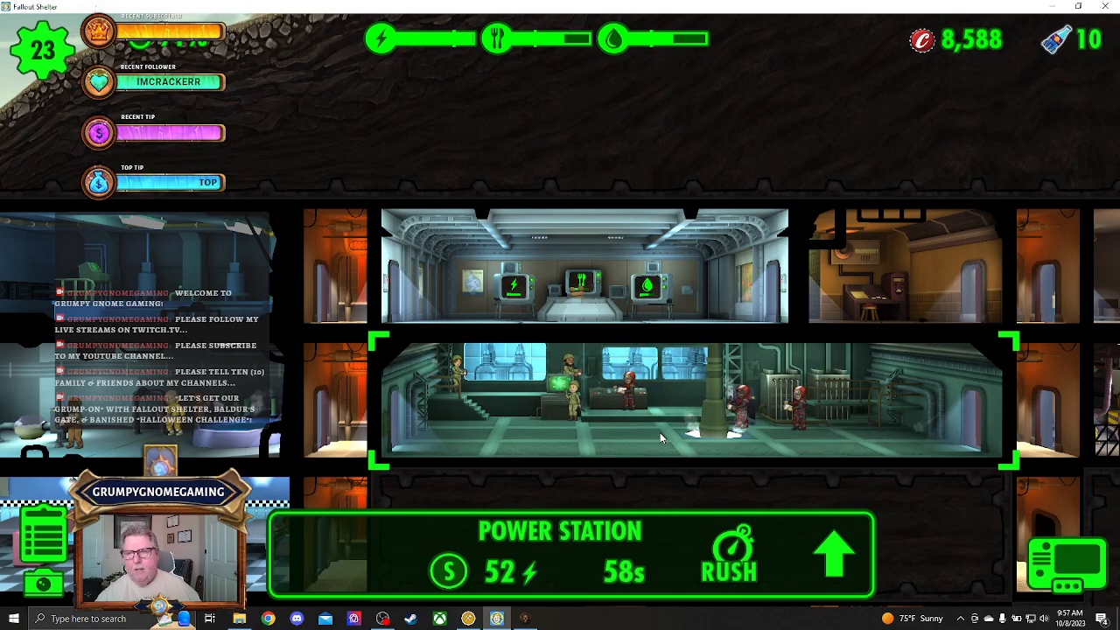
{"action": "mouse_move", "coordinate": [1040, 128]}
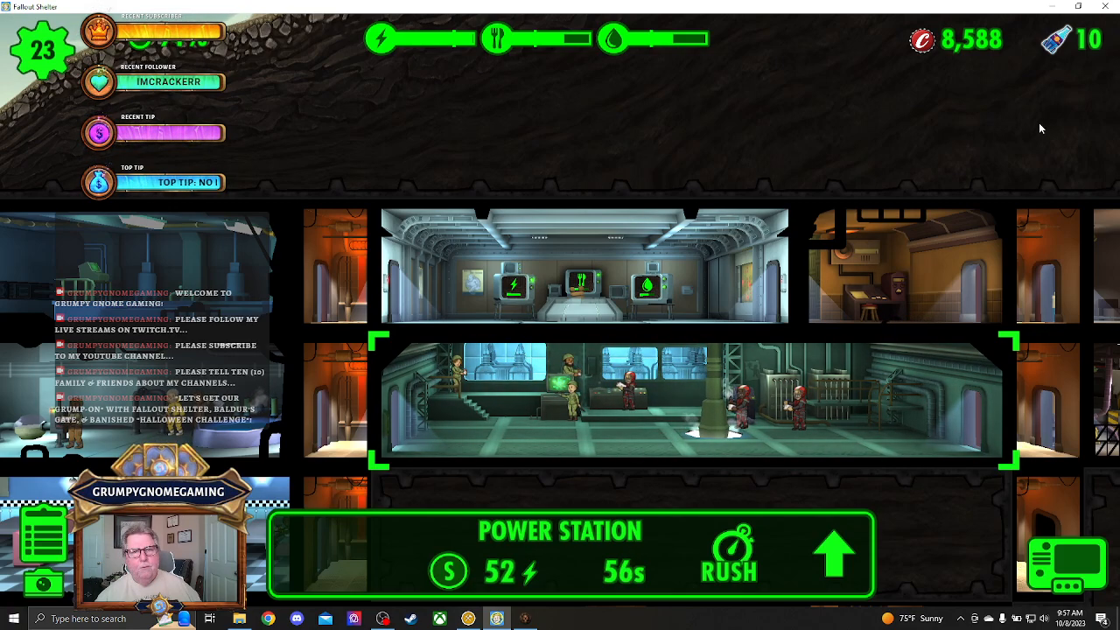